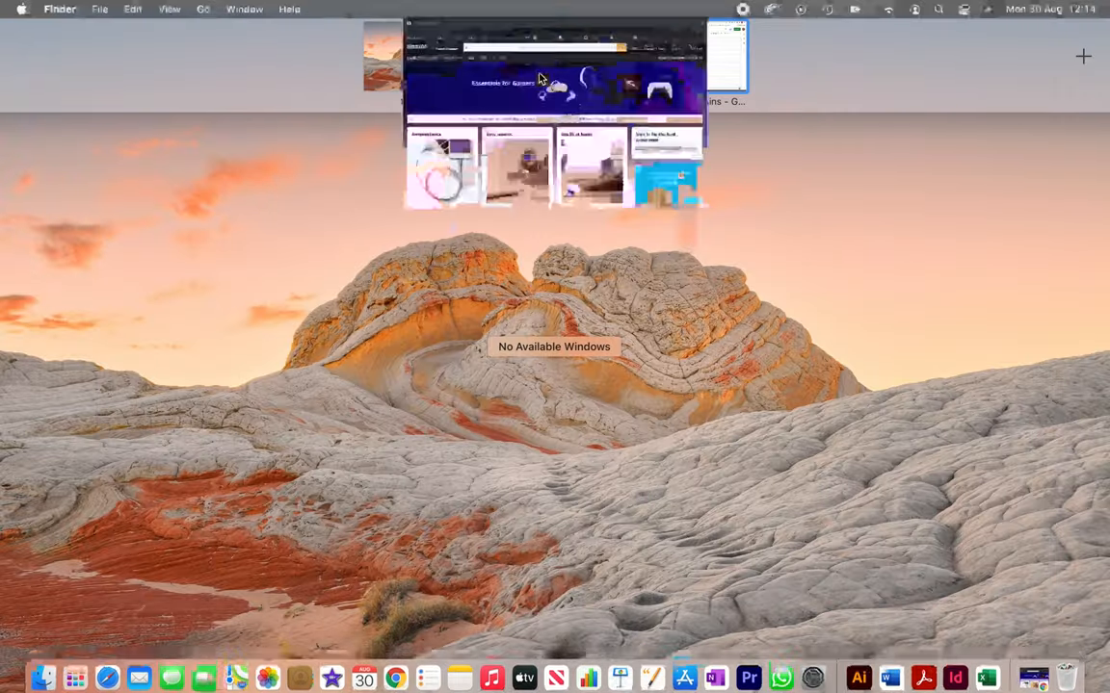
Step: Bring up the Amazon window and type 'journal' into the product search bar
click(553, 68)
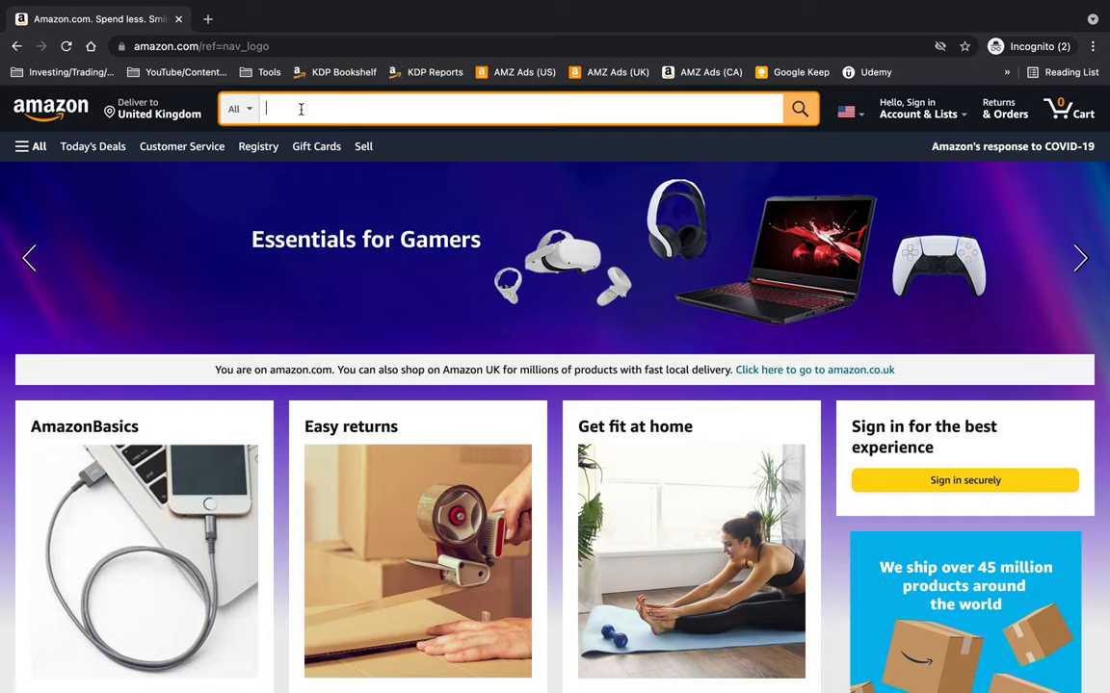
text(j)
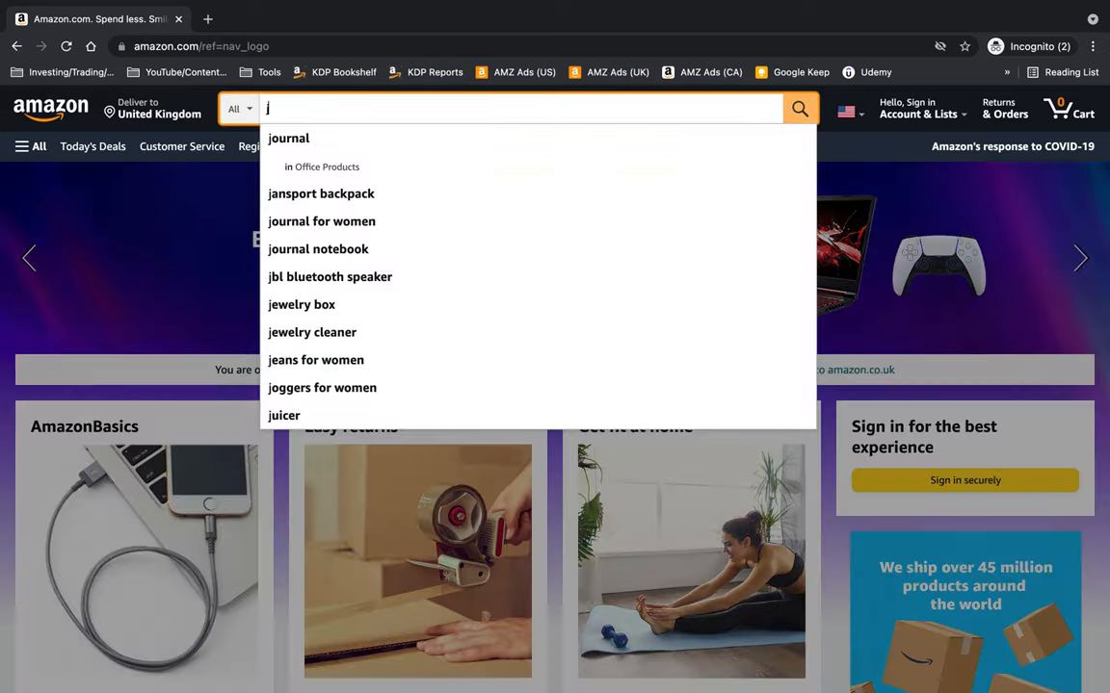
text(ournal)
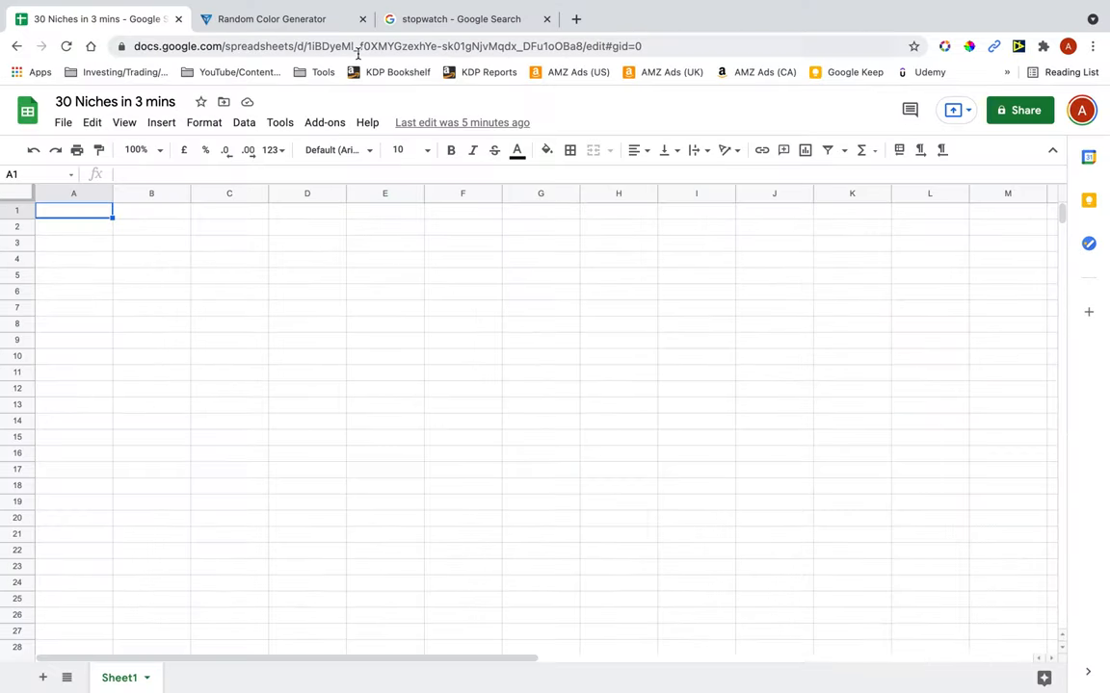
Step: On Random Color Generator, generate new random colours until #D351B2 is shown
click(272, 18)
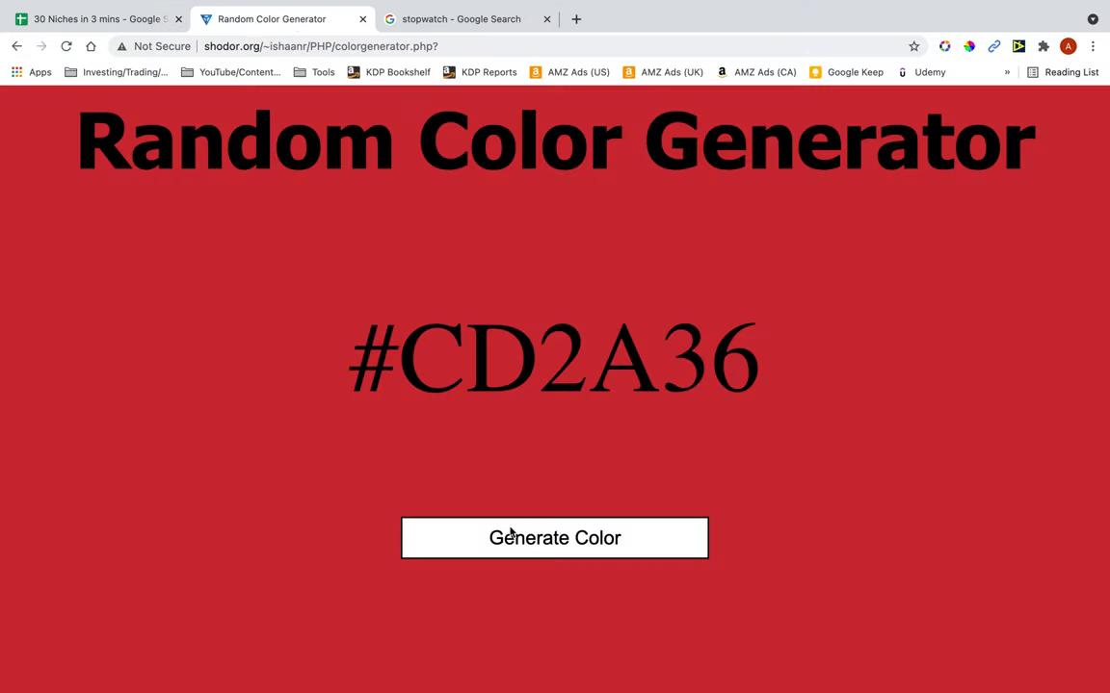
click(554, 537)
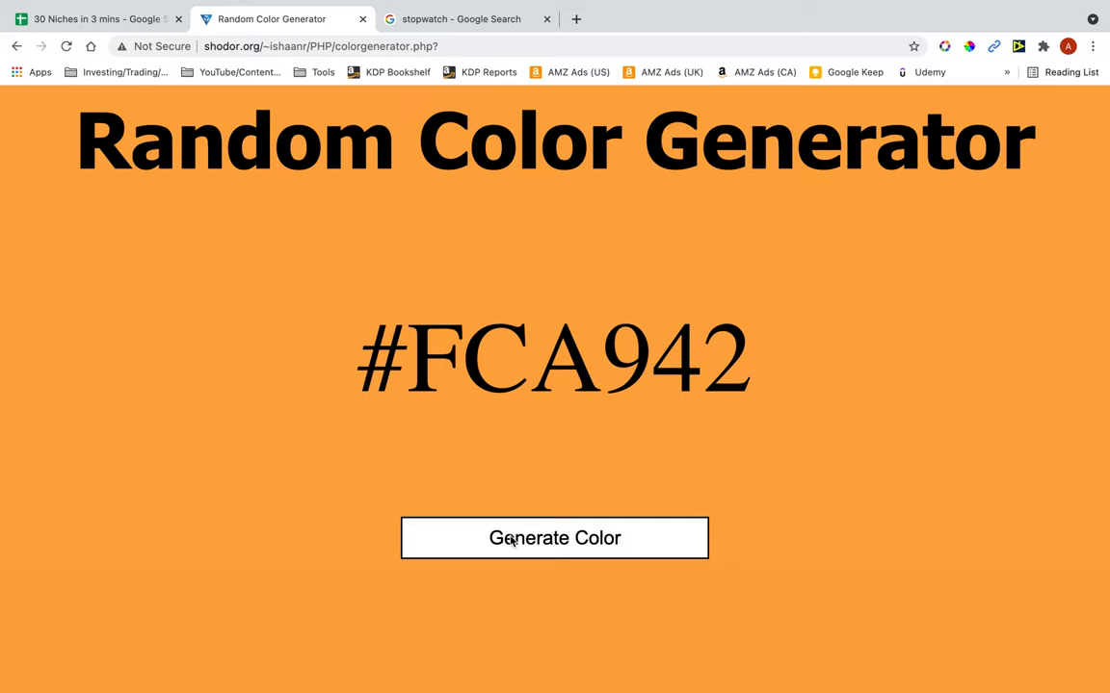
click(555, 537)
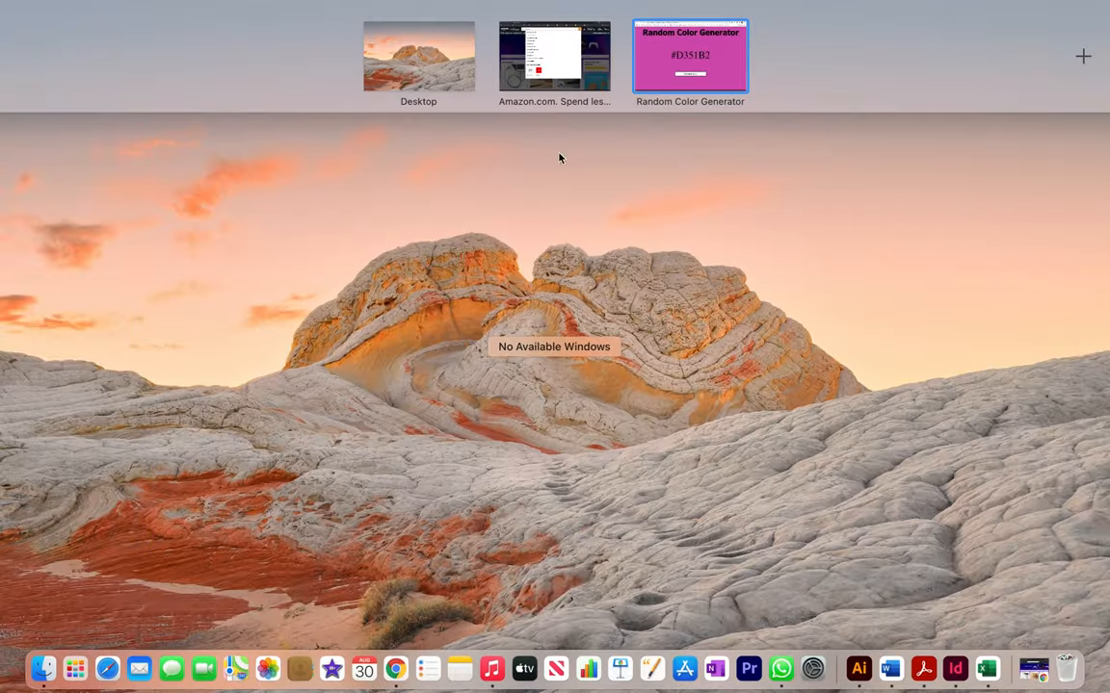
Step: Search Amazon for 'journal purple', limited to the Books department and Paperback format
click(554, 55)
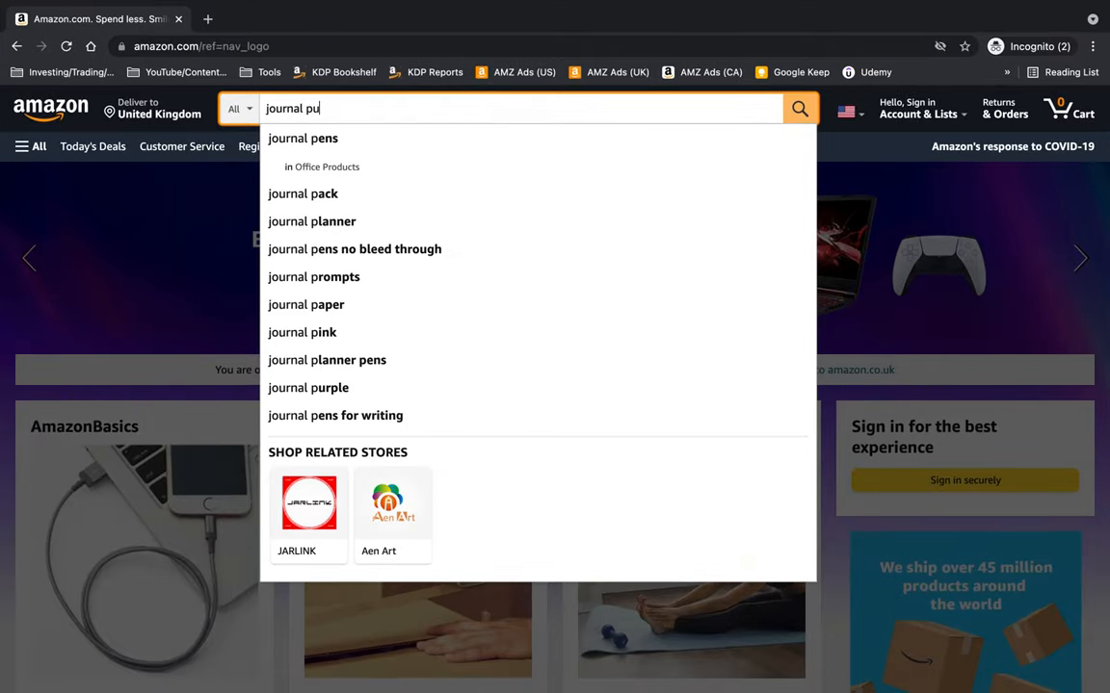
click(309, 387)
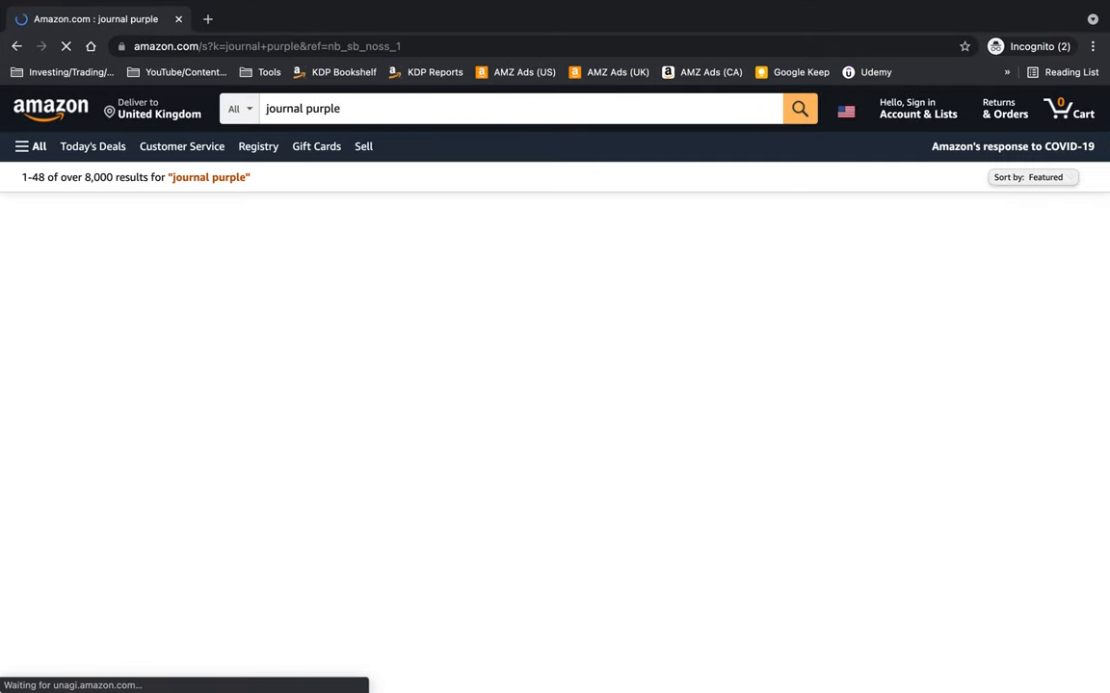
click(235, 108)
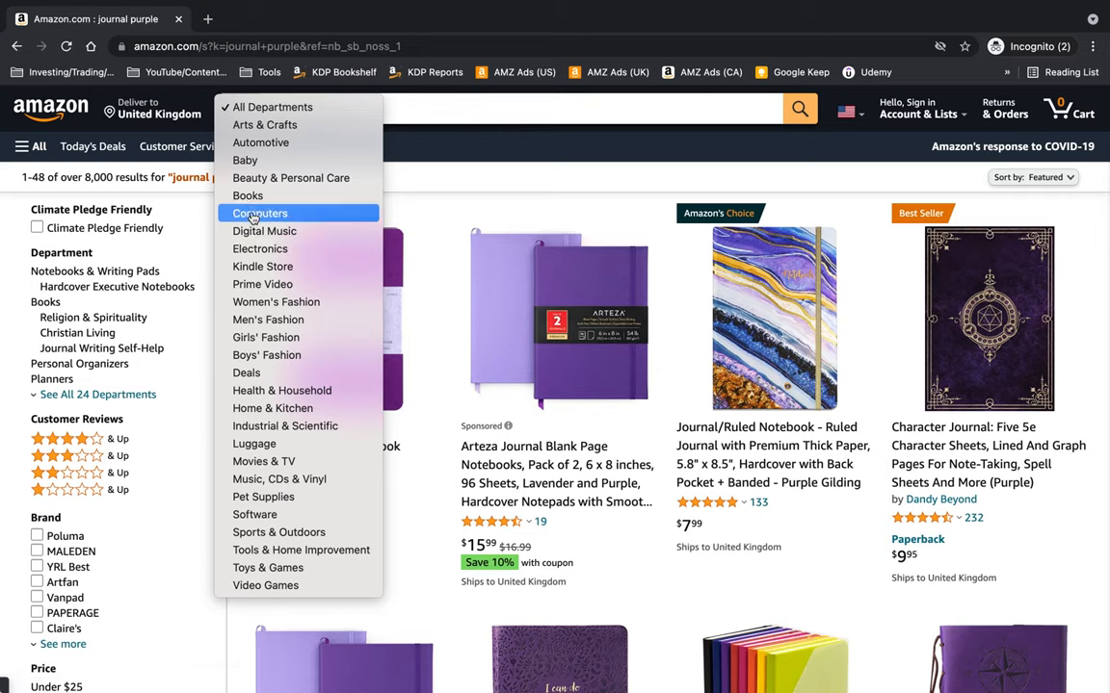
click(247, 195)
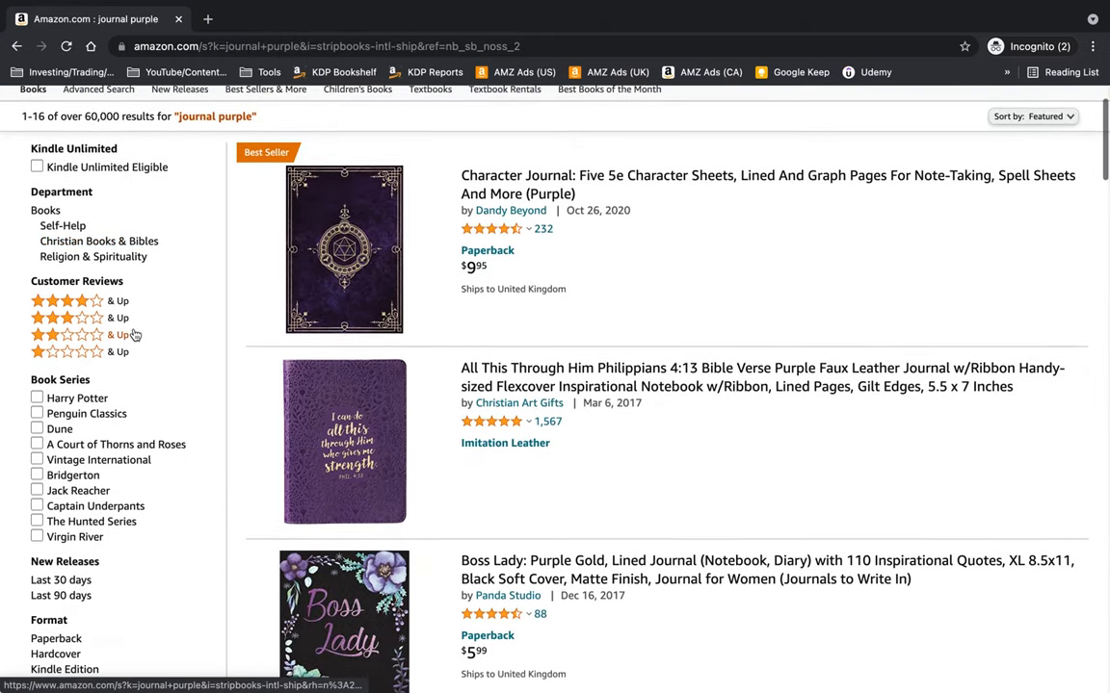
scroll(down, 3)
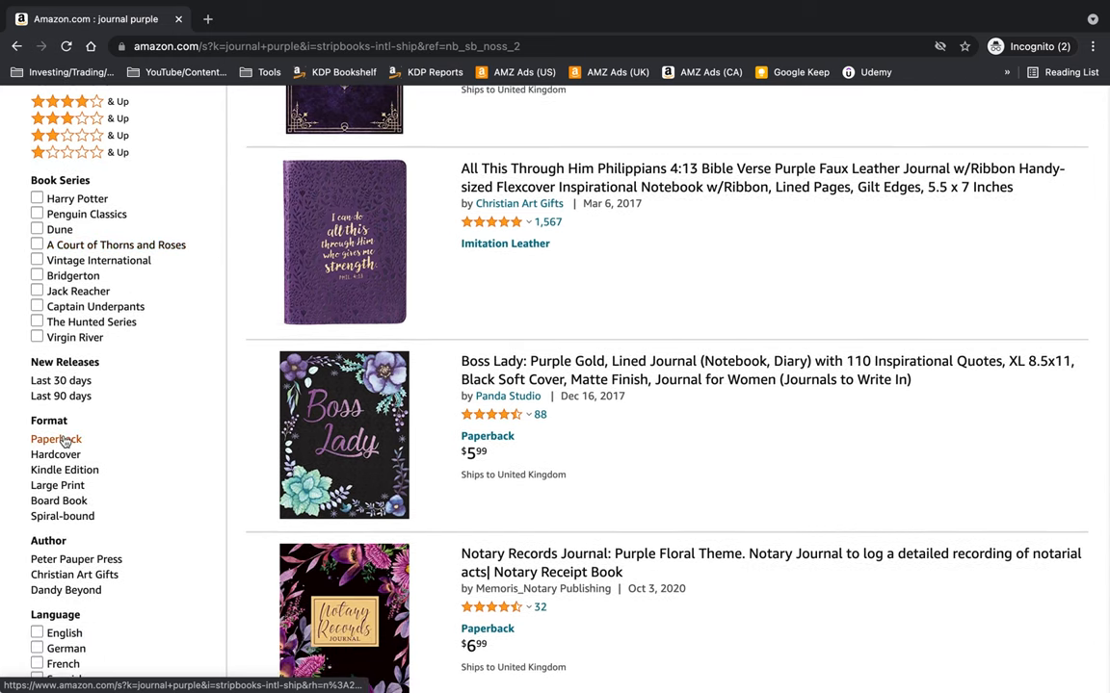
click(55, 439)
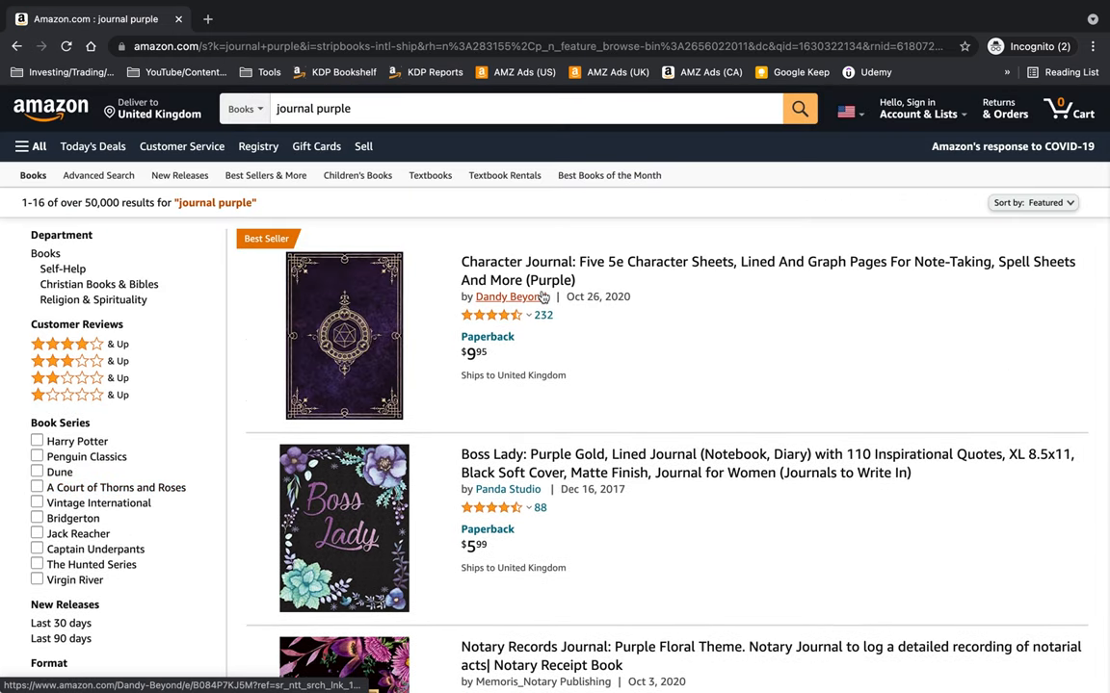
scroll(down, 3)
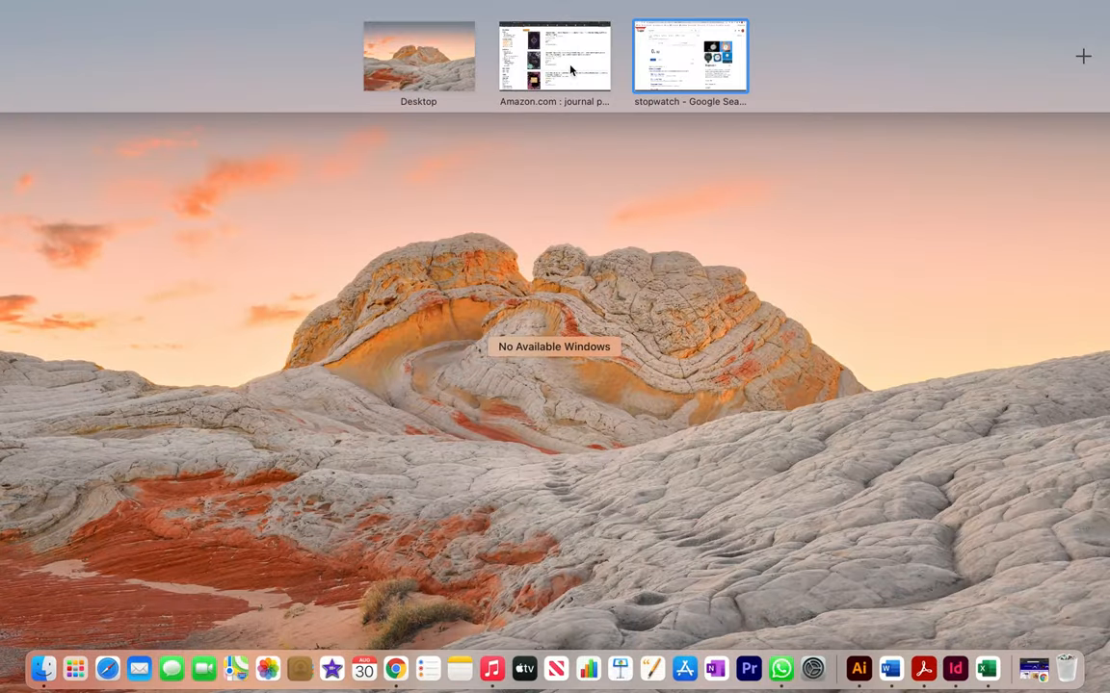
Step: Start the Google stopwatch and begin typing 'Boss lady' in the niche spreadsheet
click(554, 55)
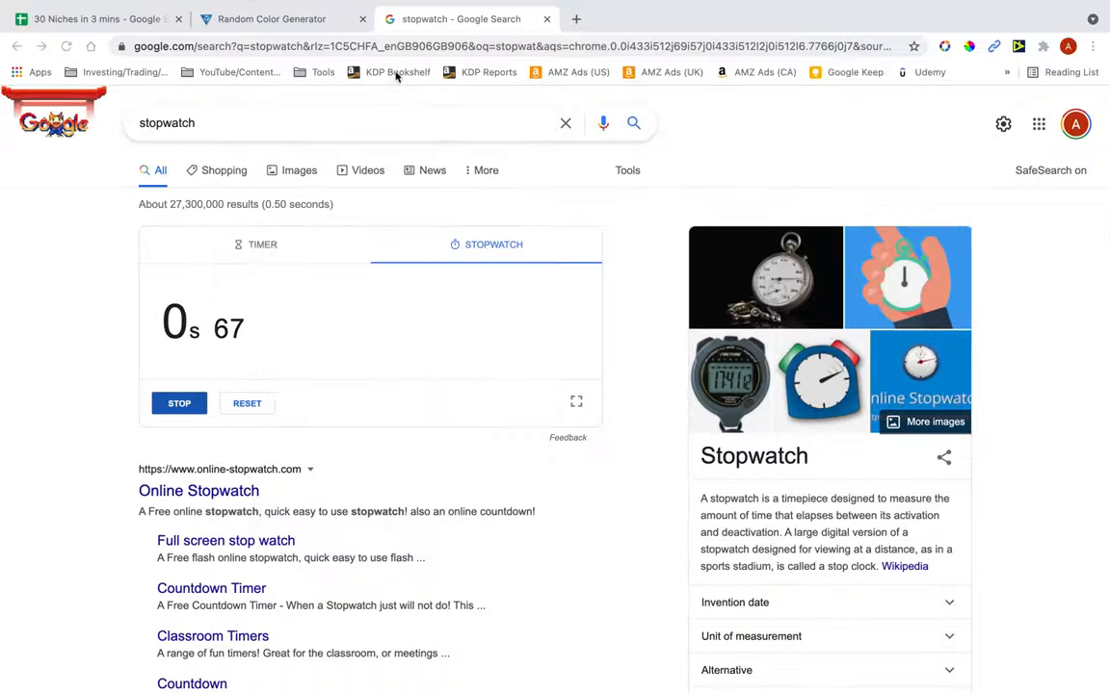
click(96, 19)
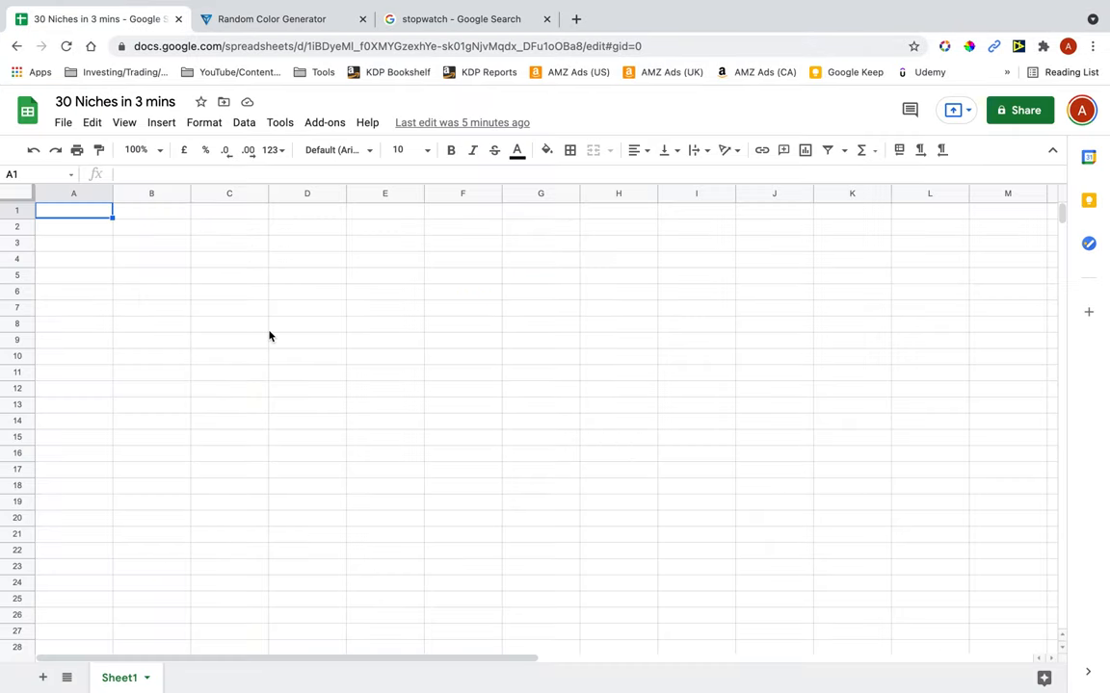
text(Boss lad)
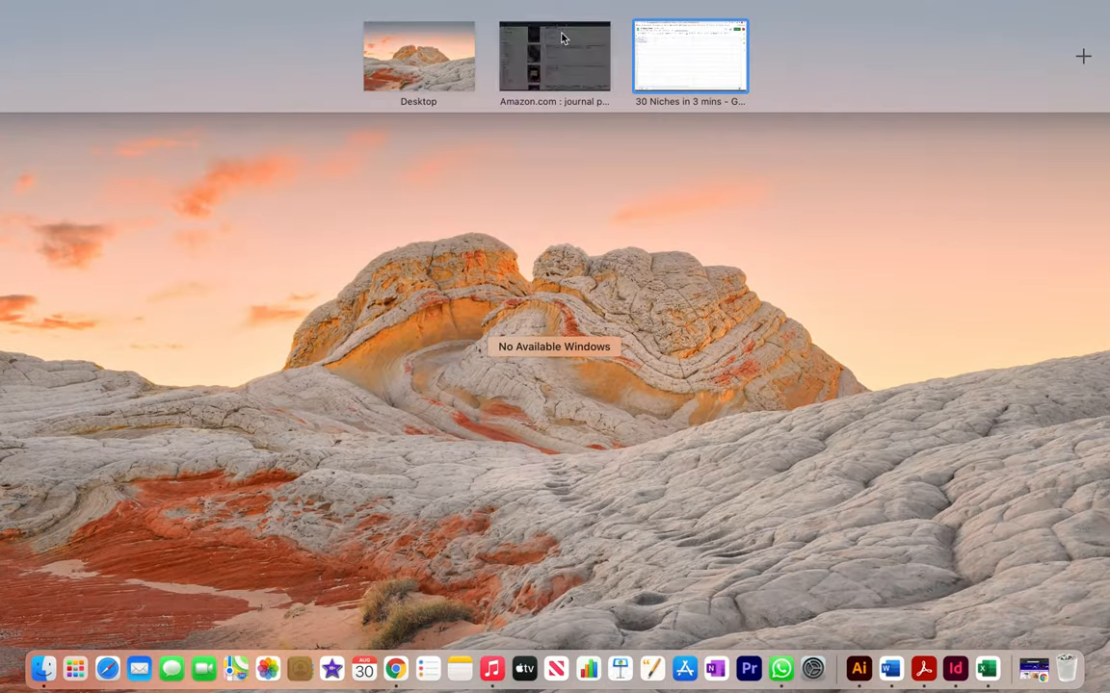
Step: Add 'Notary records journal' and a 'chal… journal' niche to column A
click(554, 55)
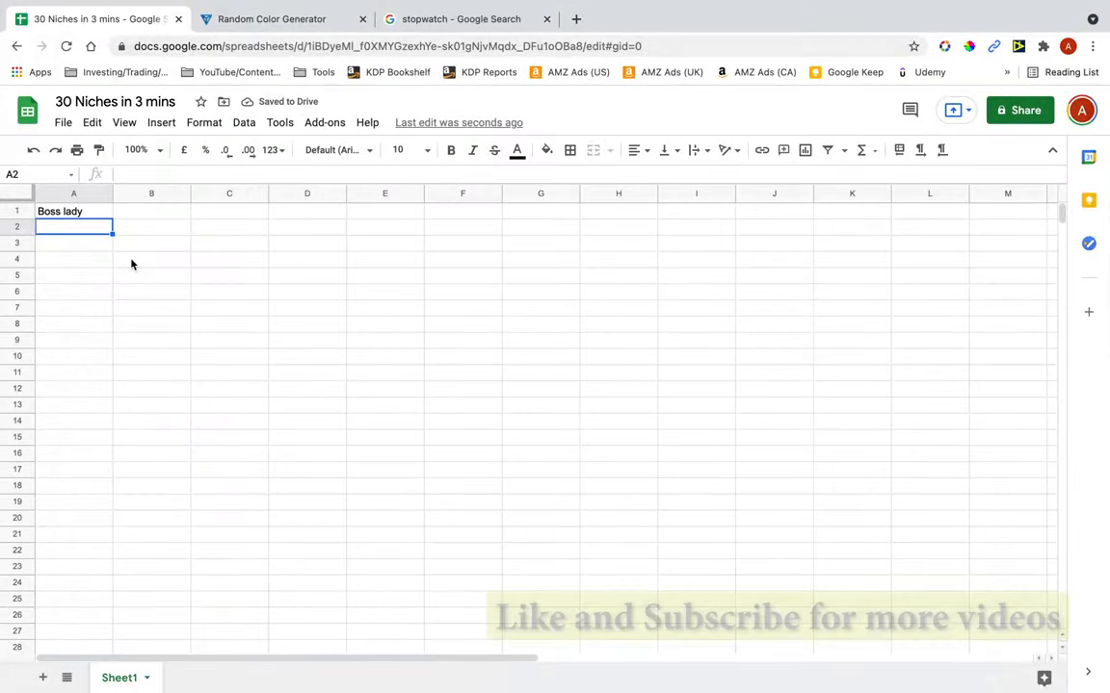
text(Notary r)
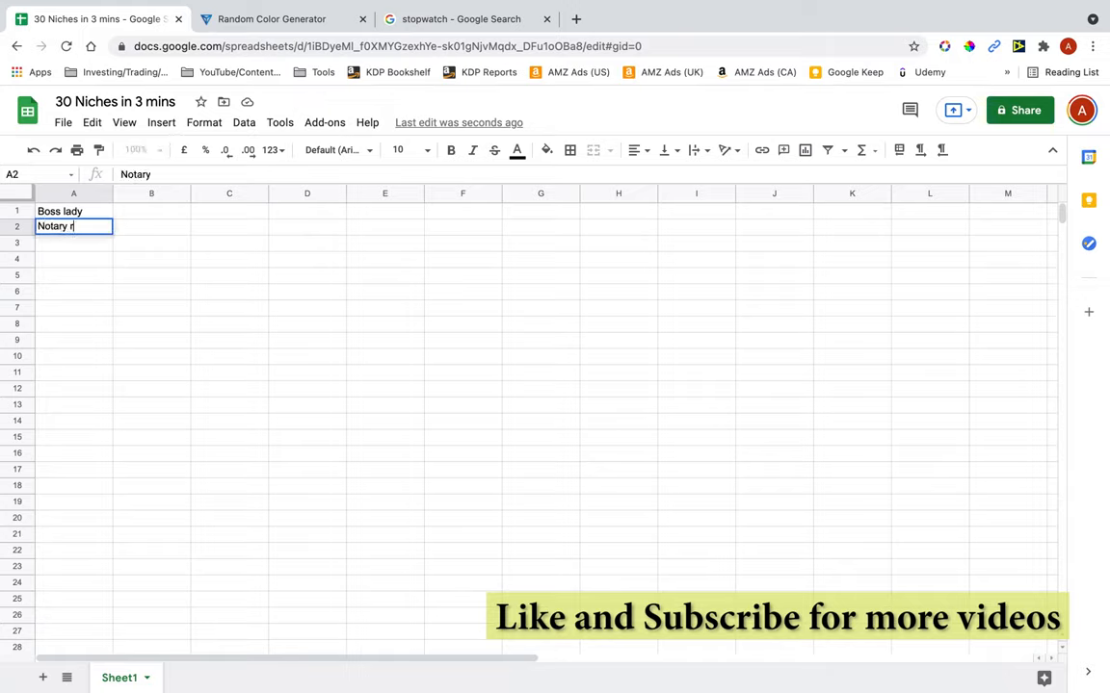
text(records jo)
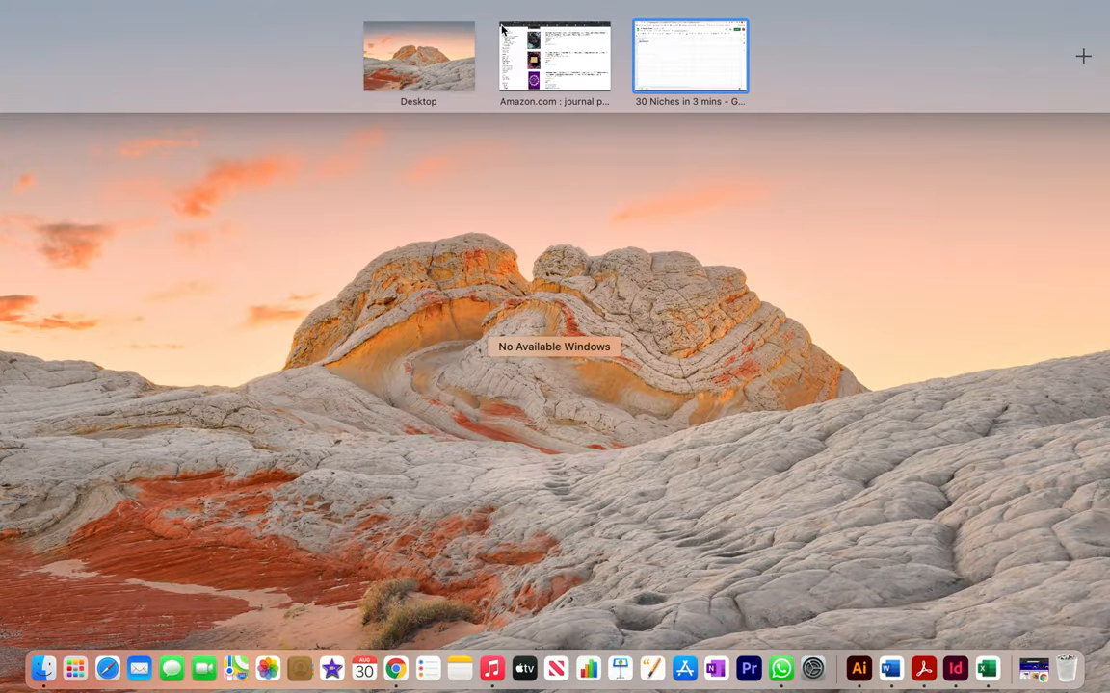
click(554, 54)
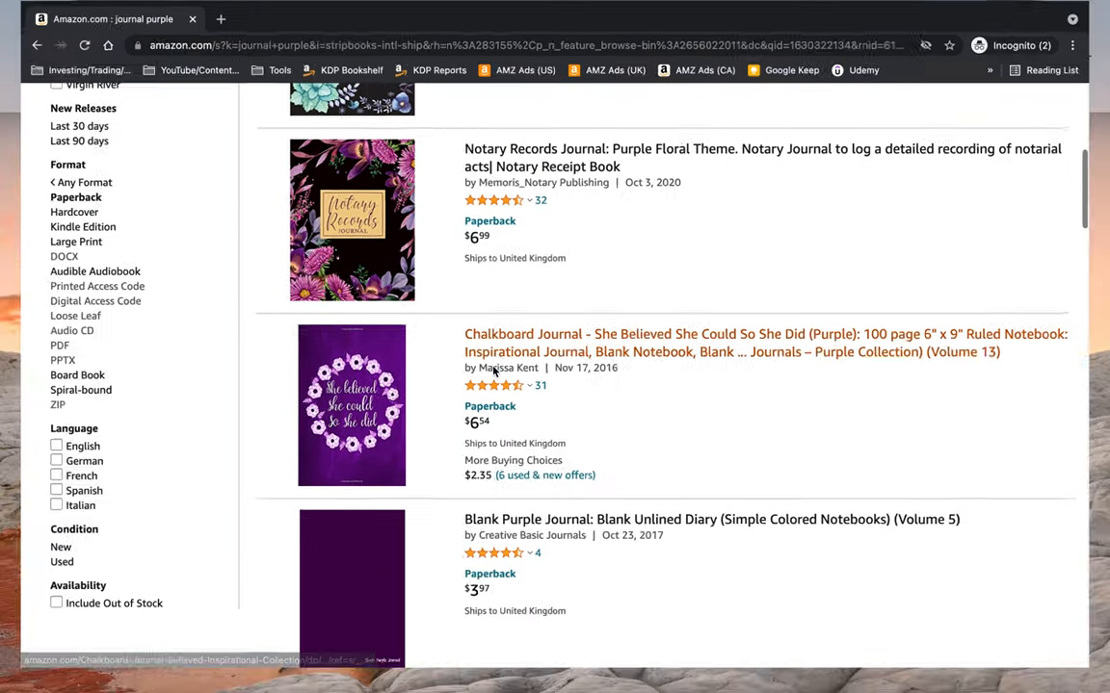
click(97, 18)
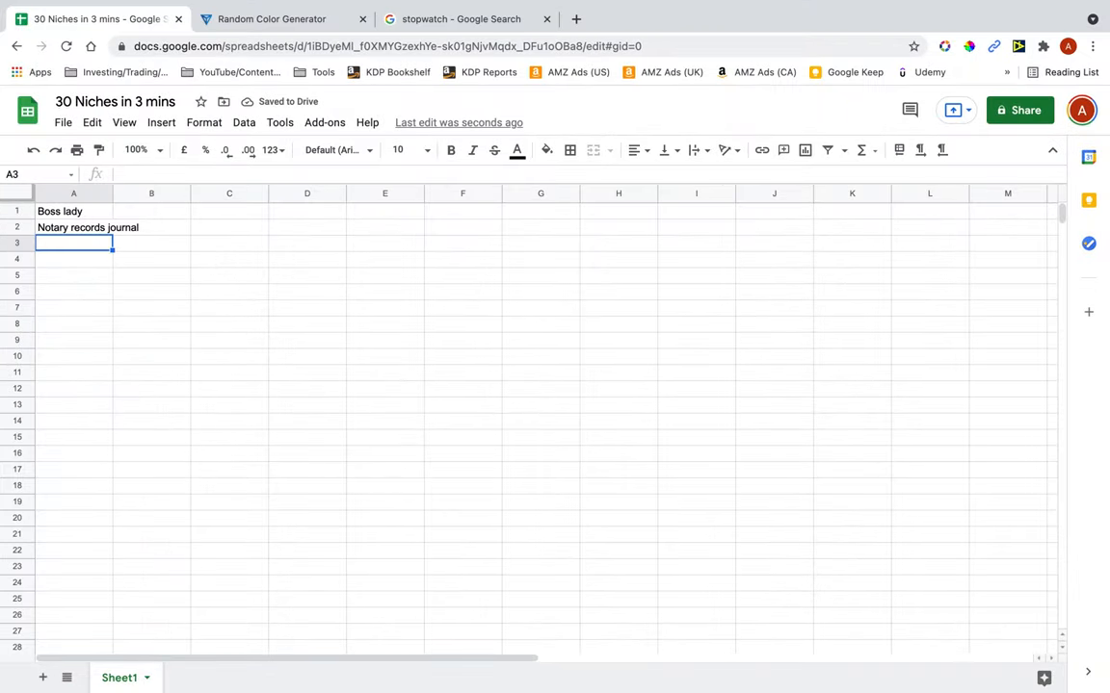
text(chalkboard)
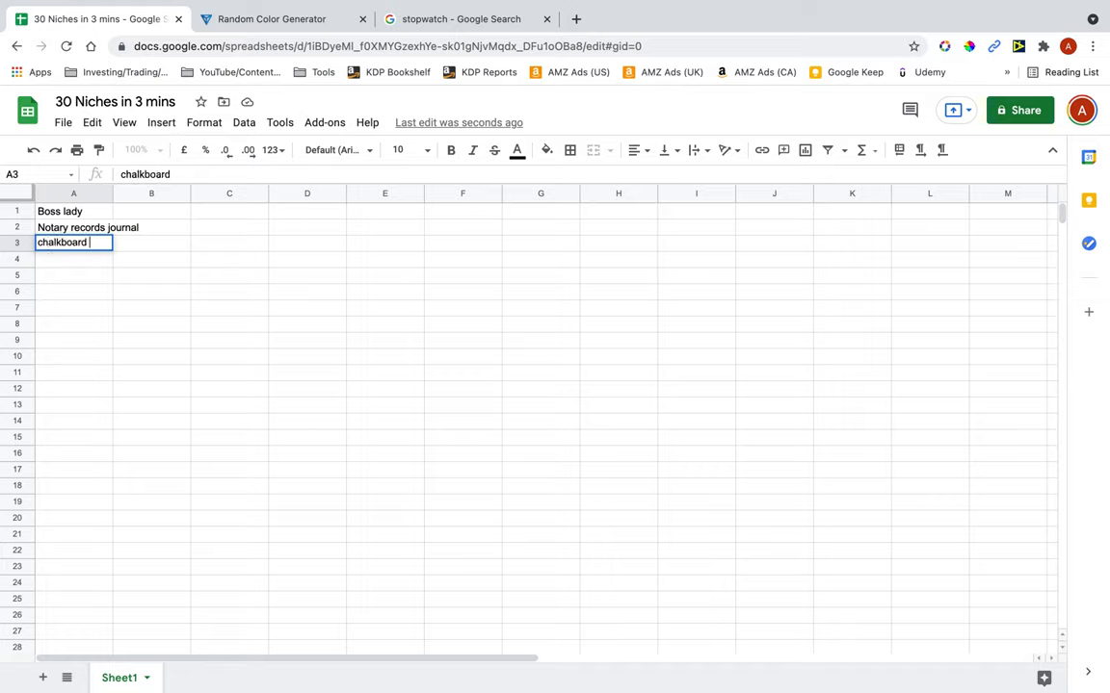
text(joural)
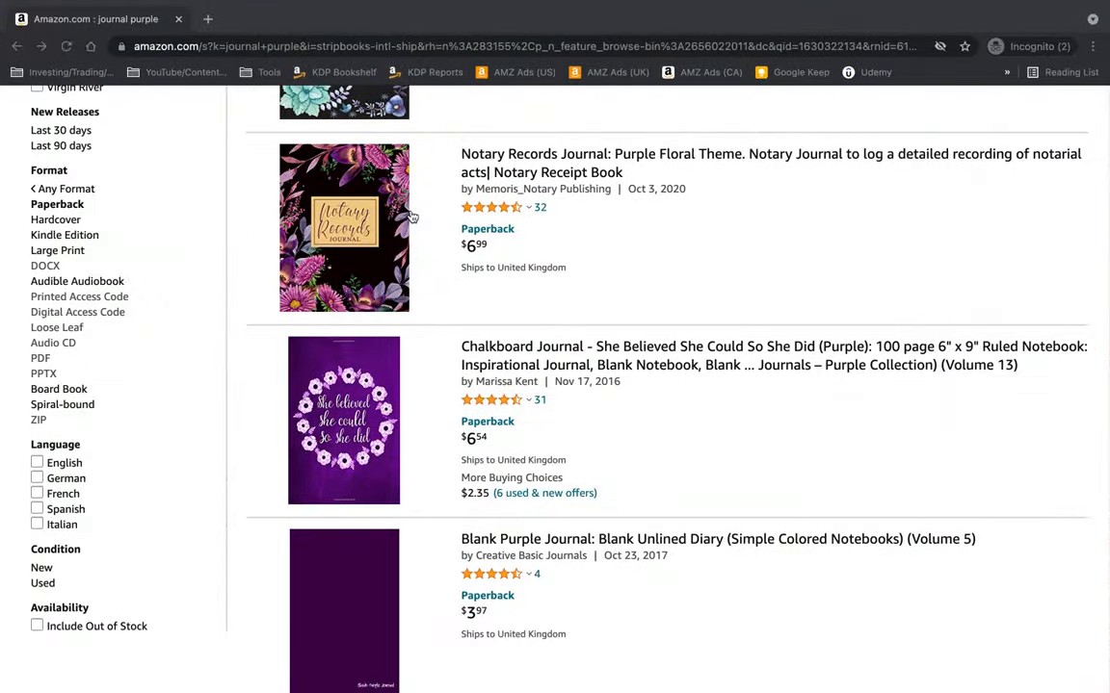
Step: Add 'Blank purple' and 'she believed she could journal' niches to column A
scroll(down, 3)
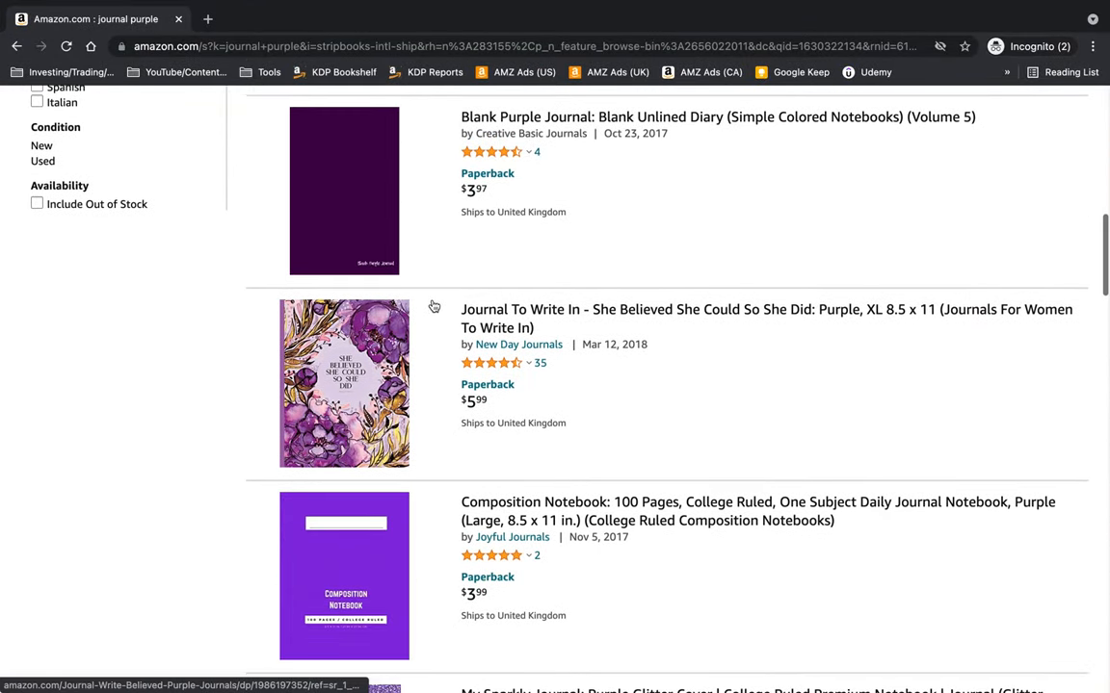
scroll(down, 3)
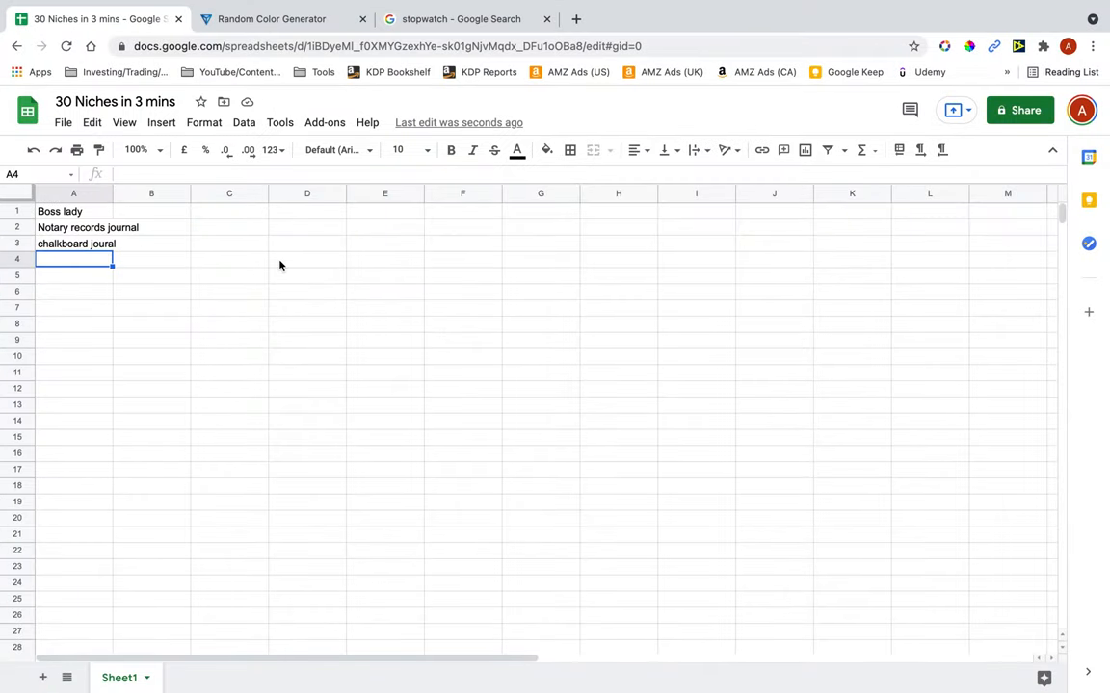
text(Blacbk)
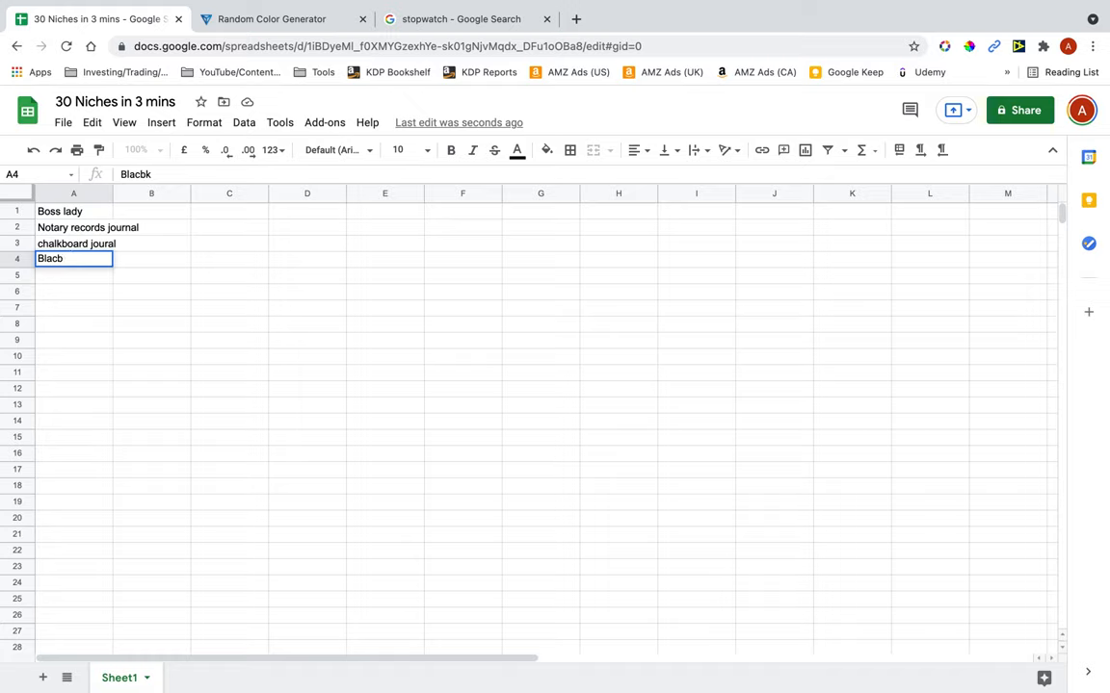
text(Blank purple jou)
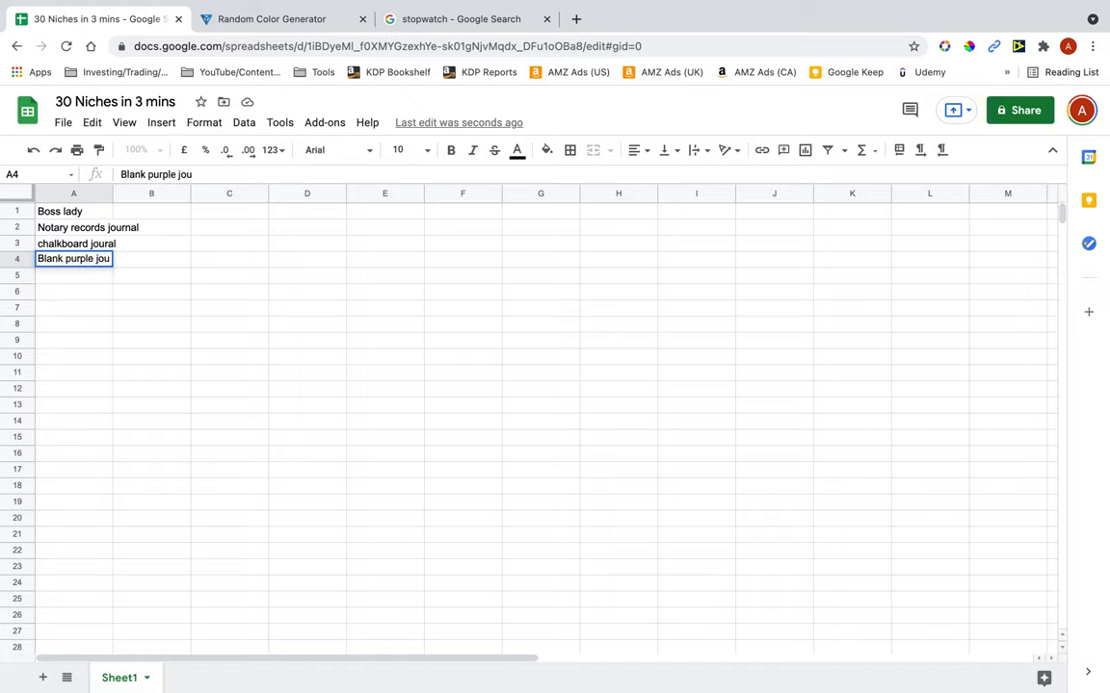
text(she)
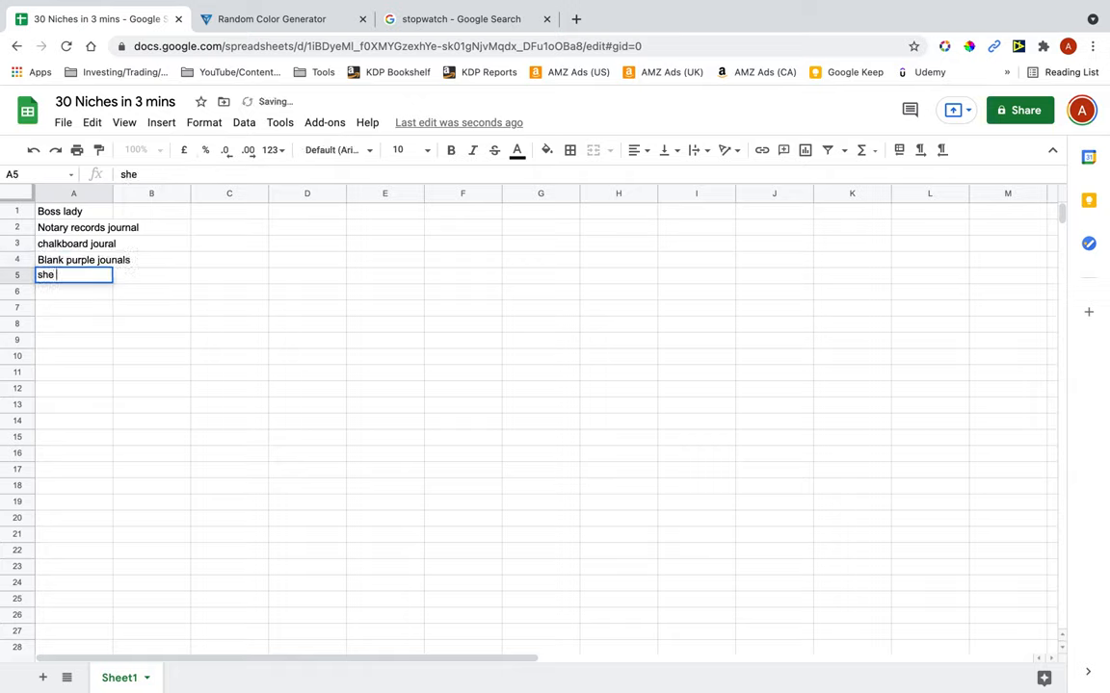
text(believed)
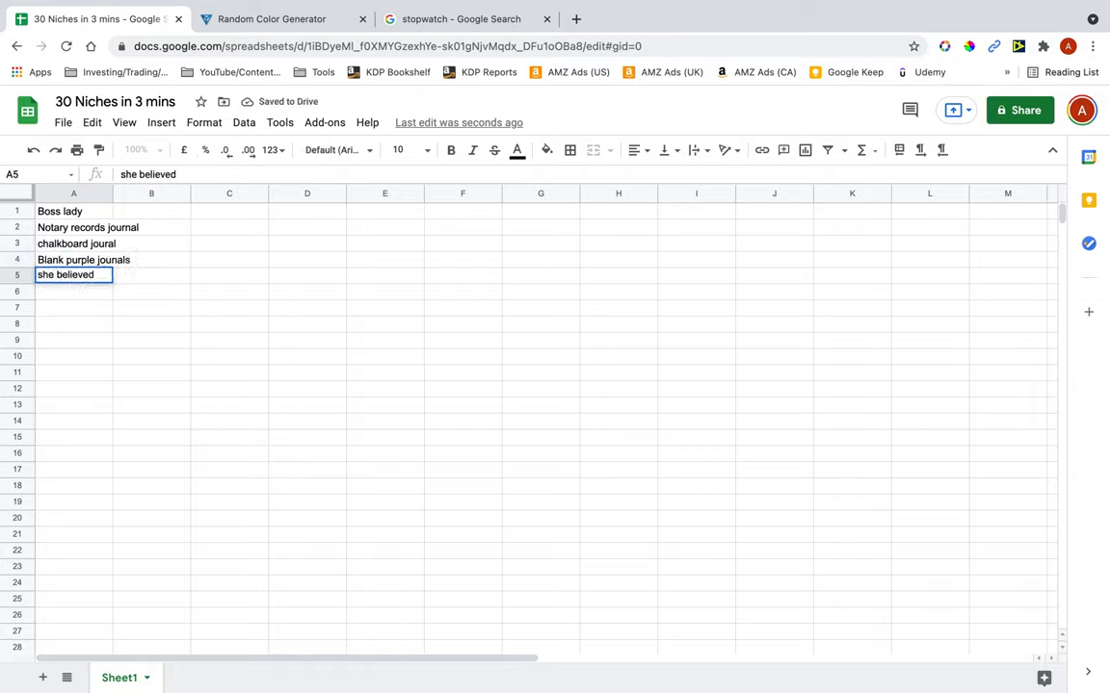
text(she could jo)
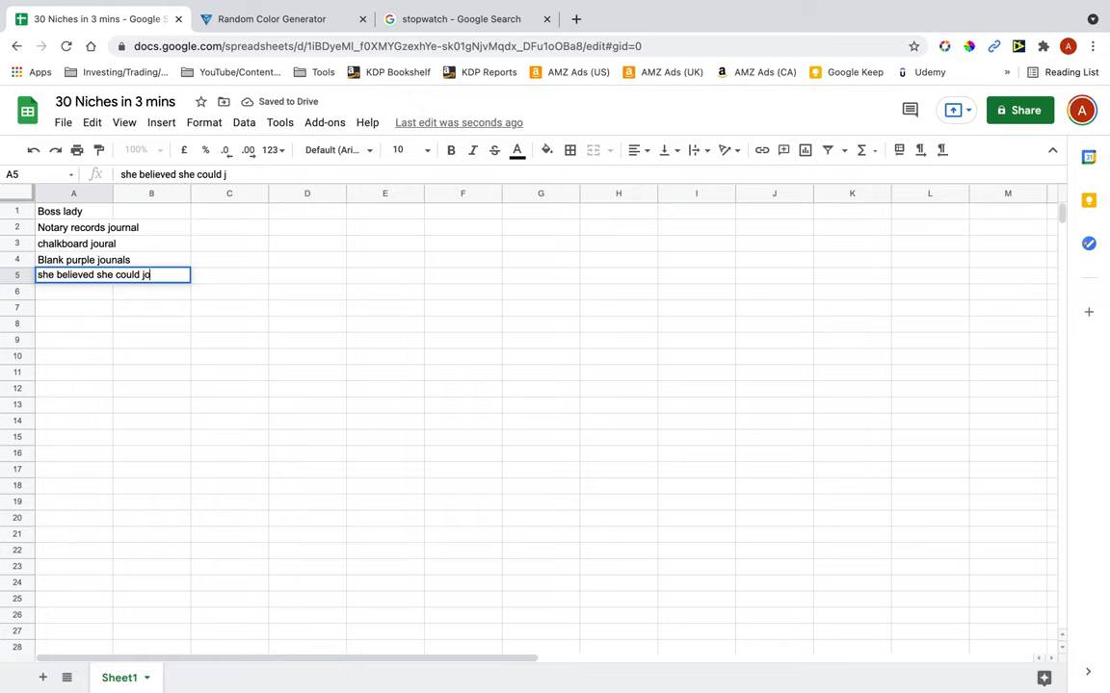
text(ournal)
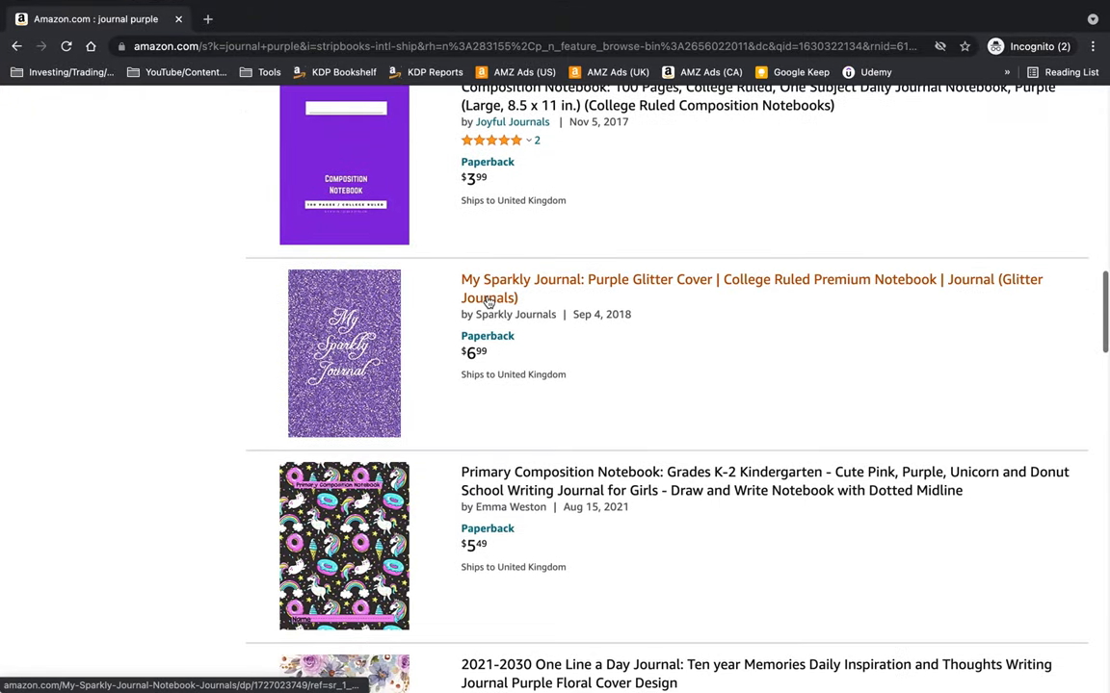
scroll(down, 3)
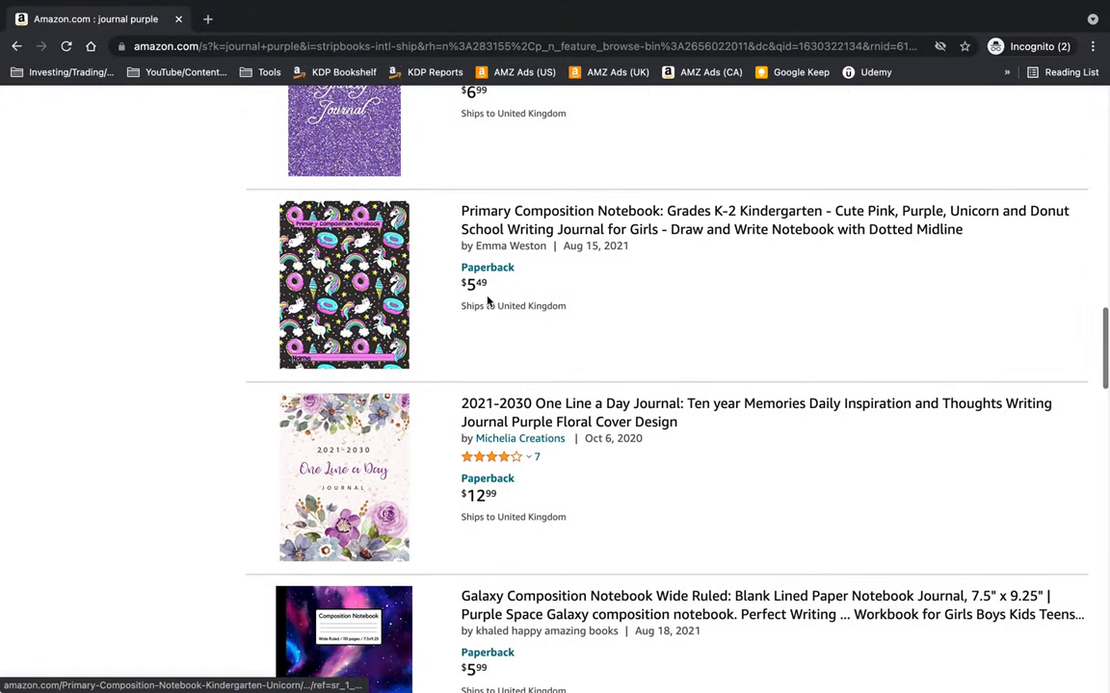
Step: Add further niches to column A, including 'Galaxy notebook'
click(96, 18)
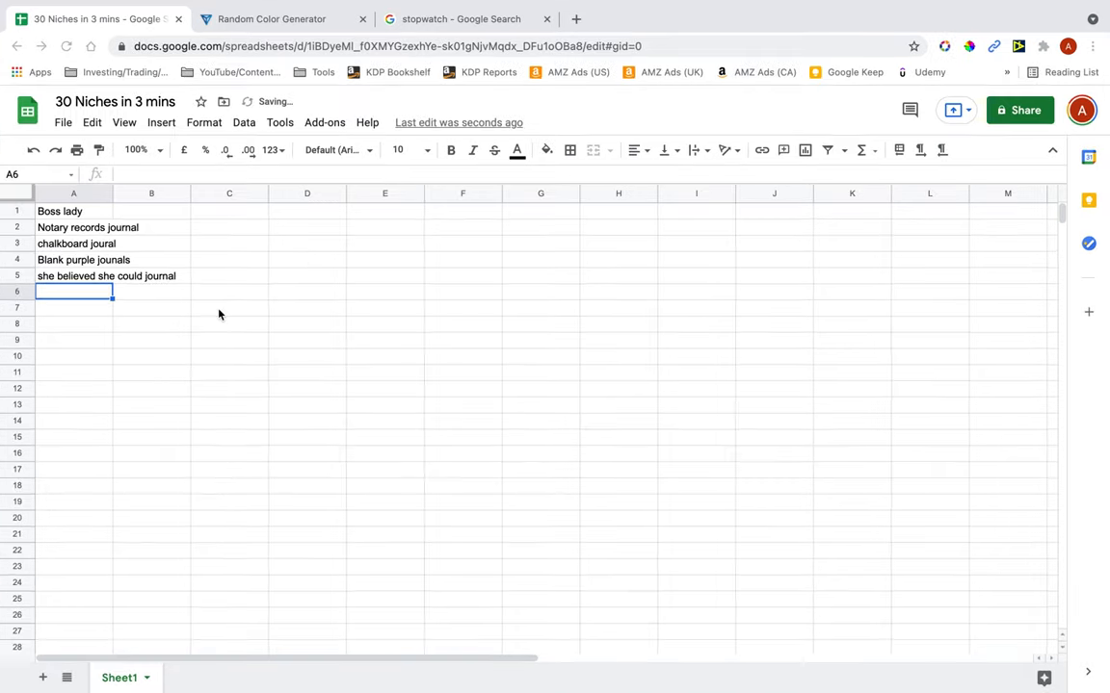
text(sparkly journal)
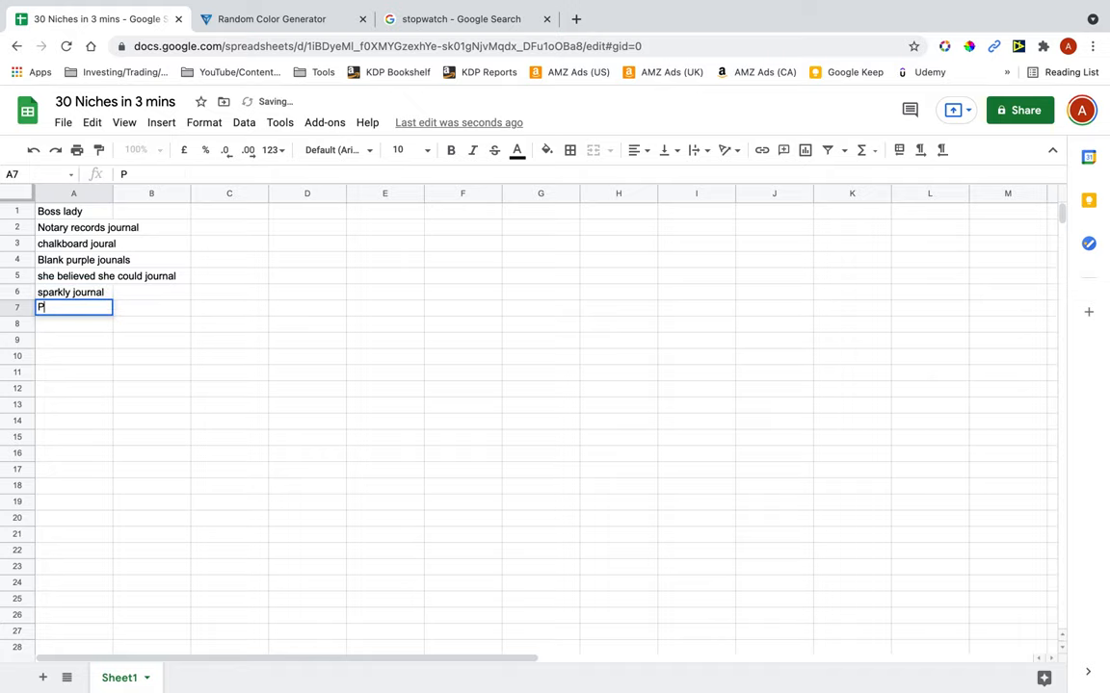
text(CN)
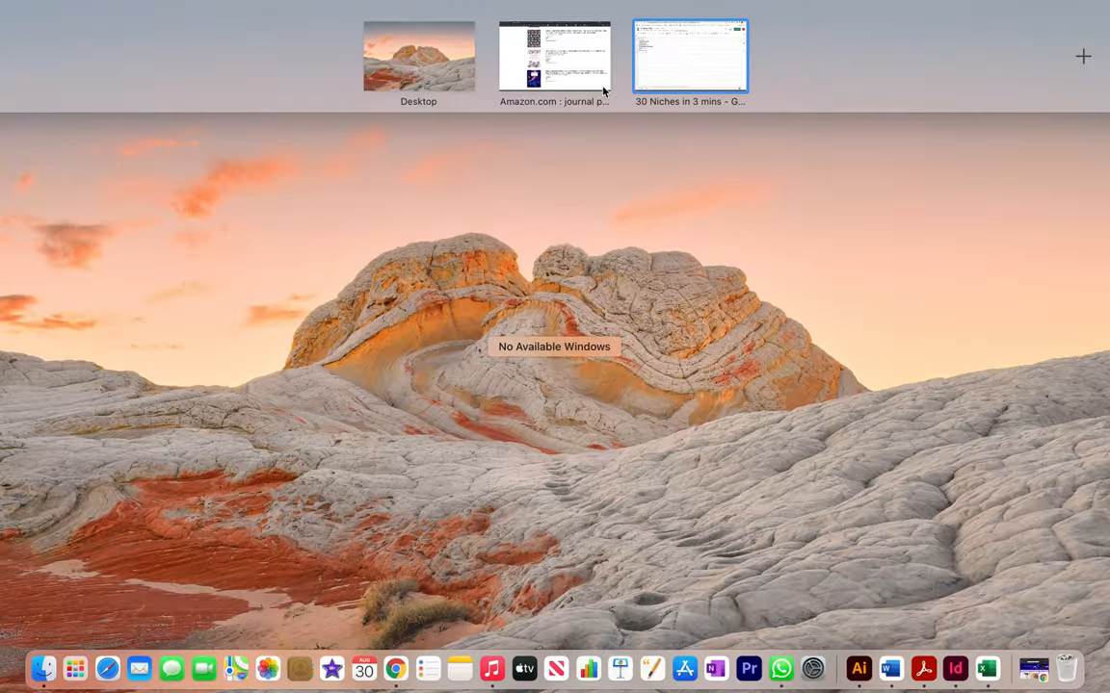
click(554, 55)
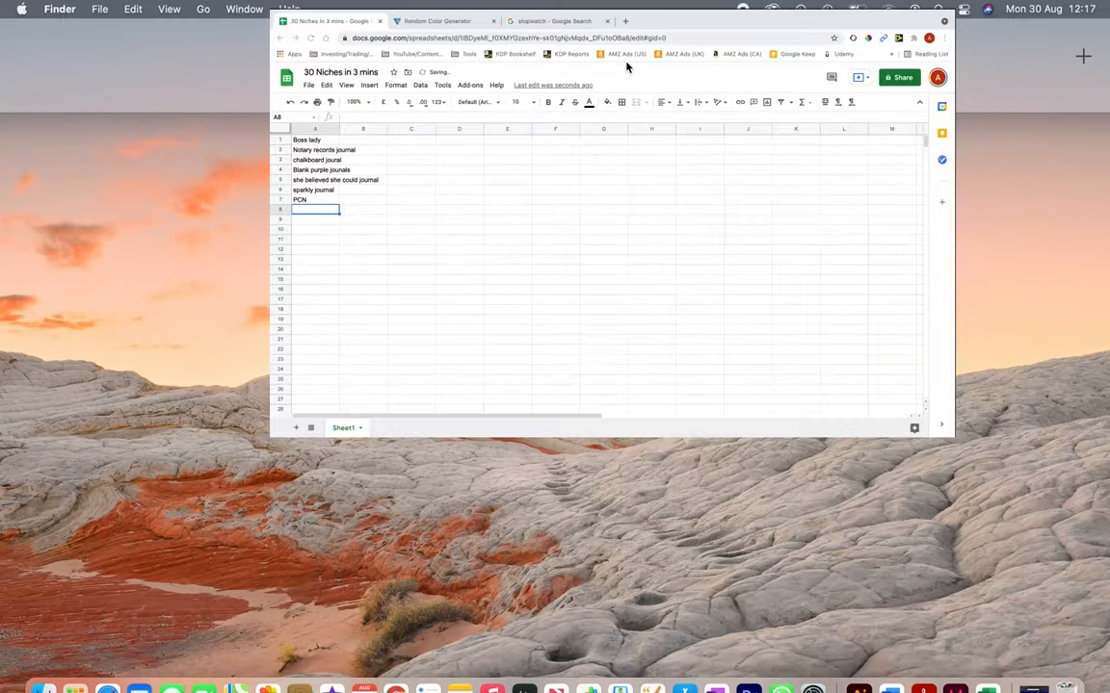
text(Gal)
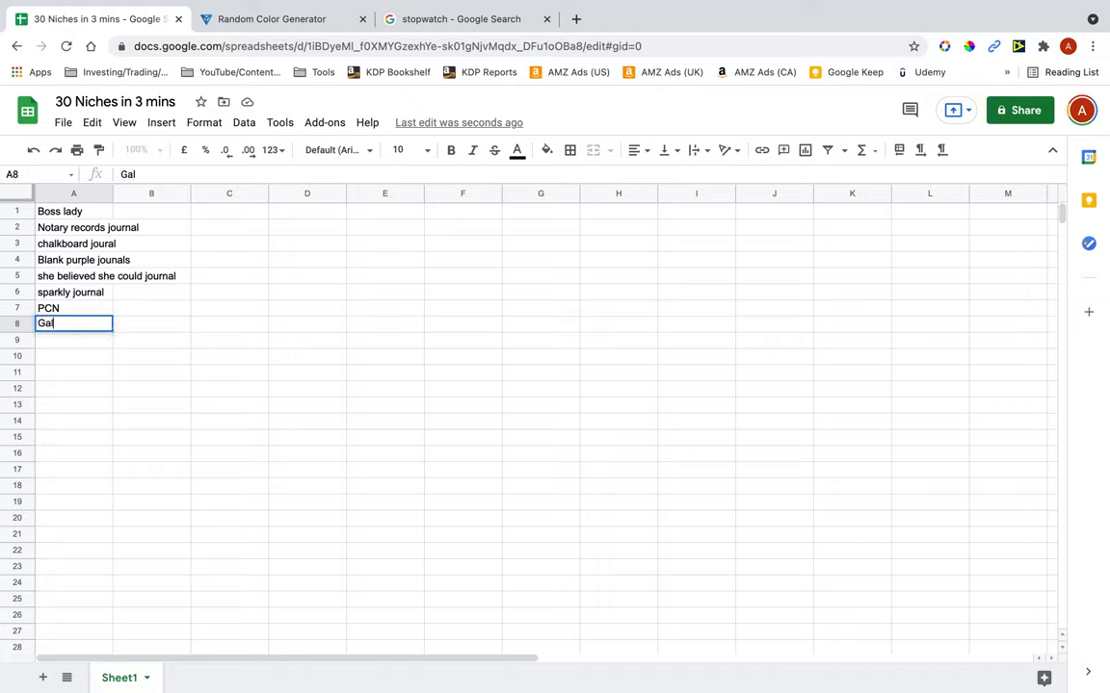
text(x)
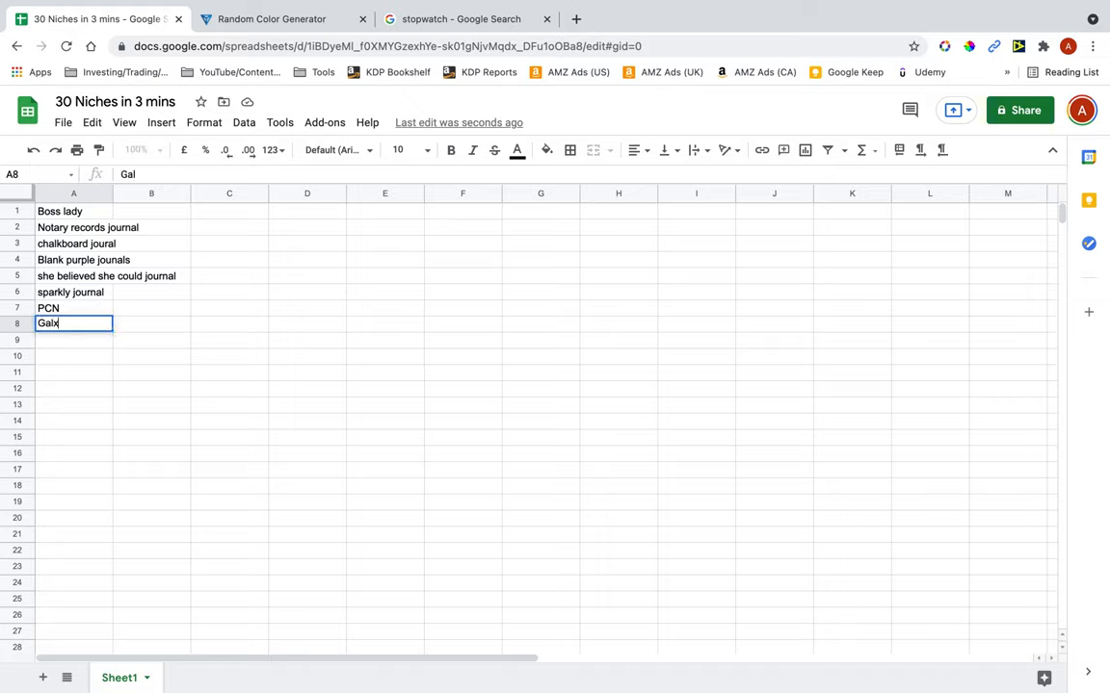
text(axy)
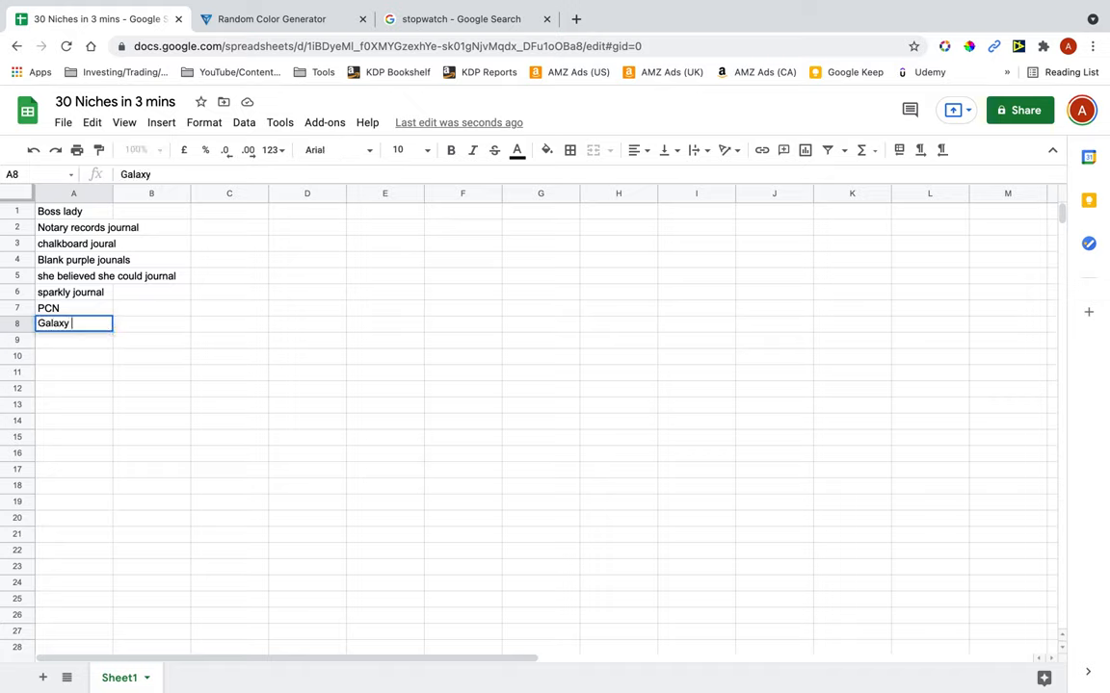
text(botboo)
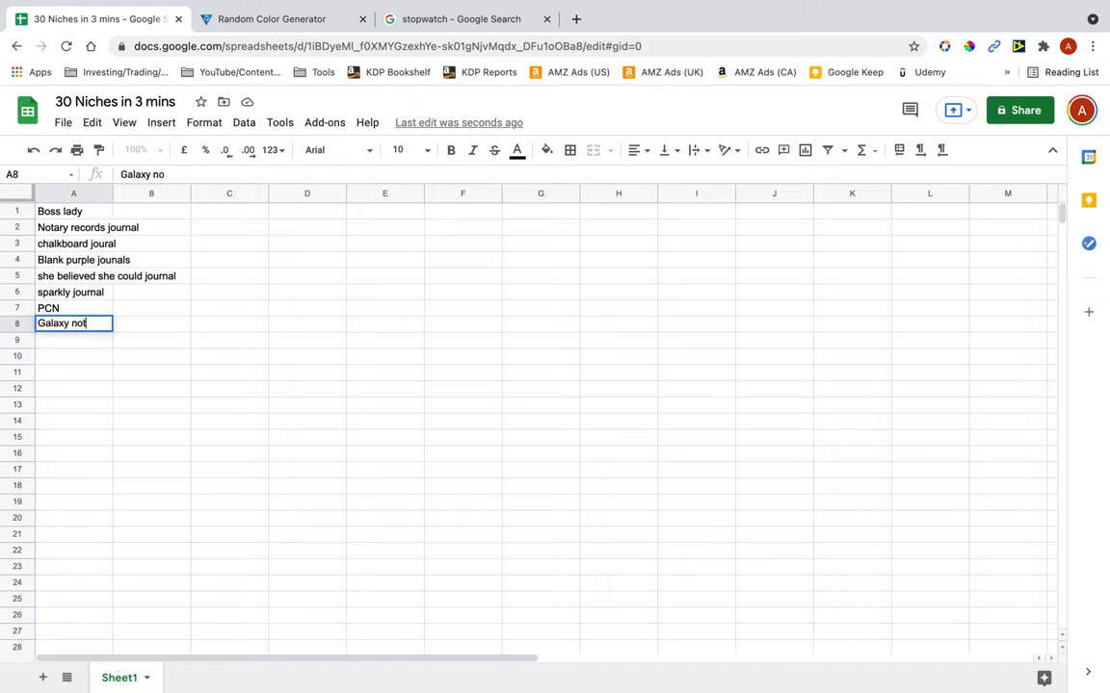
Step: Browse the Amazon results and add 'you are amazing journal' to column A
key(Return)
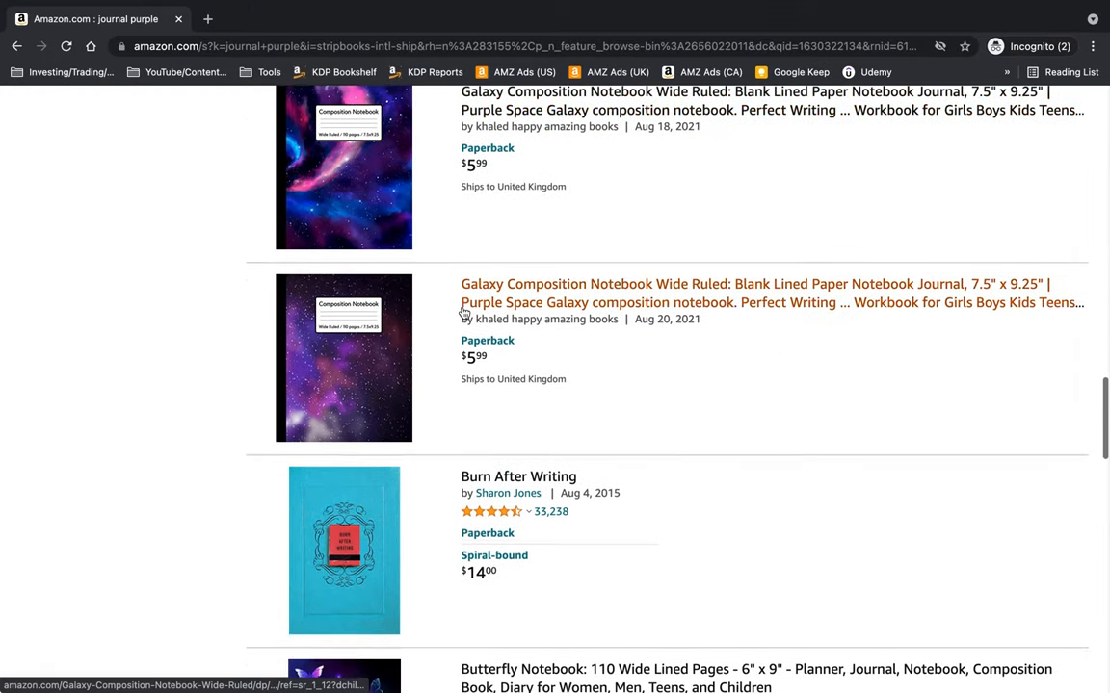
scroll(down, 3)
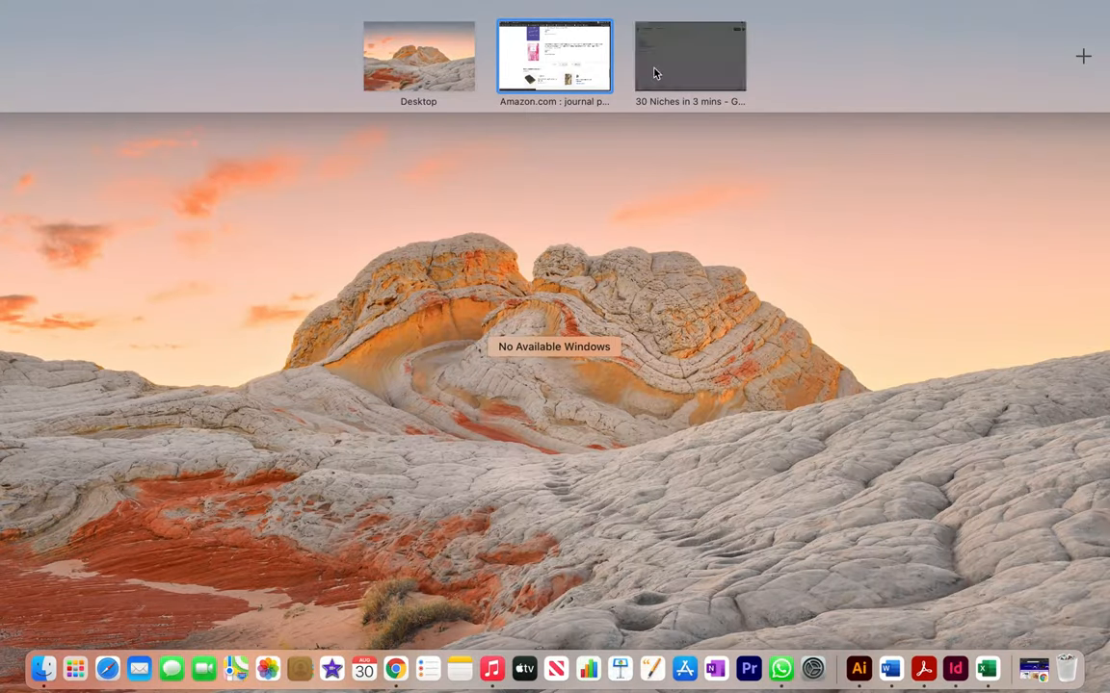
click(688, 55)
text(you)
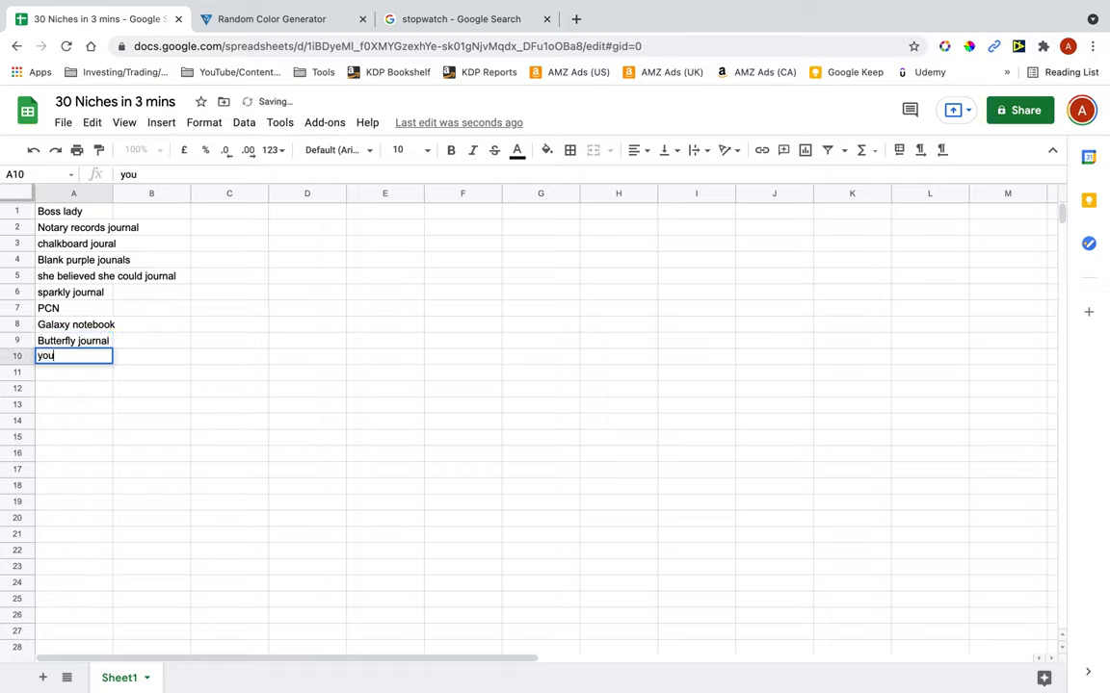
text(are amazin)
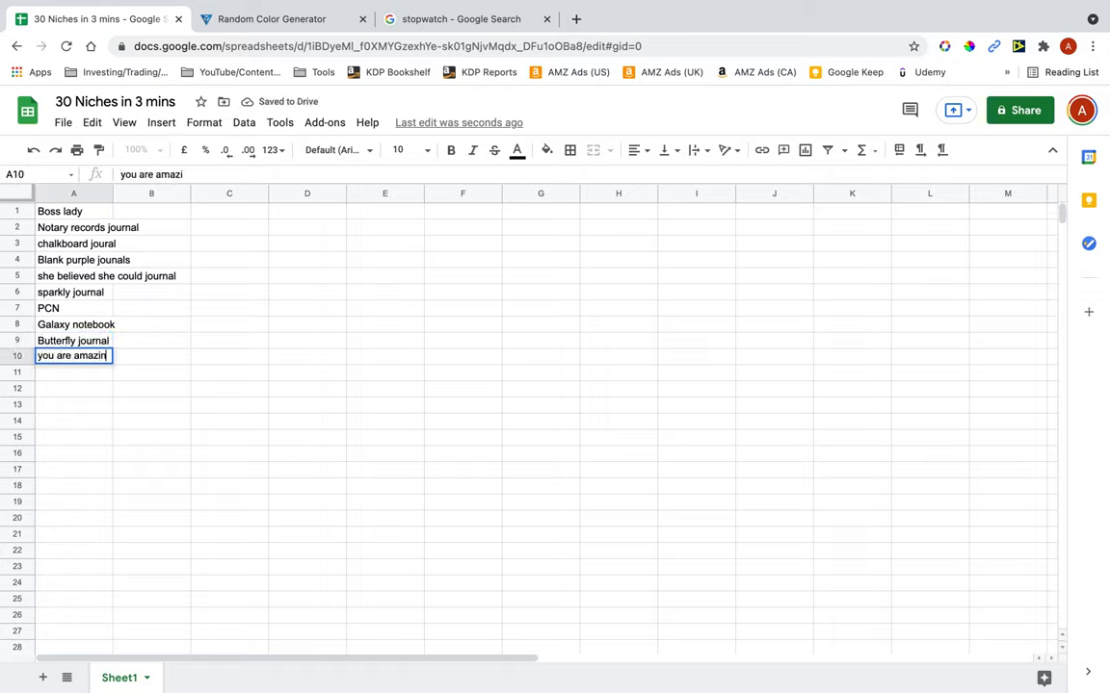
text(ng journal)
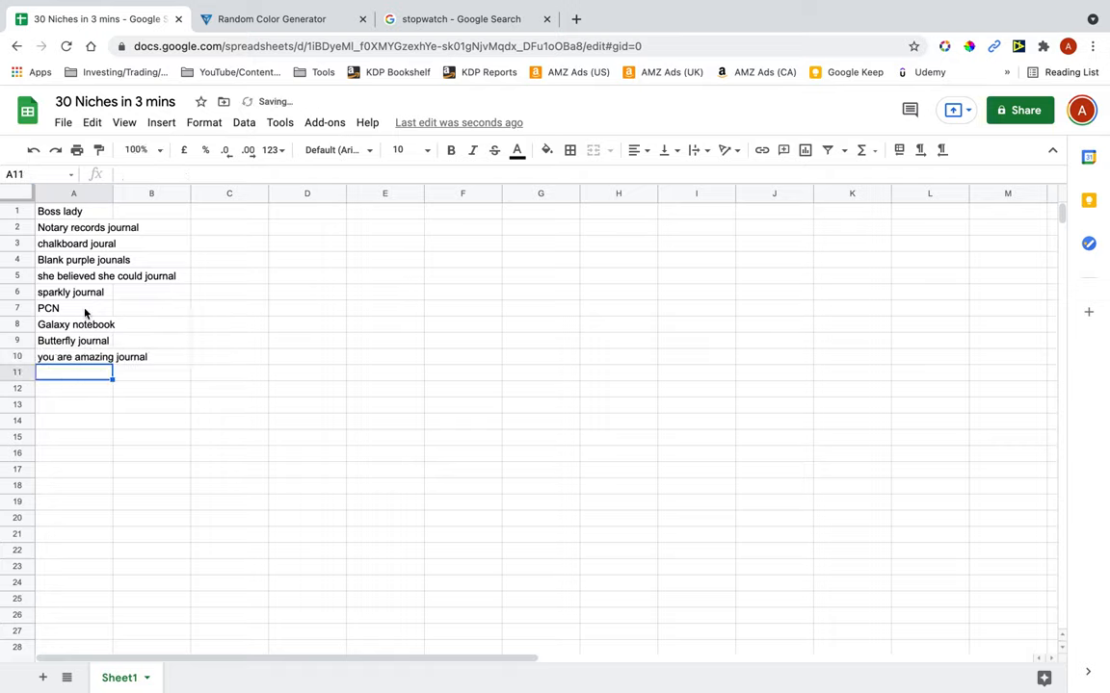
mouse_move(140, 387)
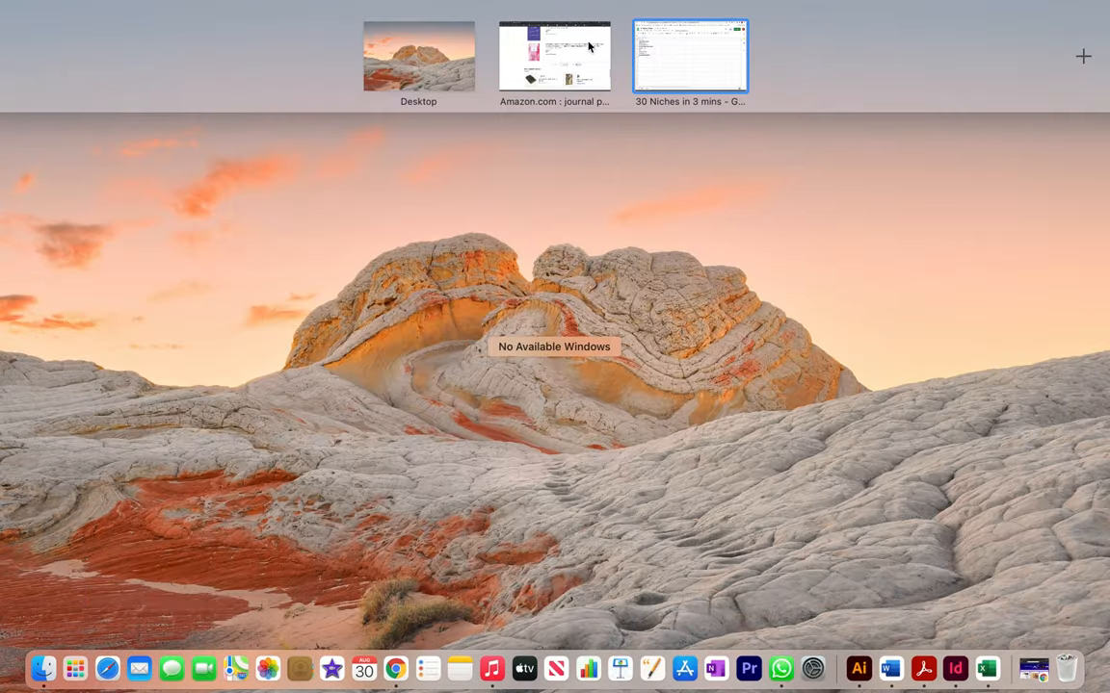
Step: Browse Amazon results, then add 'expense journal' and 'dot grid journal' from A11
click(554, 55)
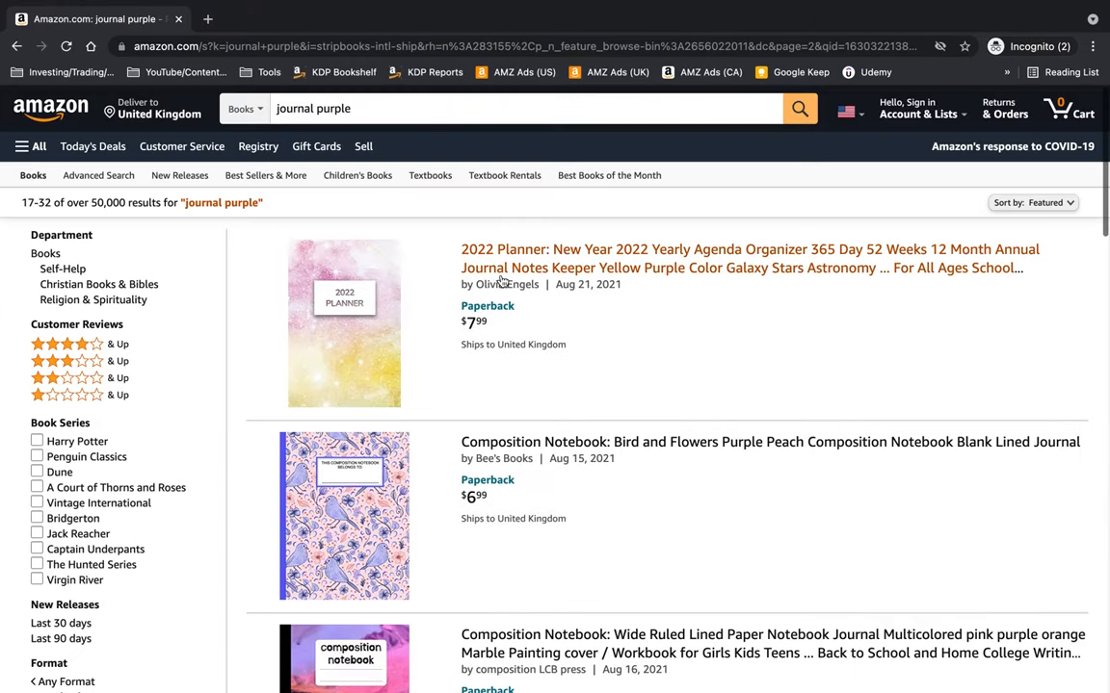
scroll(down, 3)
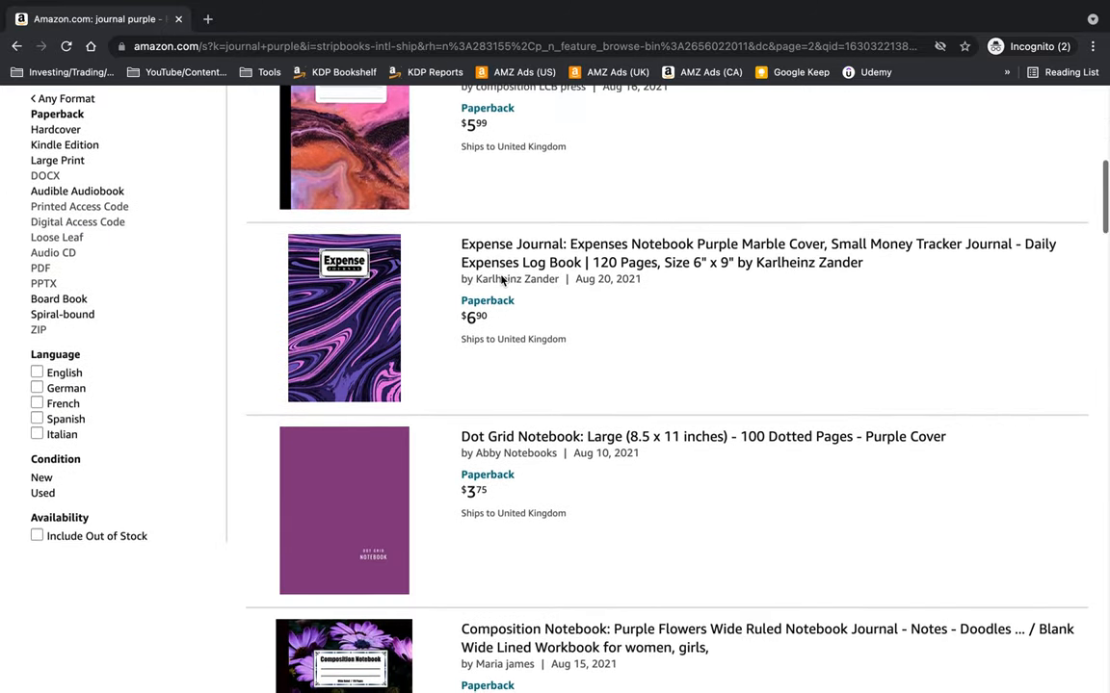
scroll(down, 3)
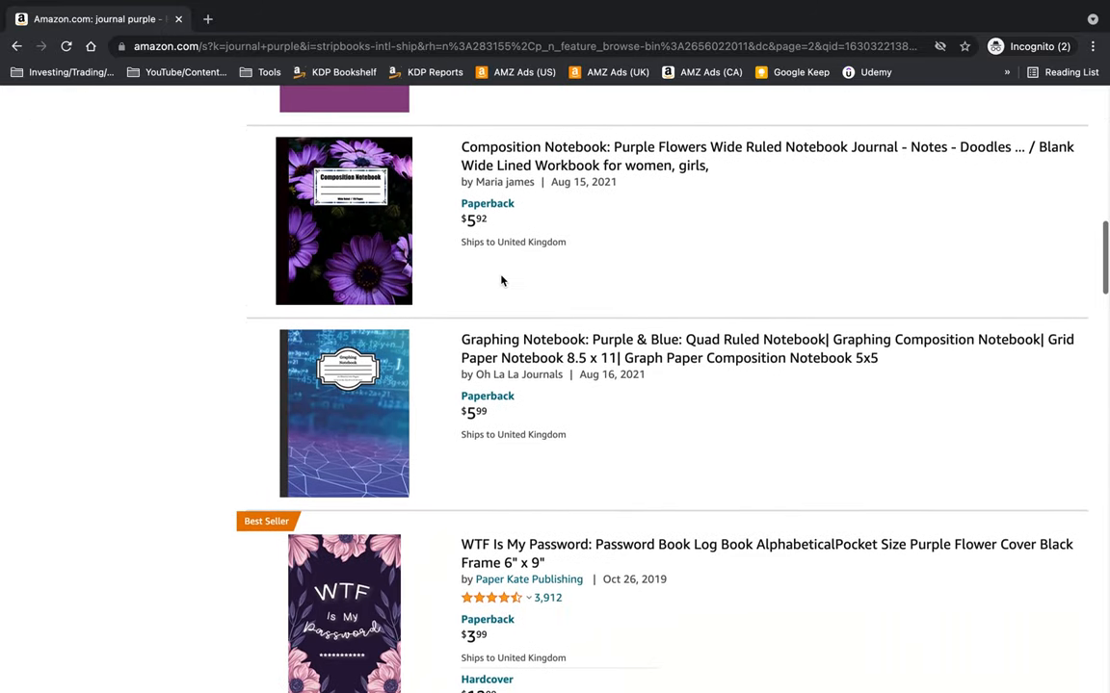
click(99, 18)
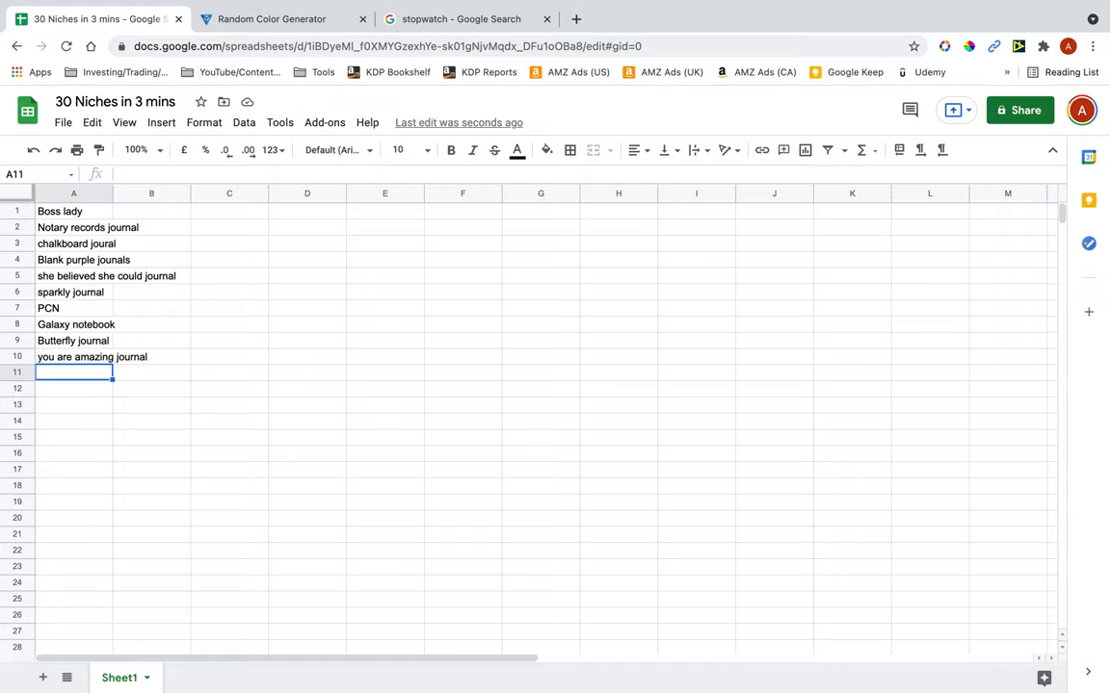
text(expense jour)
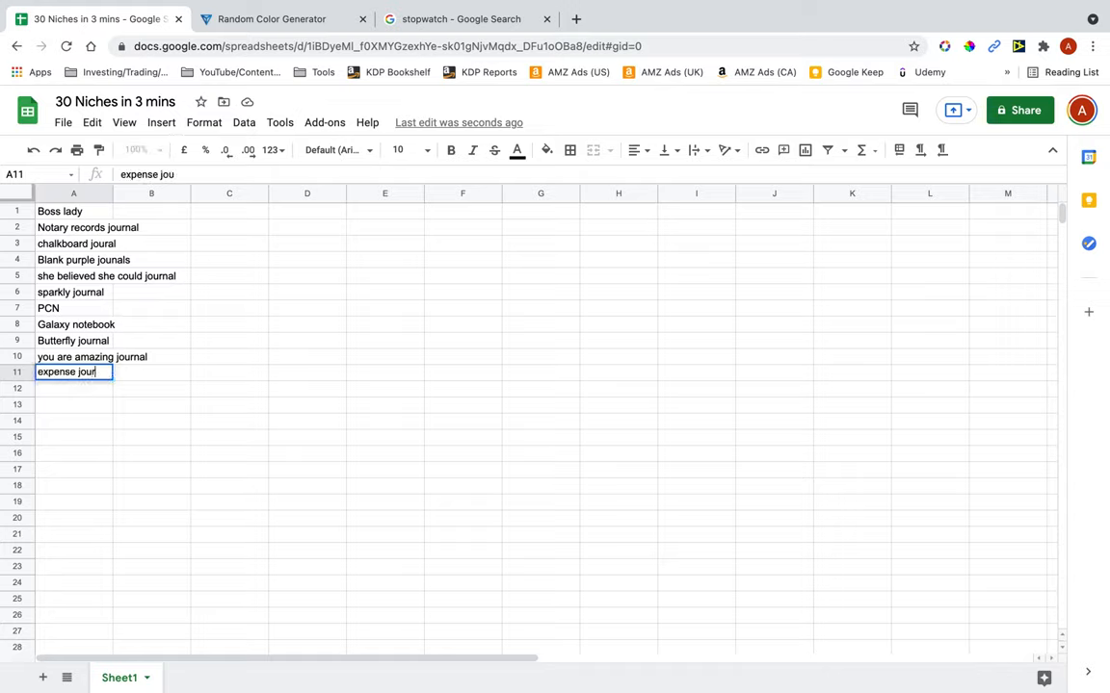
text(dot)
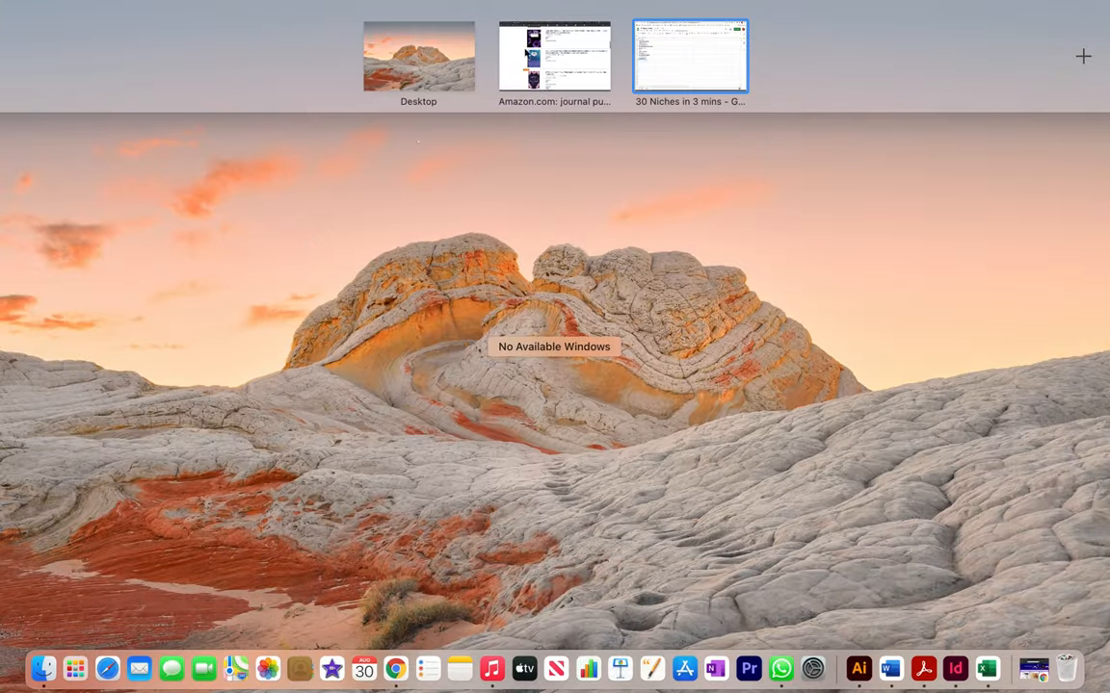
Step: Browse more Amazon results and add 'password book' to the niche list
click(554, 55)
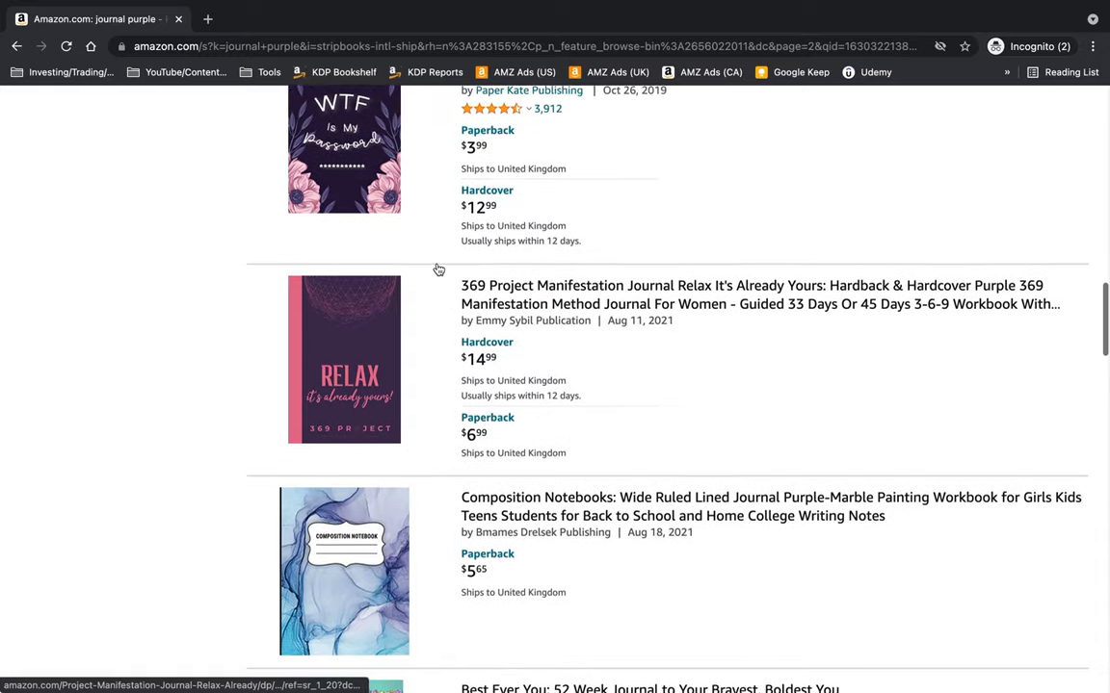
scroll(down, 3)
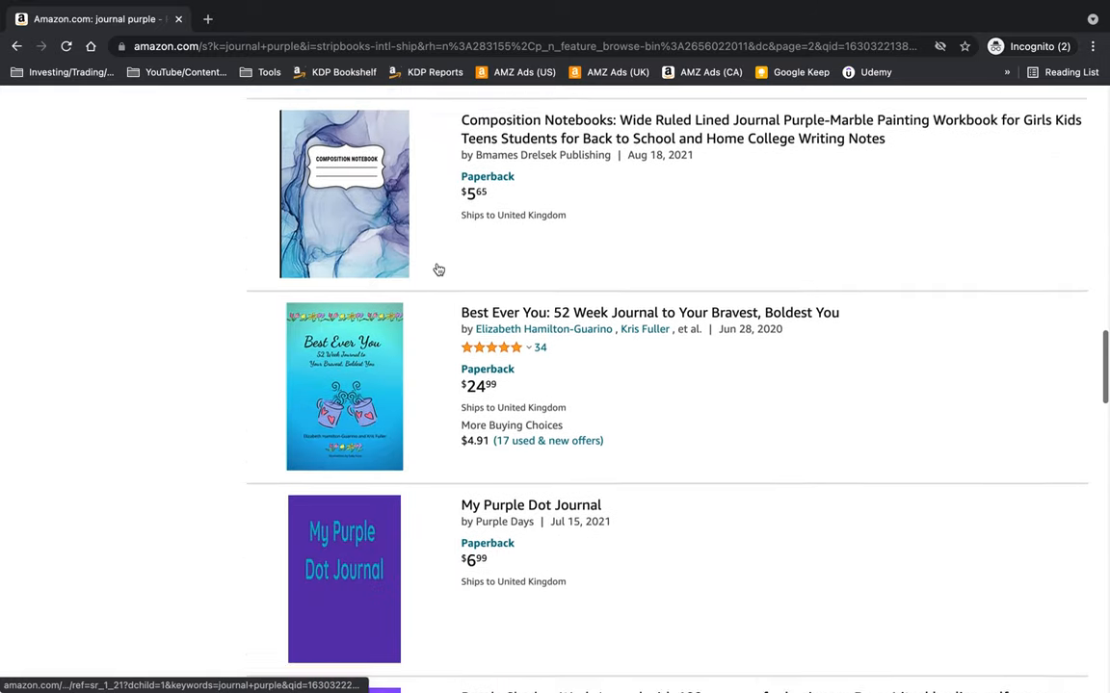
scroll(down, 3)
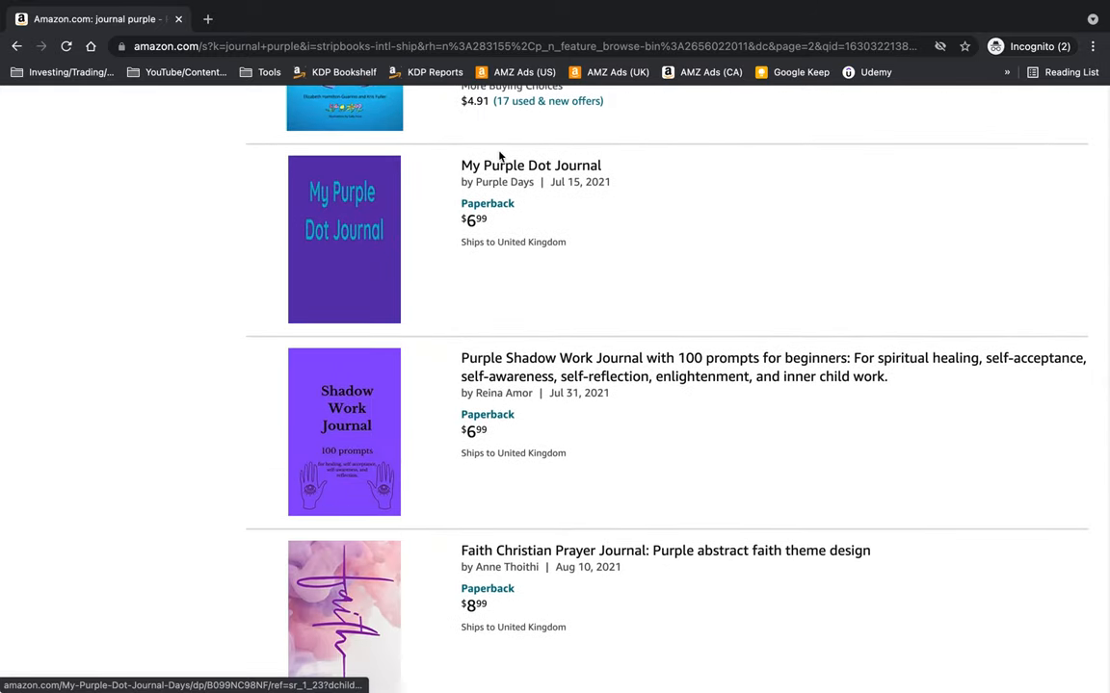
click(91, 18)
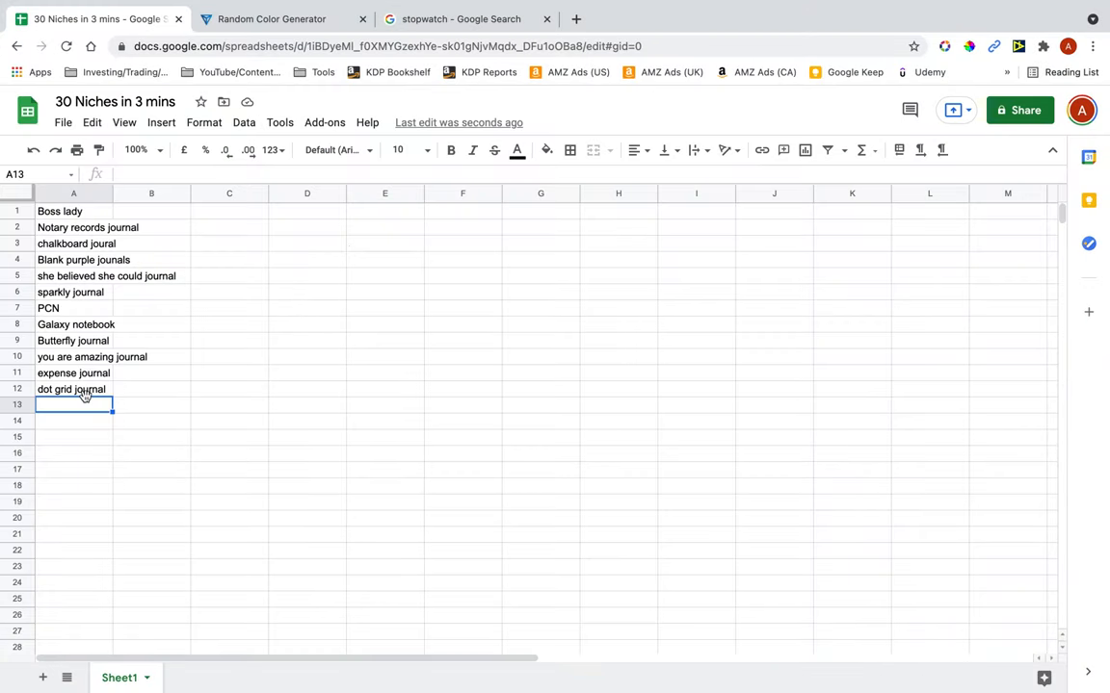
text(password)
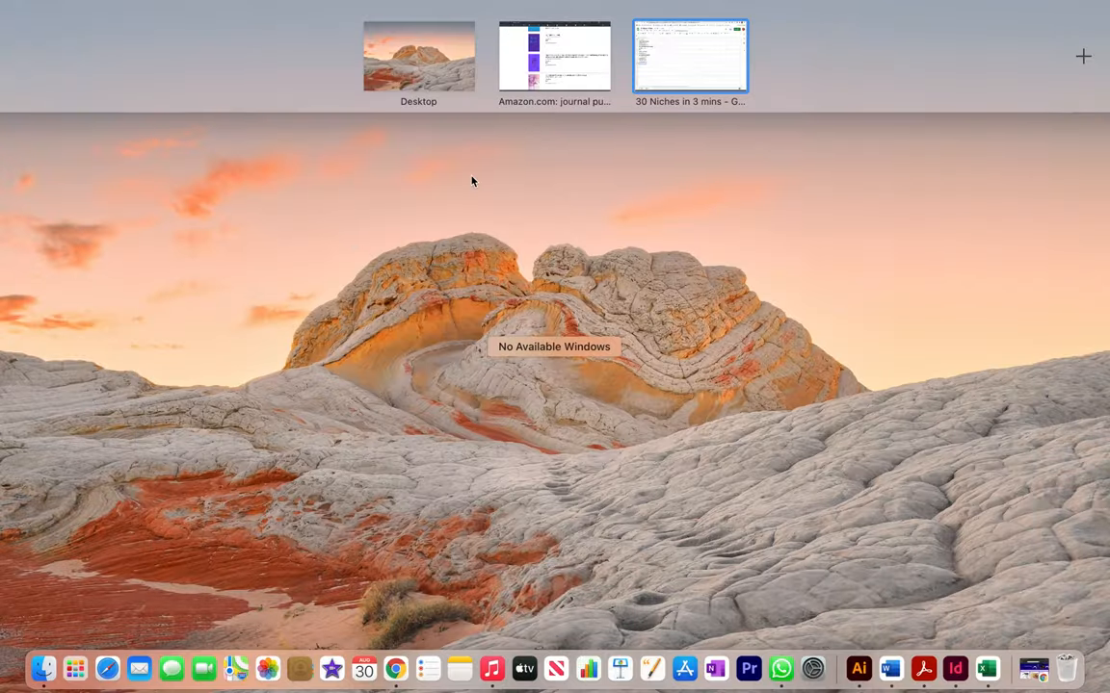
click(553, 55)
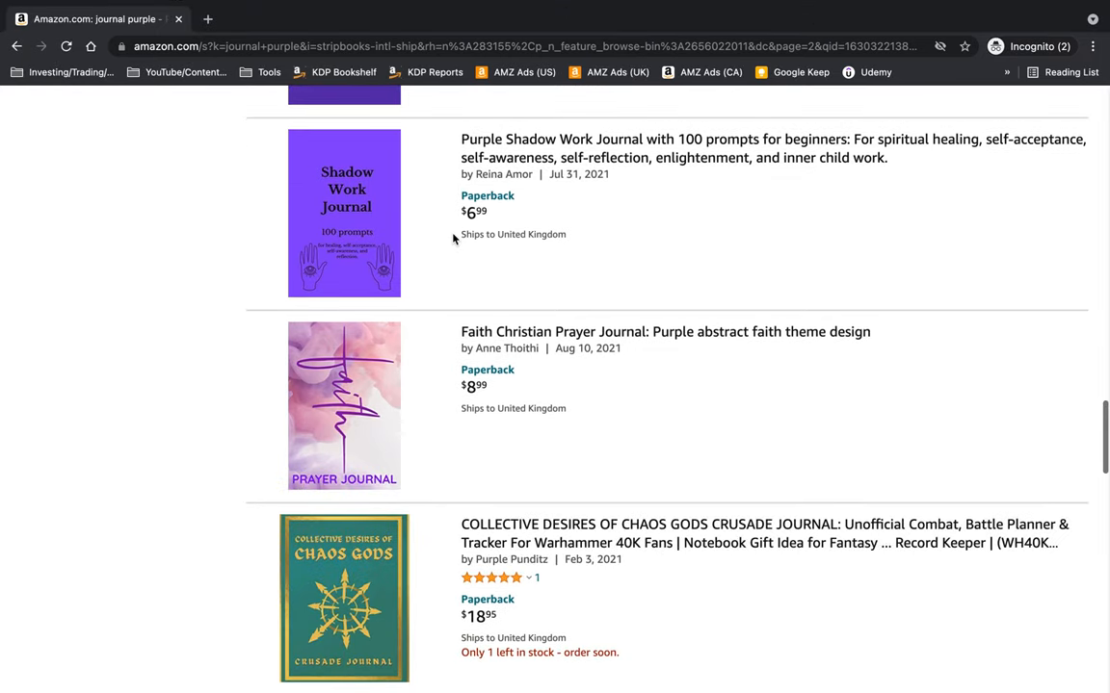
scroll(down, 3)
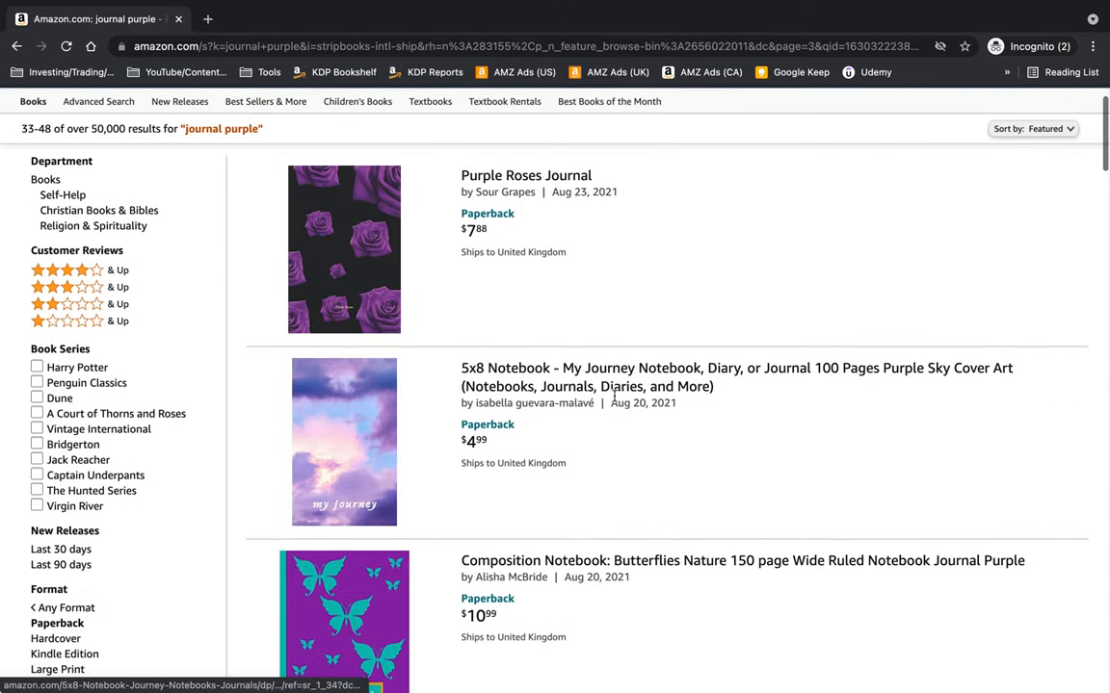
Step: After scrolling Amazon results, add 'purple roses' and 'purple dragon' to column A
scroll(down, 3)
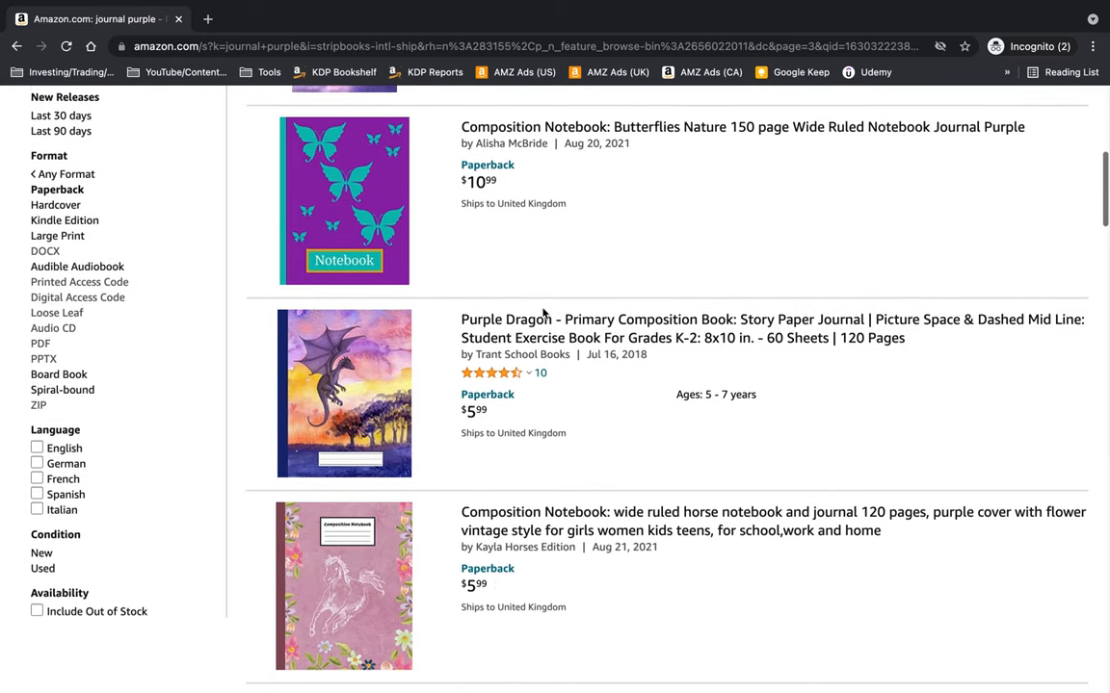
scroll(down, 3)
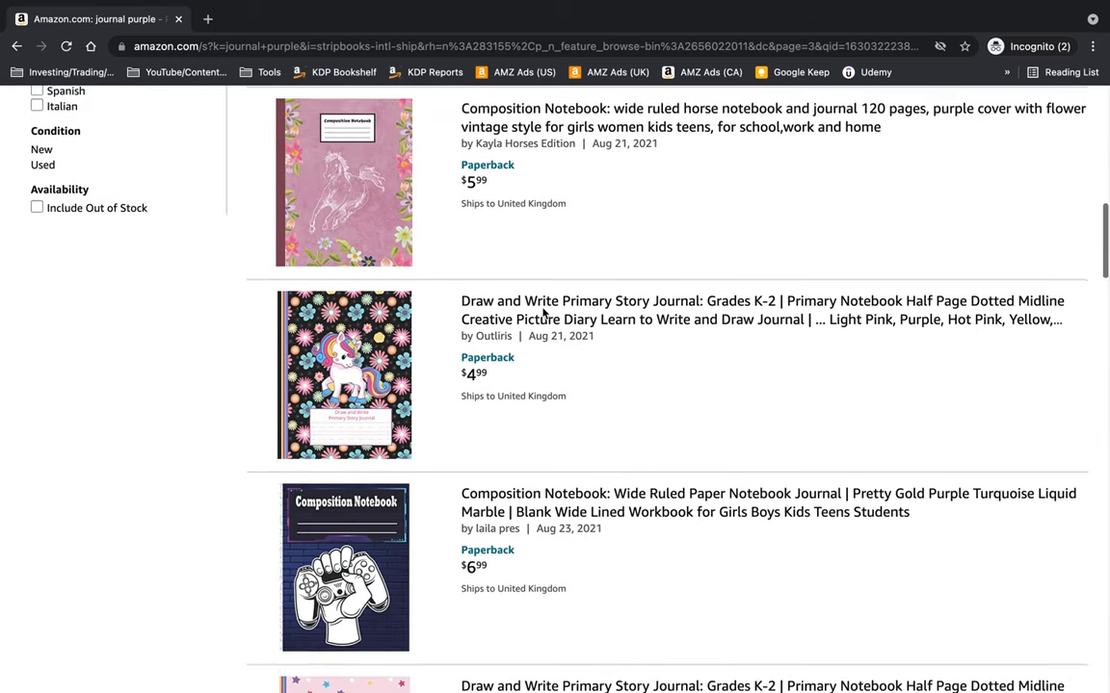
scroll(down, 3)
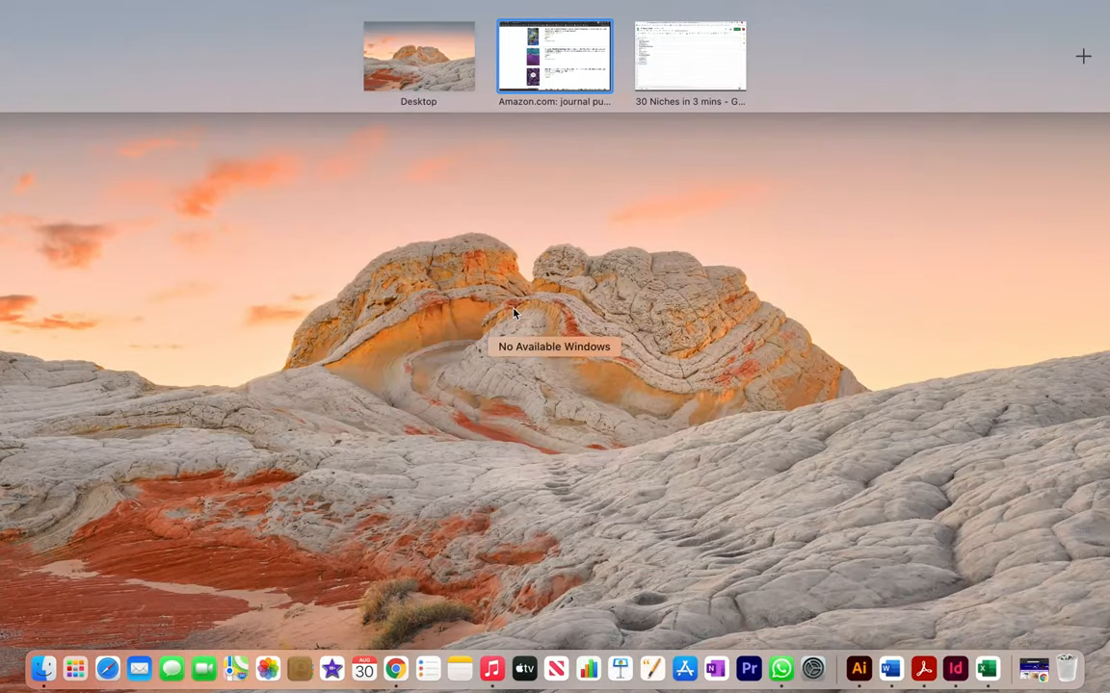
click(690, 55)
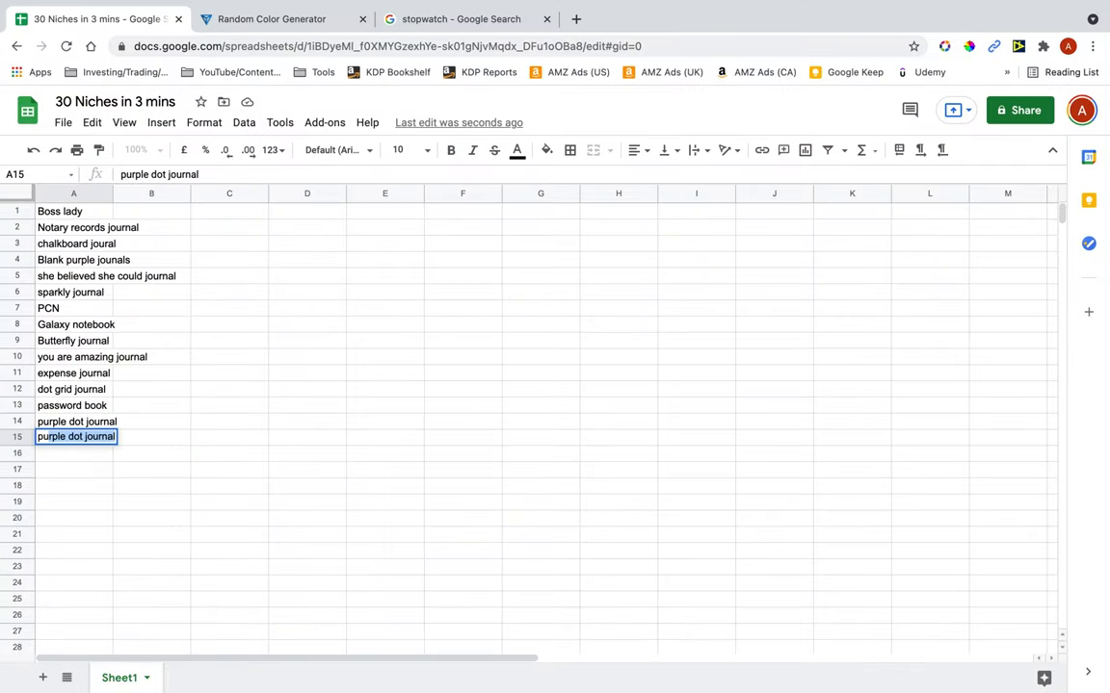
text(purple roses)
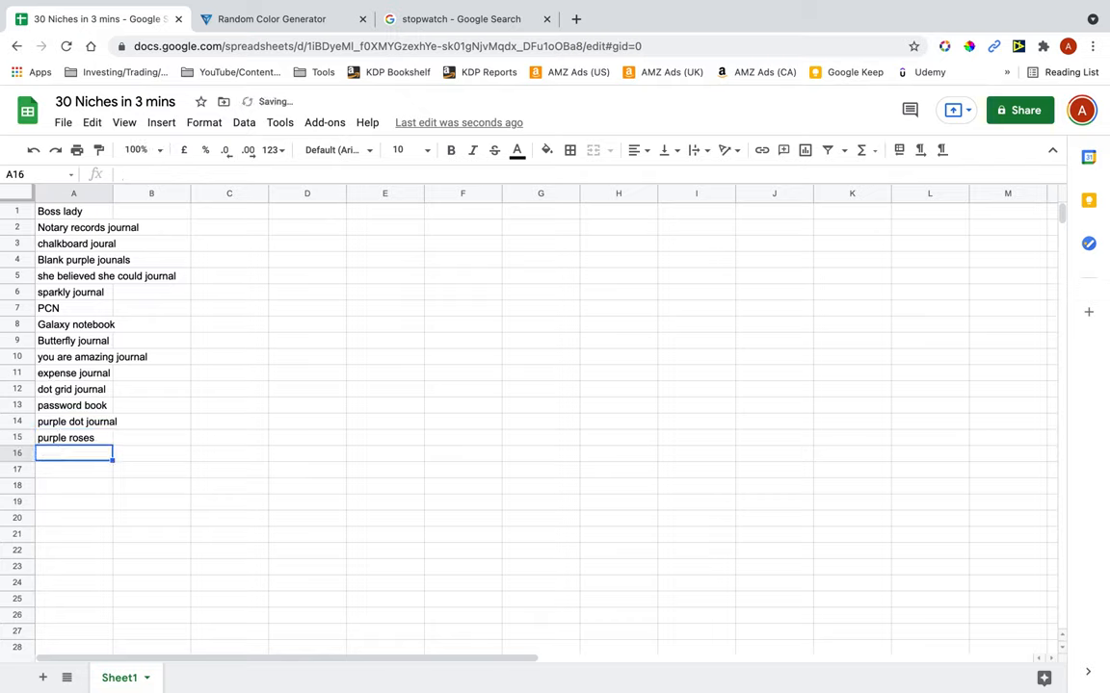
text(pur)
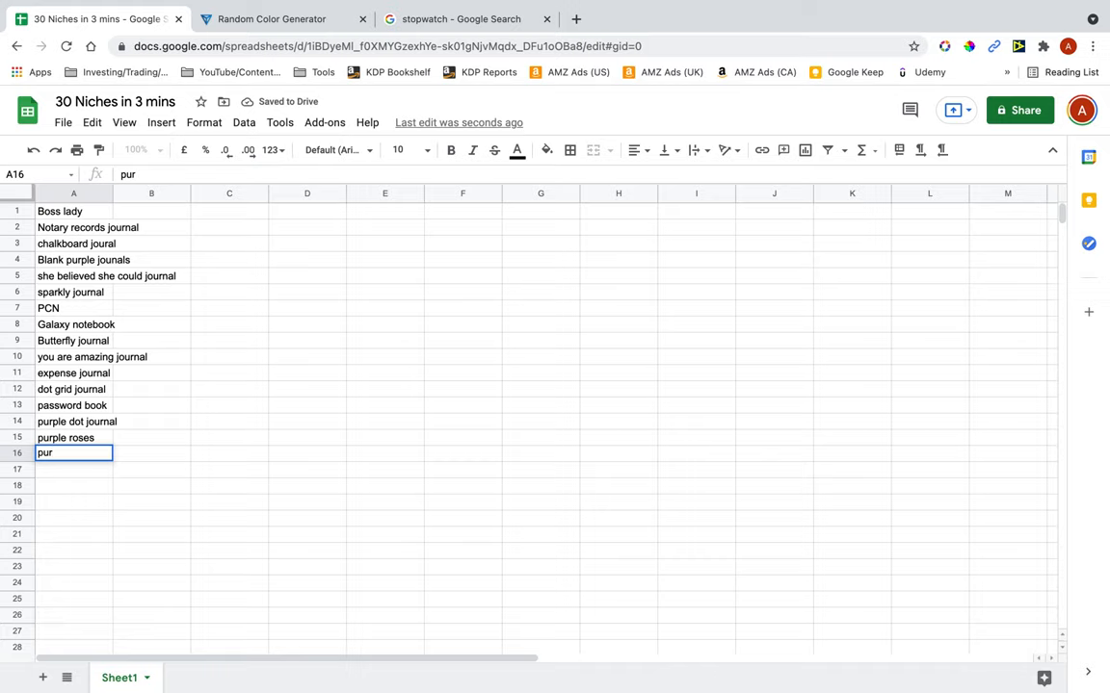
text(purple dragon)
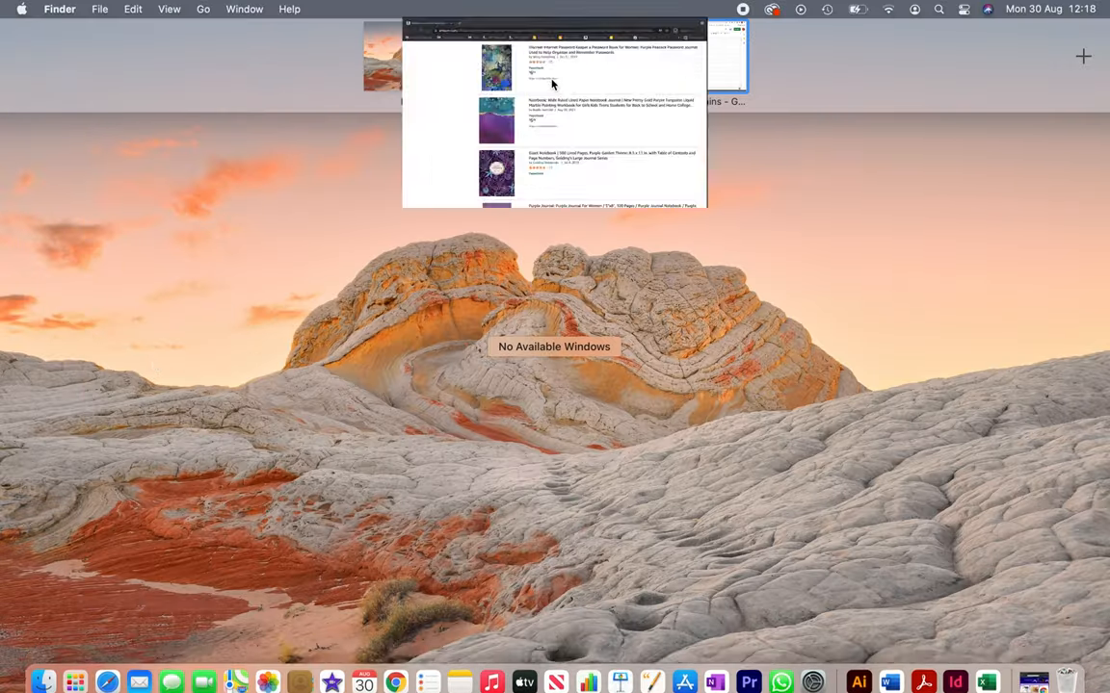
Step: Load the next Amazon results page and type 'giant journal 500 pages' in column A
click(554, 106)
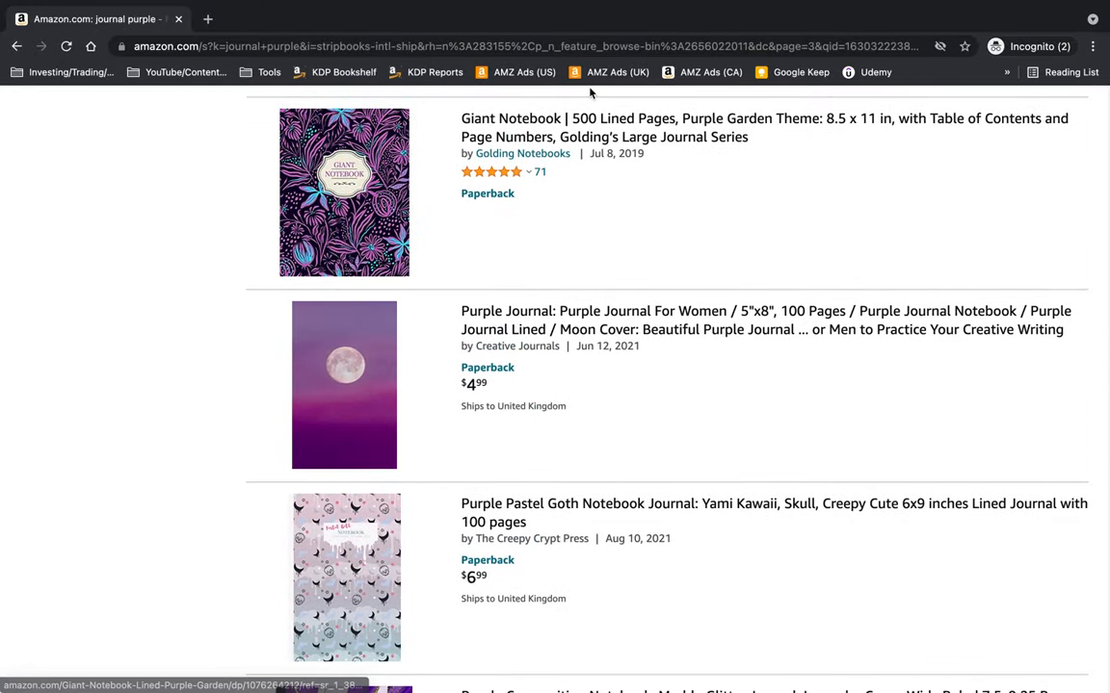
scroll(down, 3)
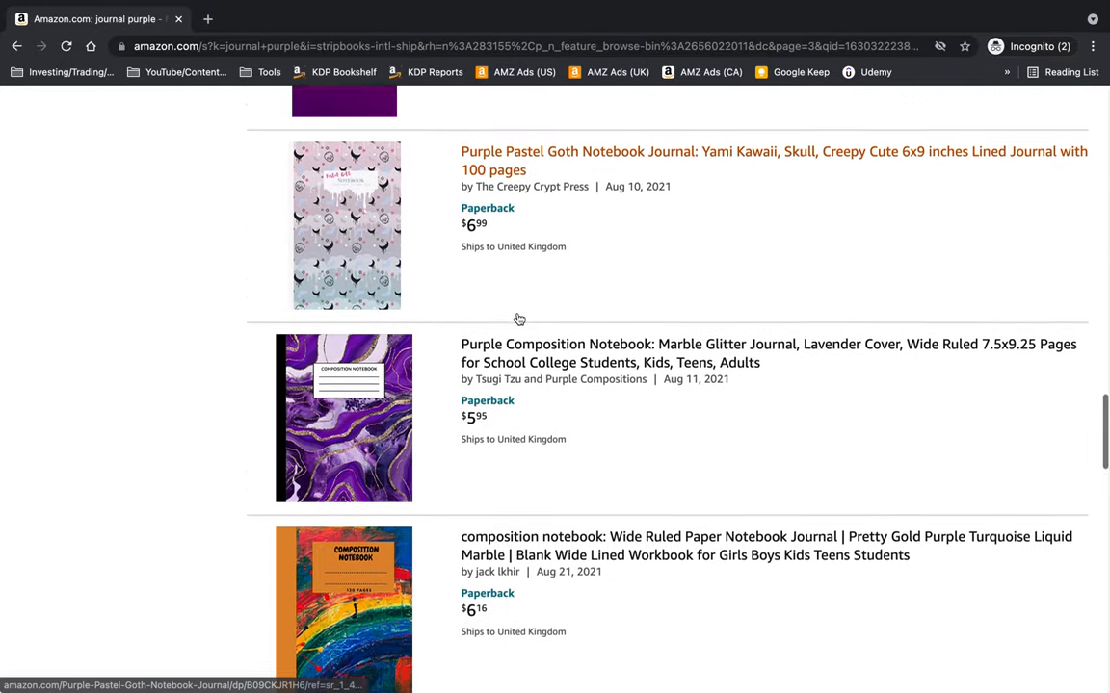
scroll(down, 3)
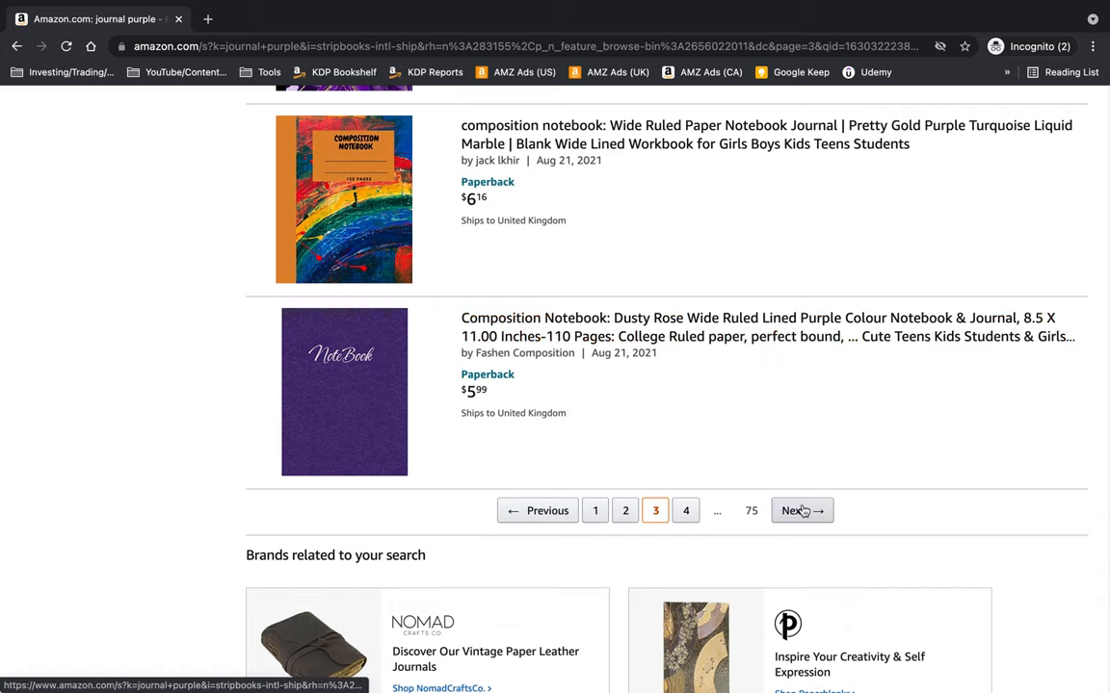
click(796, 510)
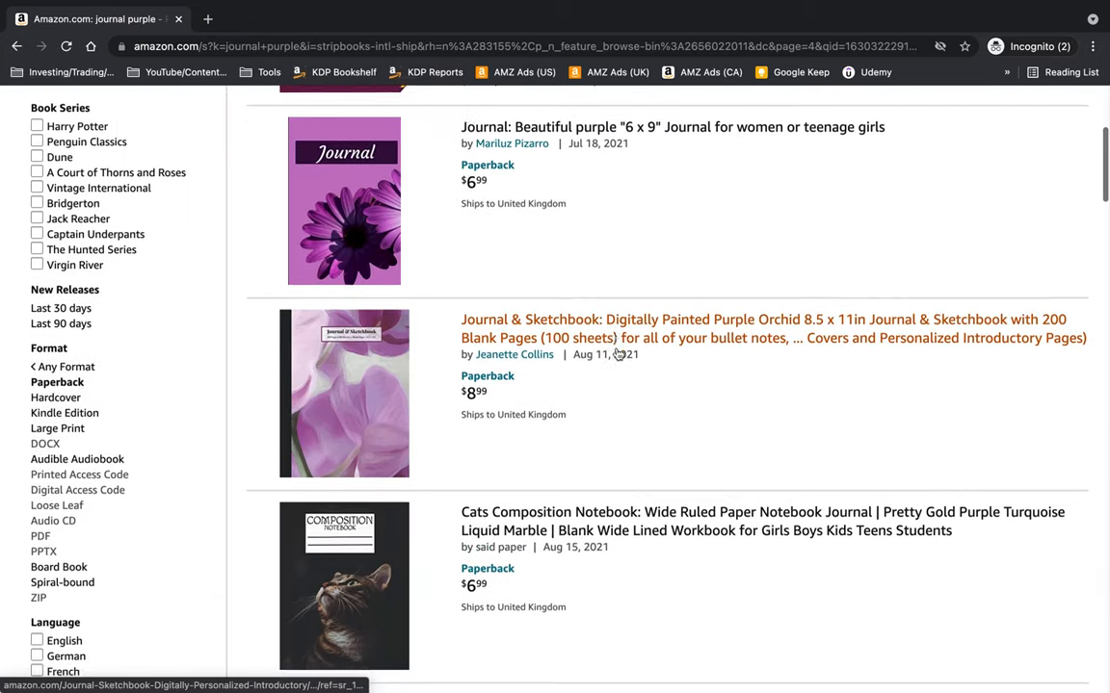
scroll(down, 3)
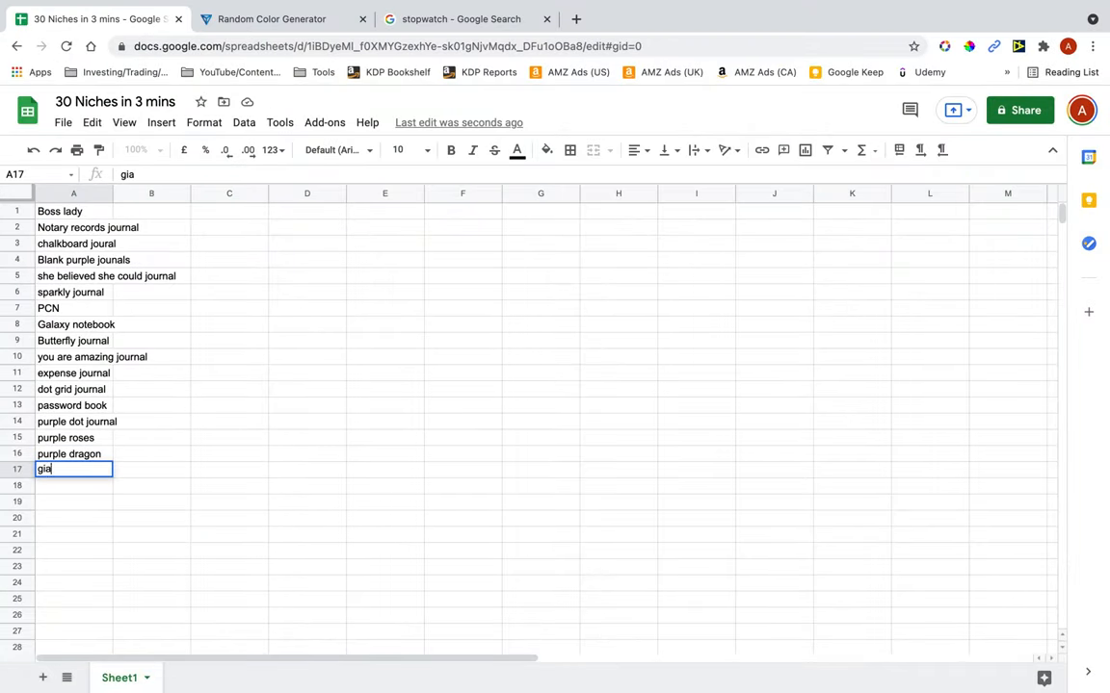
text(ant journal)
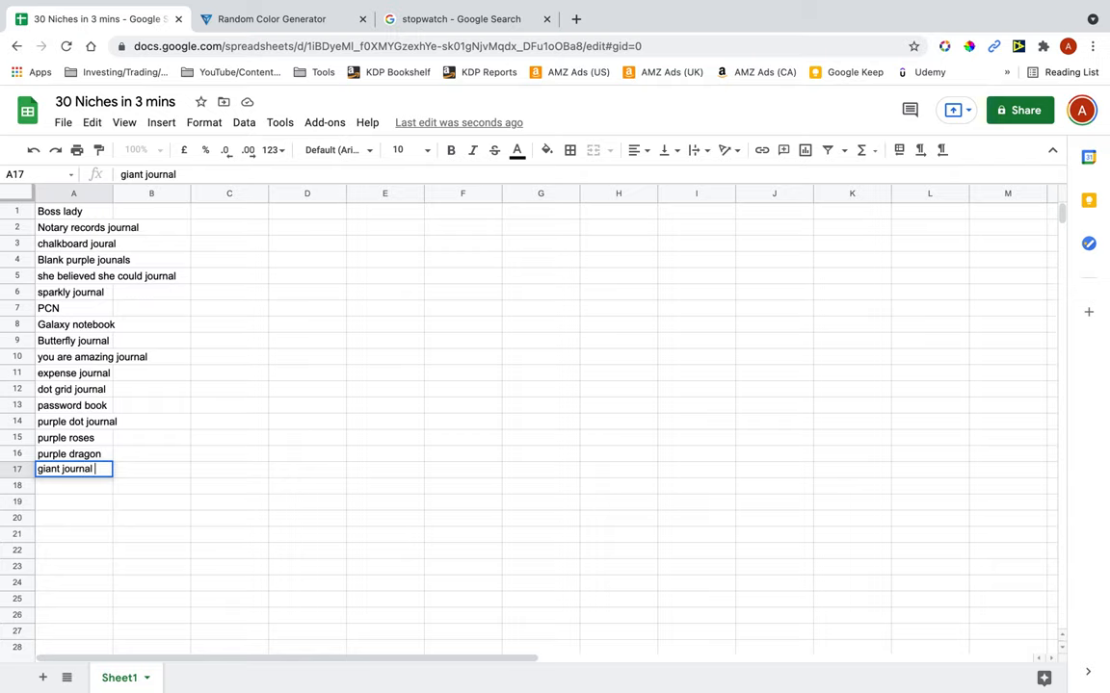
text(500)
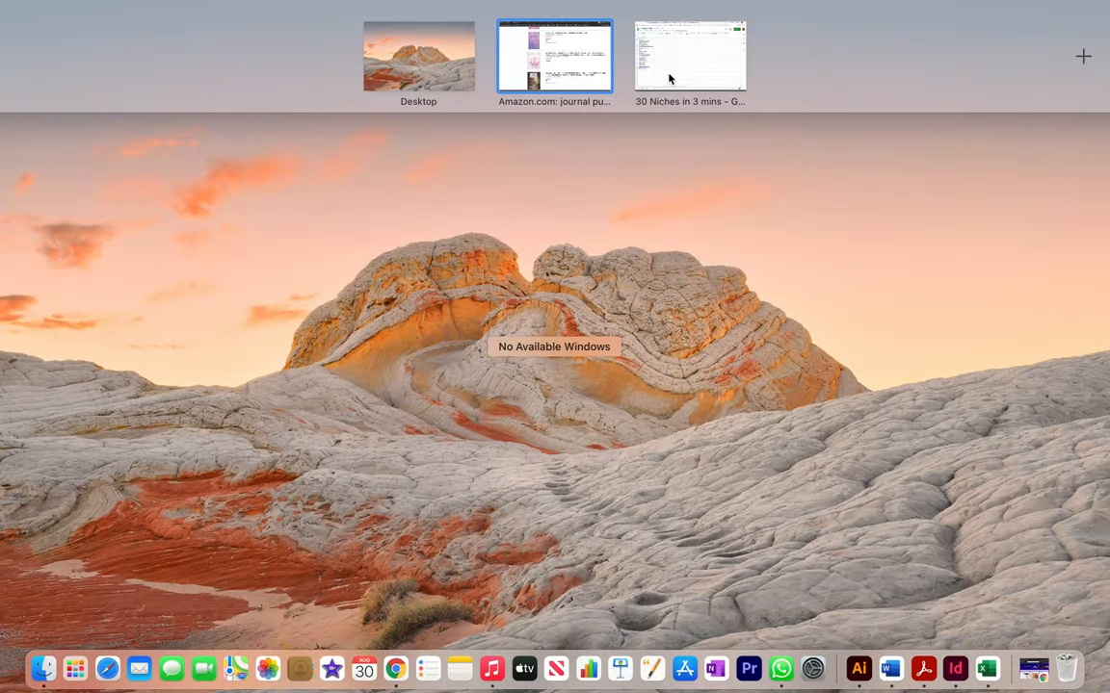
Step: Add 'let it out', browse Amazon page 4, then type 'purple striped journal' in A20
click(689, 55)
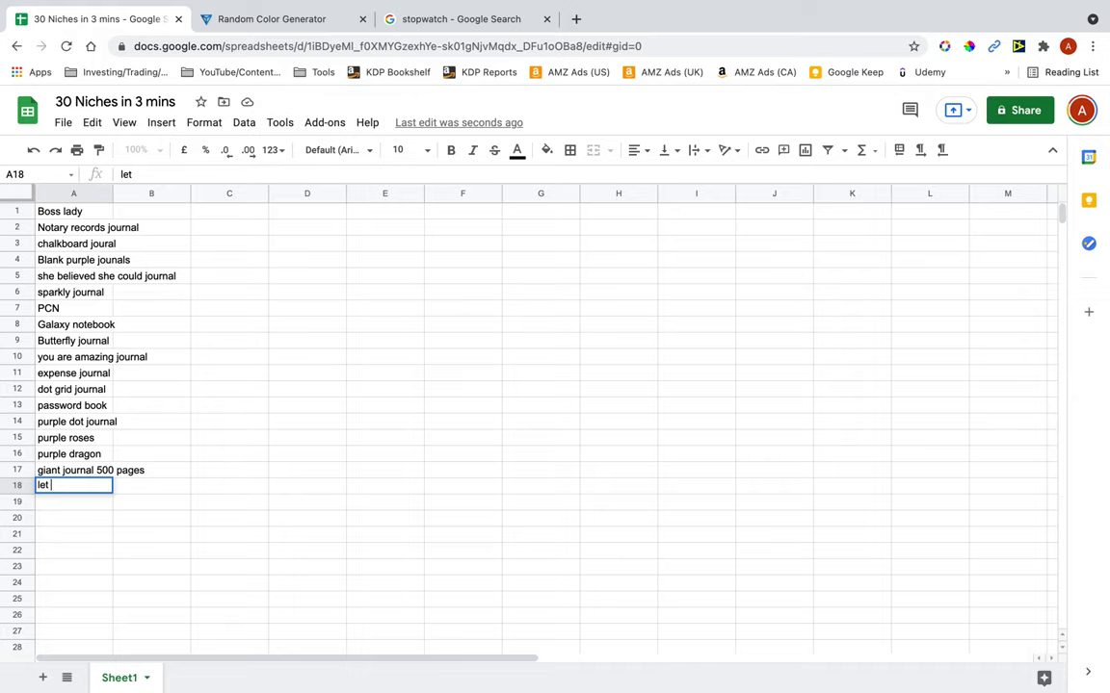
text(it ou)
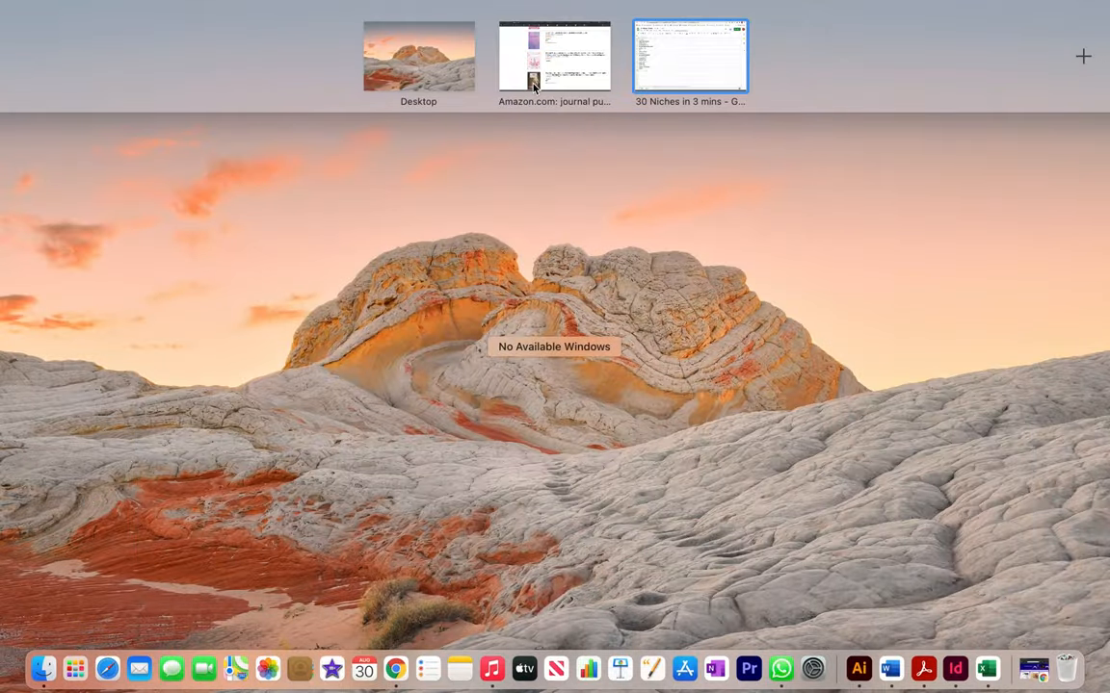
click(553, 55)
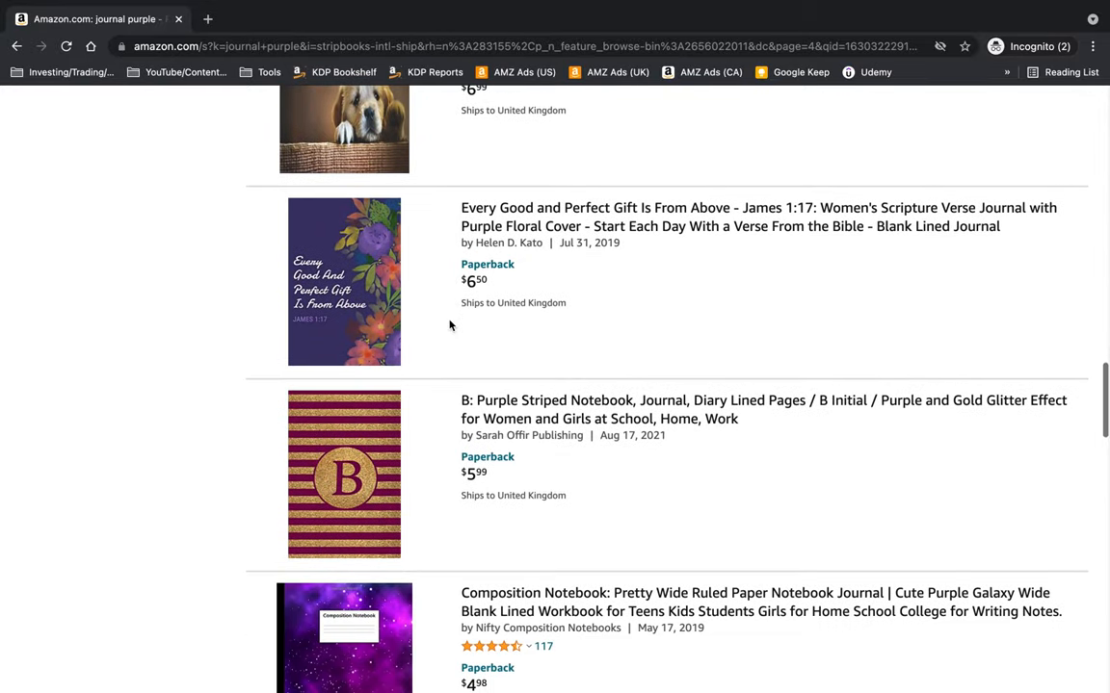
scroll(down, 3)
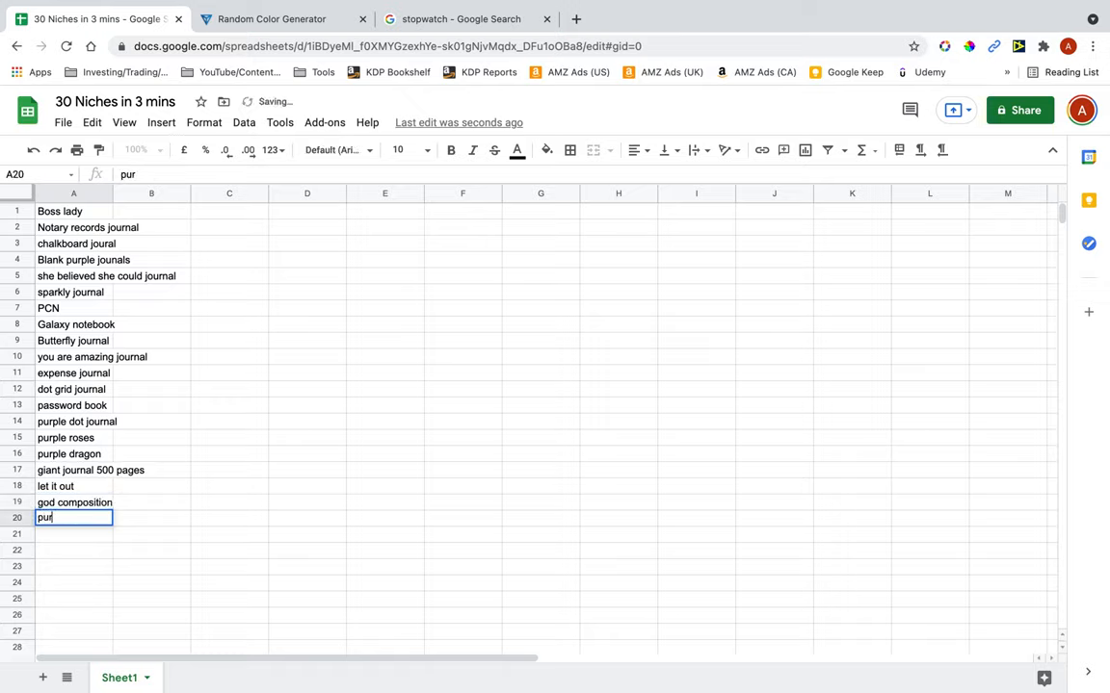
text(ple stripe)
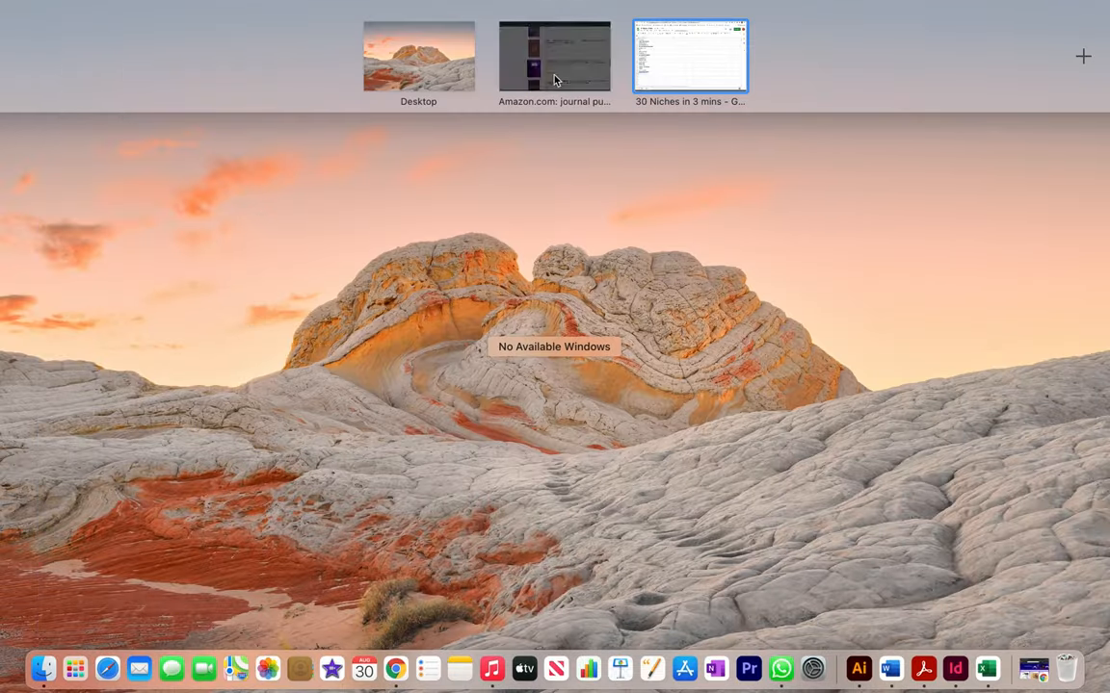
Step: Browse page 5 of Amazon results and type 'my hero academia journal' in A21
click(554, 55)
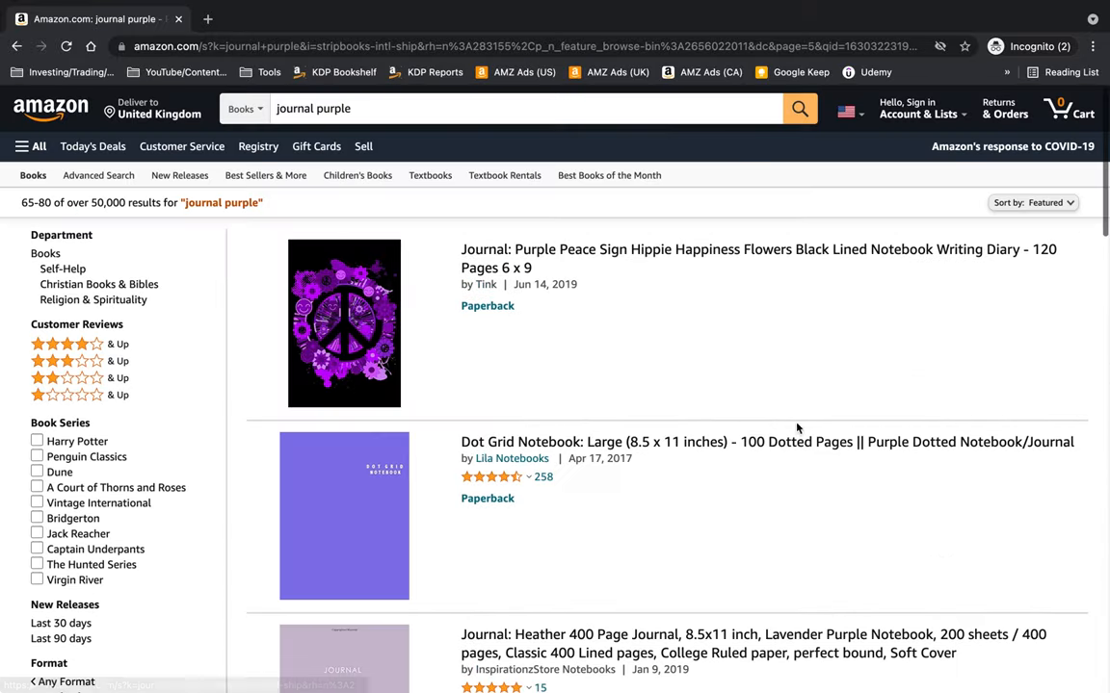
scroll(down, 3)
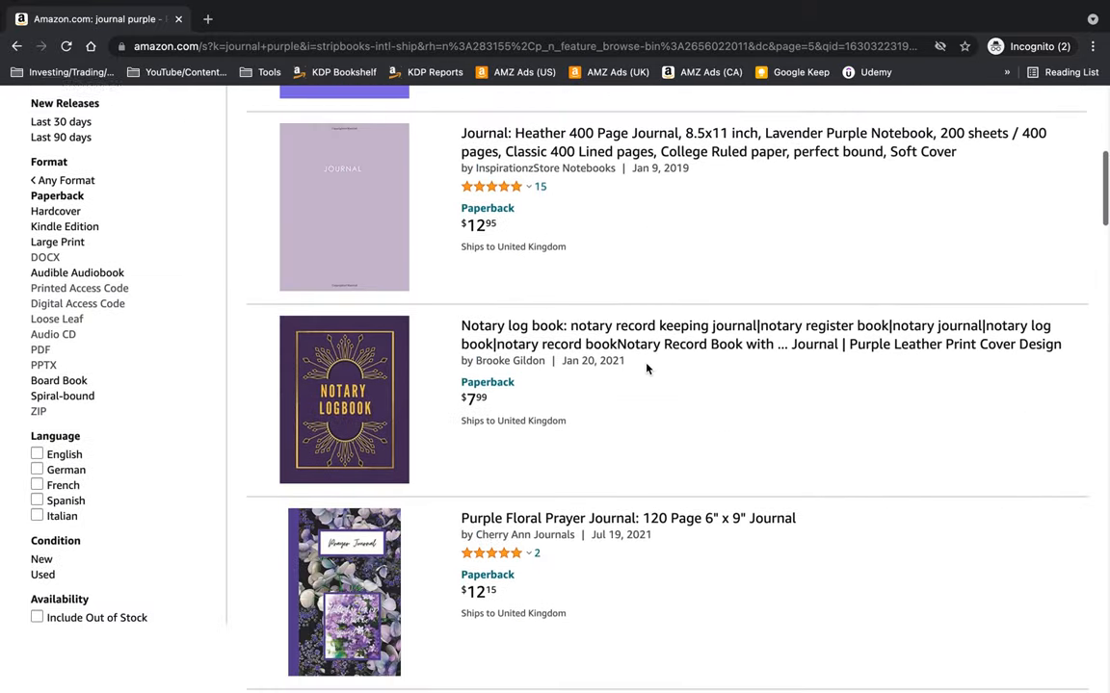
scroll(down, 3)
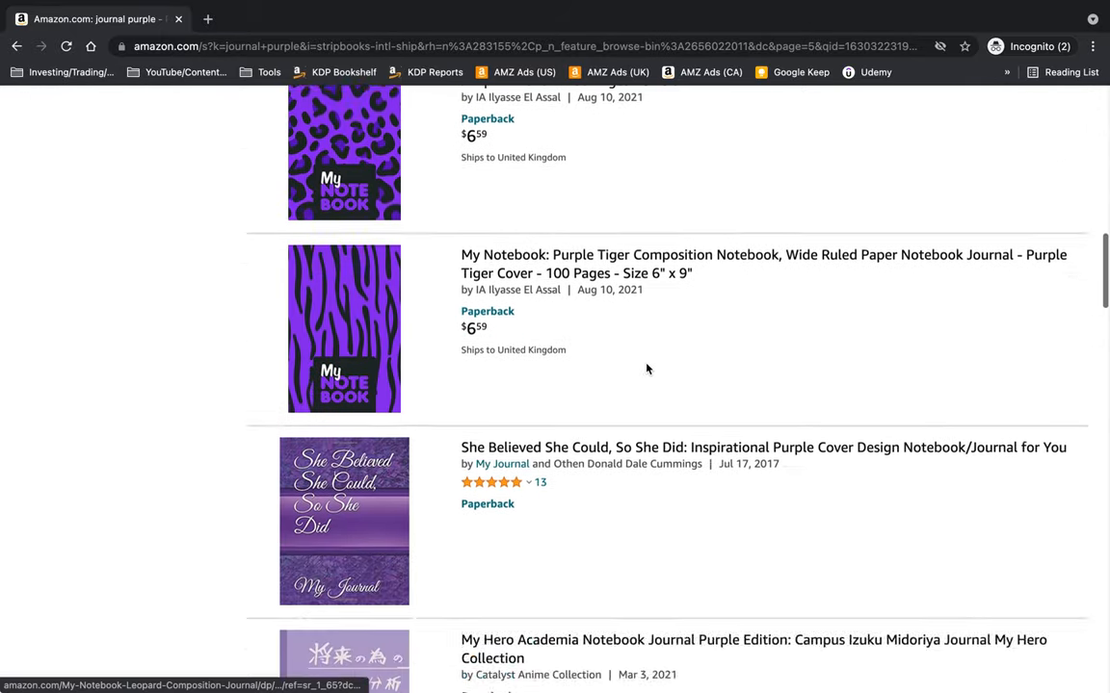
scroll(down, 3)
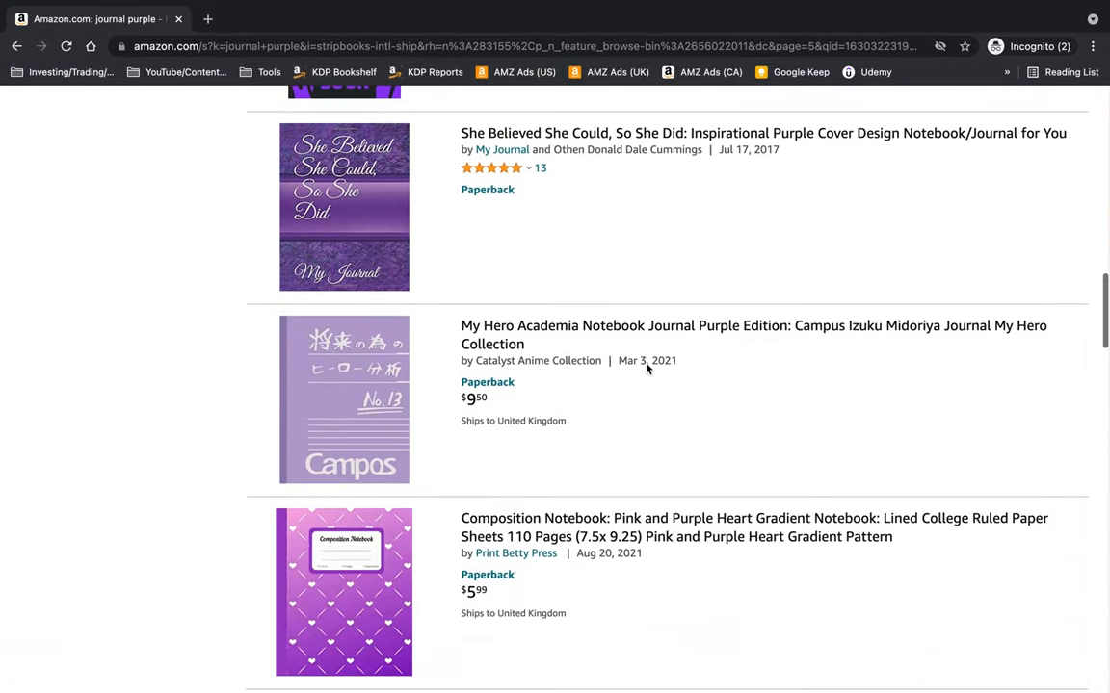
scroll(down, 3)
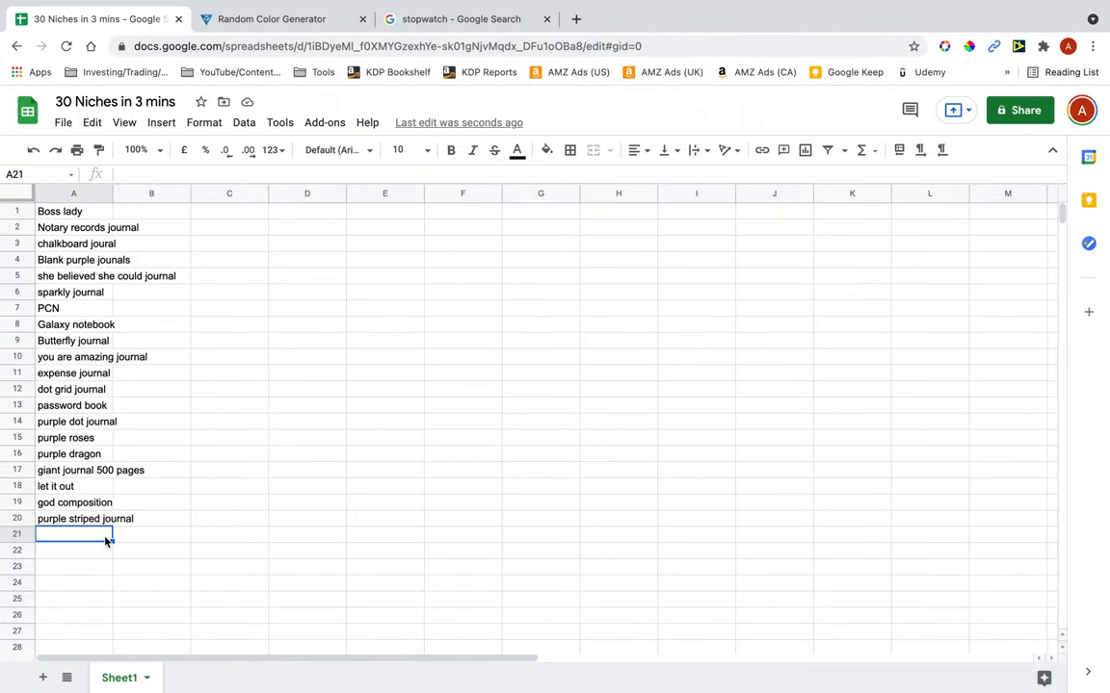
text(my hero aca)
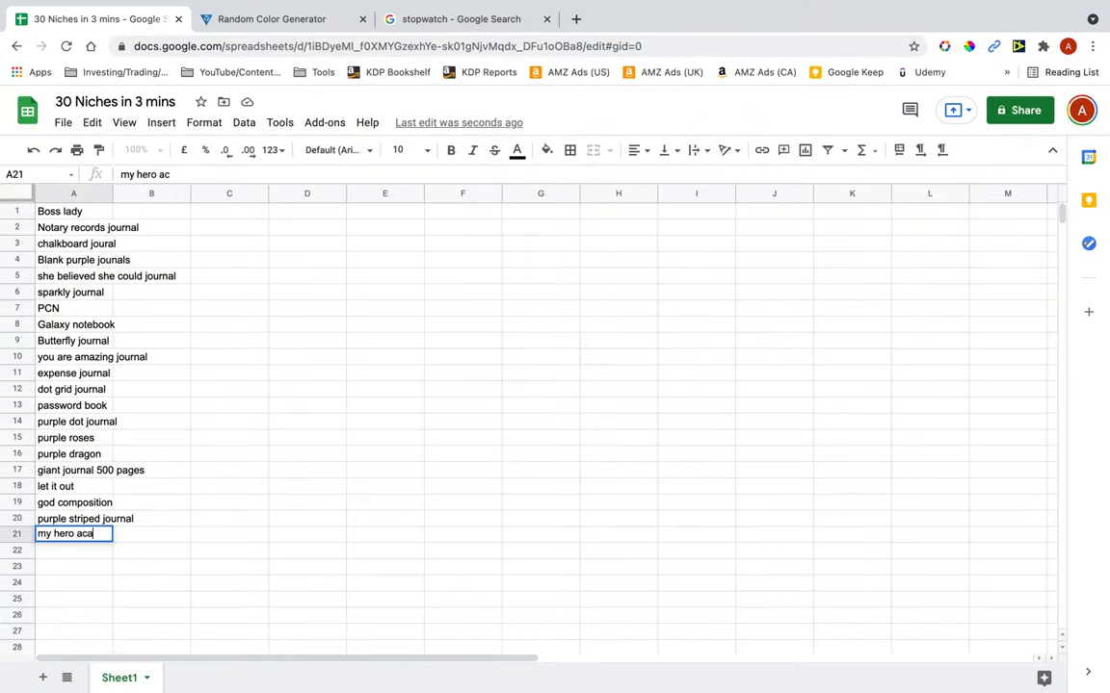
text(demia jour)
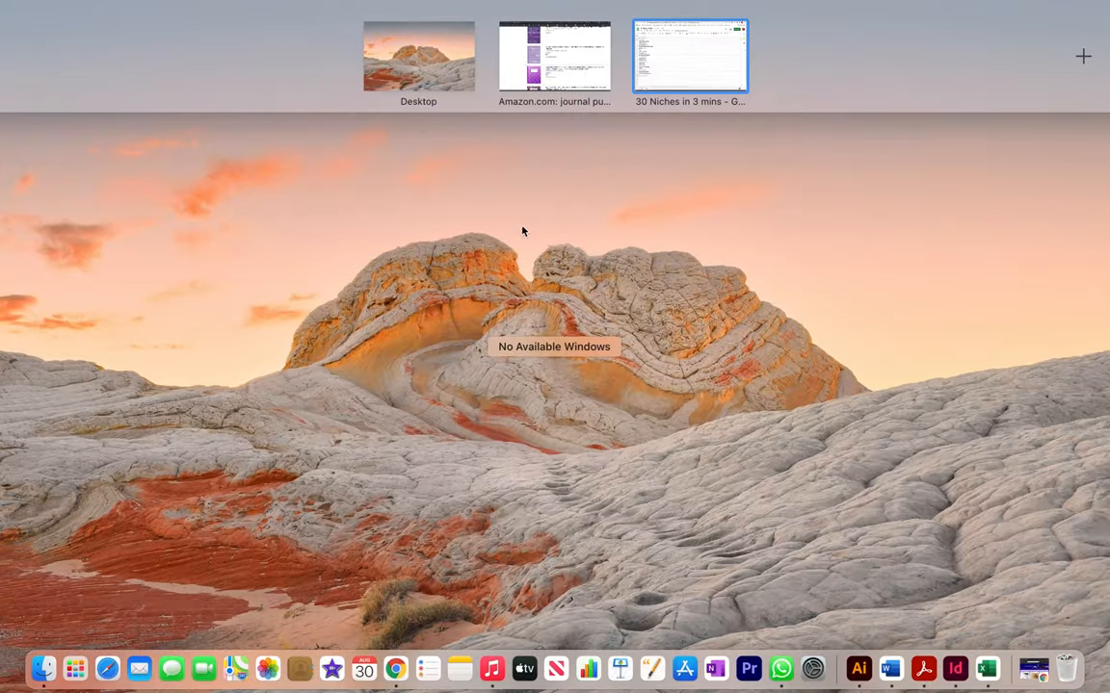
Step: Browse Amazon page 6, add 'marble composition' and 'rainbow' in A22–A23, check the stopwatch
click(553, 54)
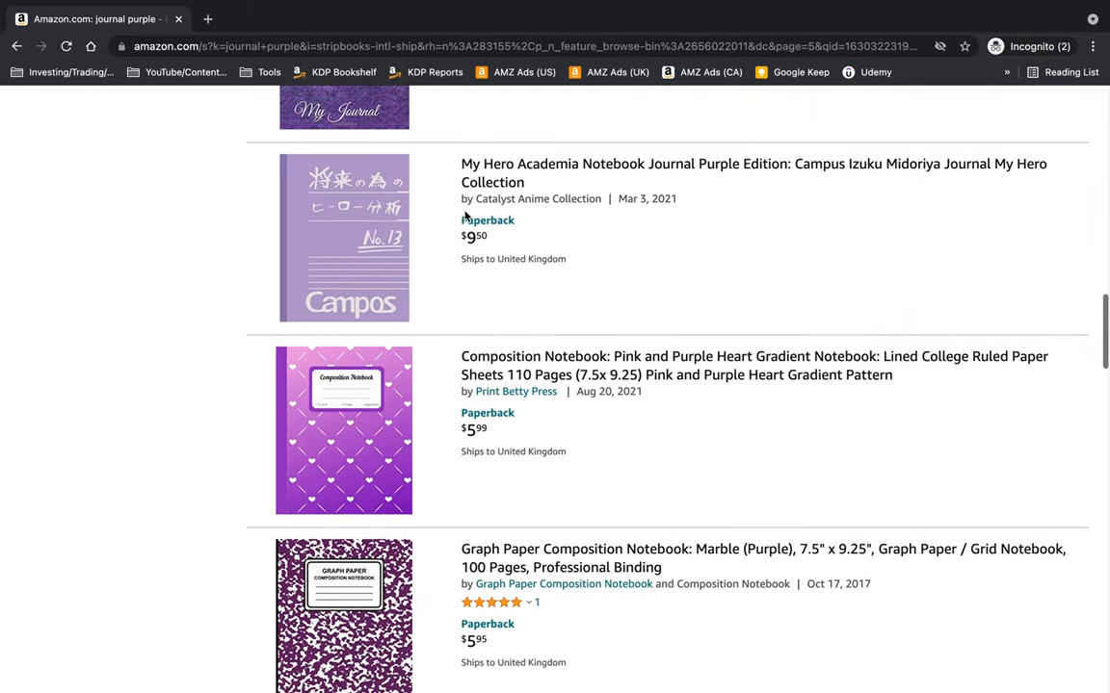
scroll(down, 3)
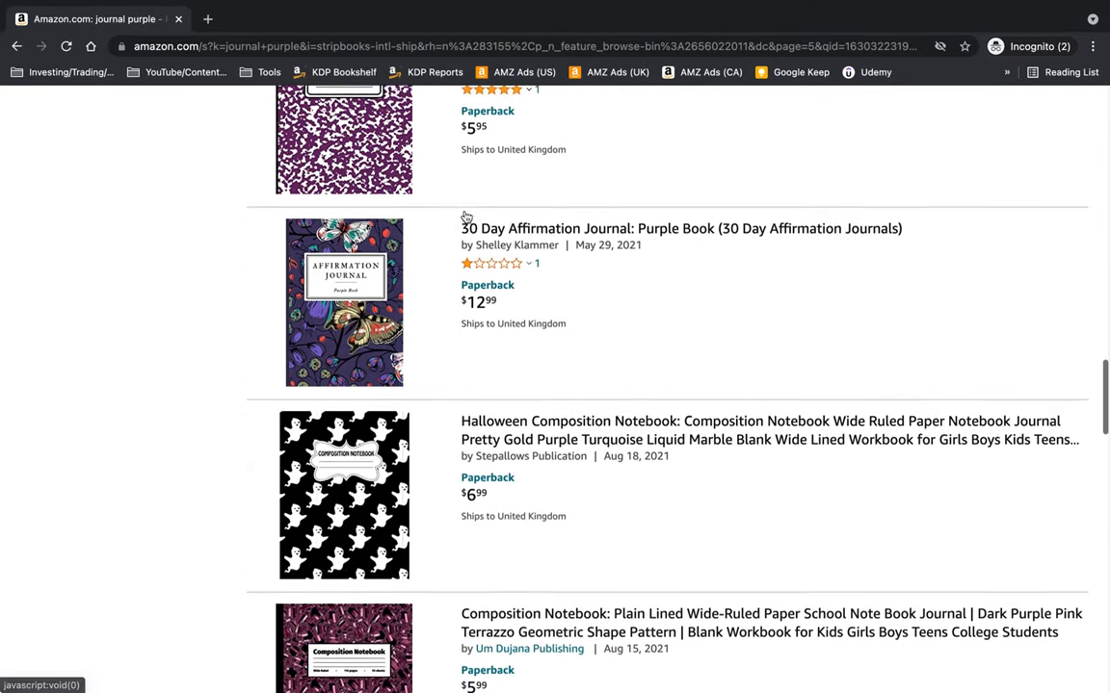
scroll(down, 3)
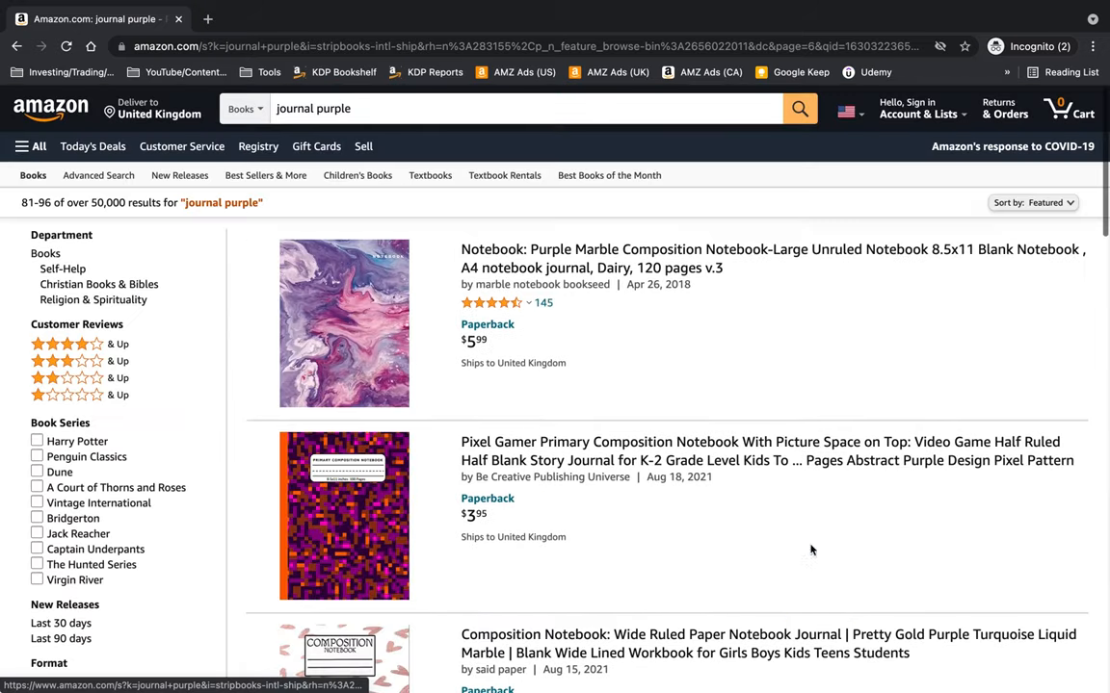
scroll(down, 3)
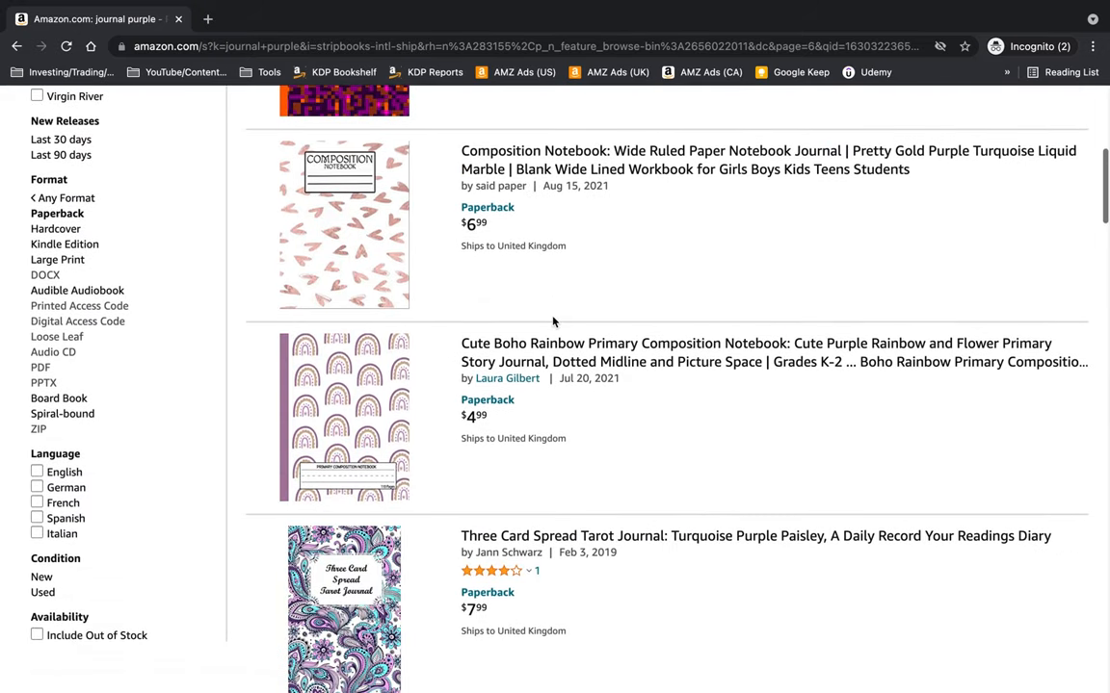
click(91, 18)
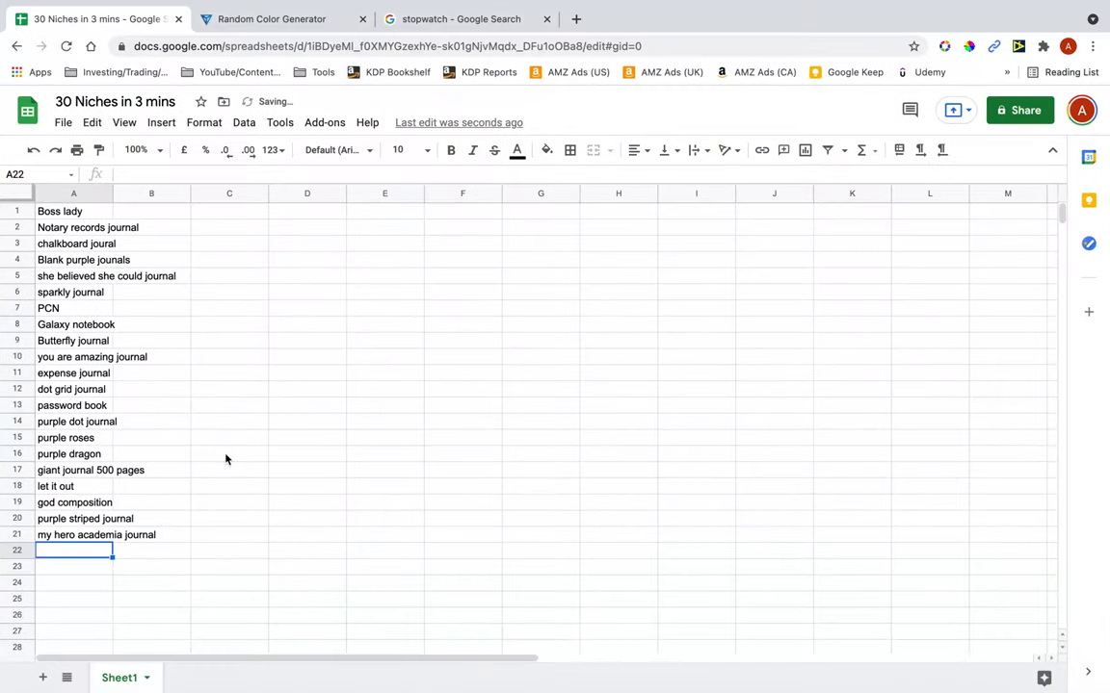
text(marble co)
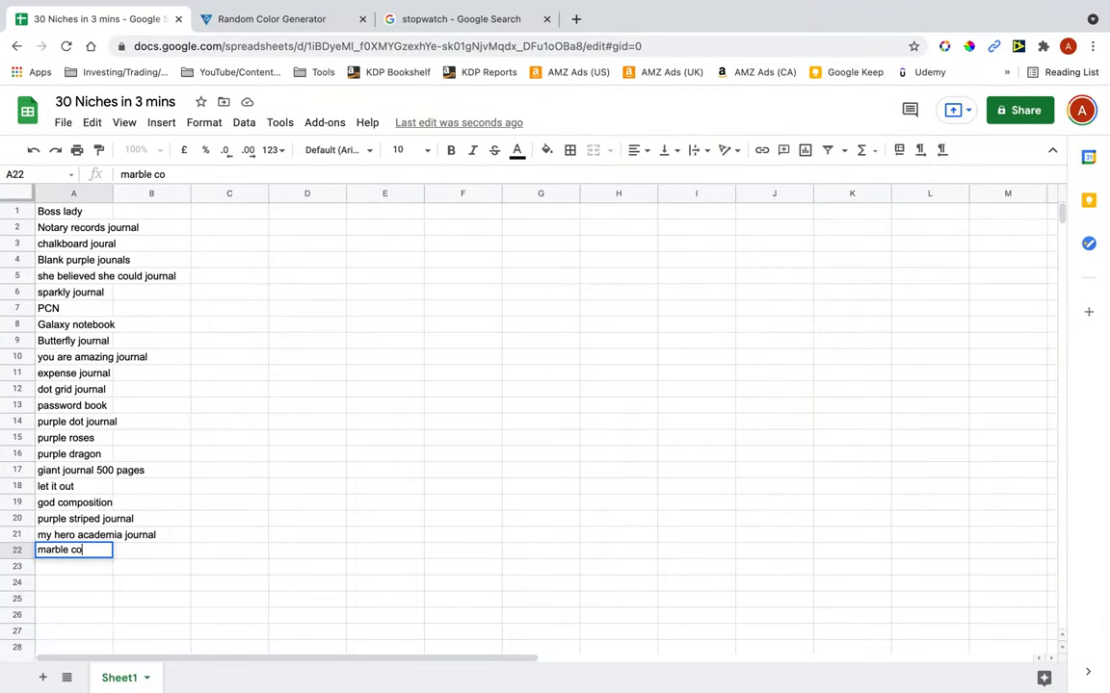
text(mposition)
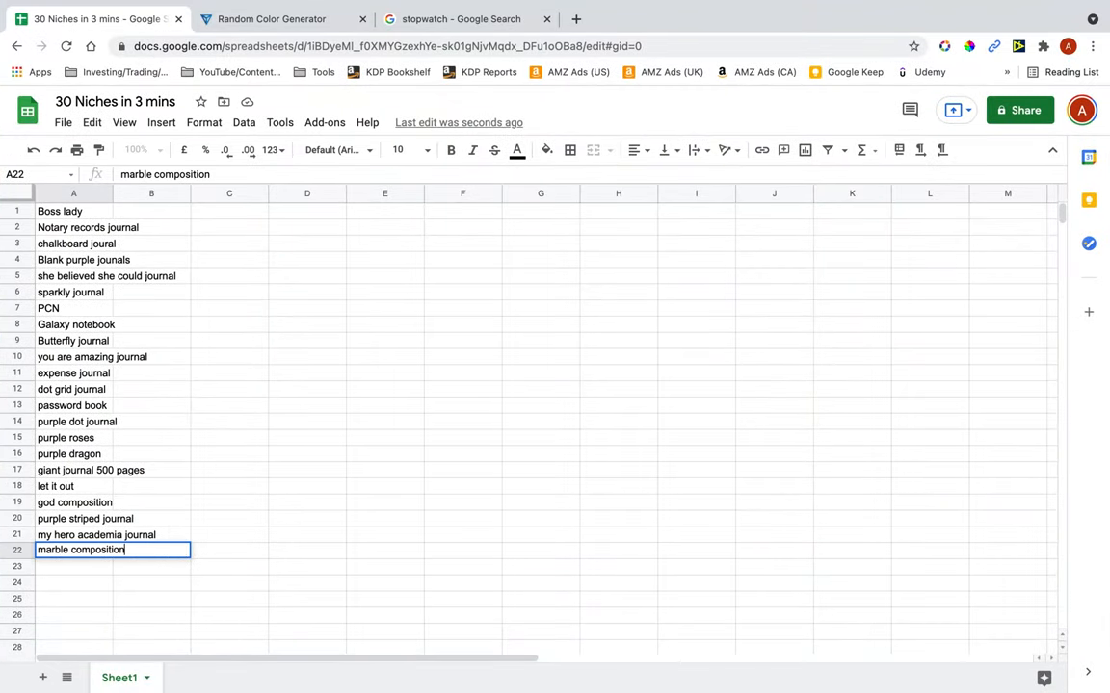
text(rainbow)
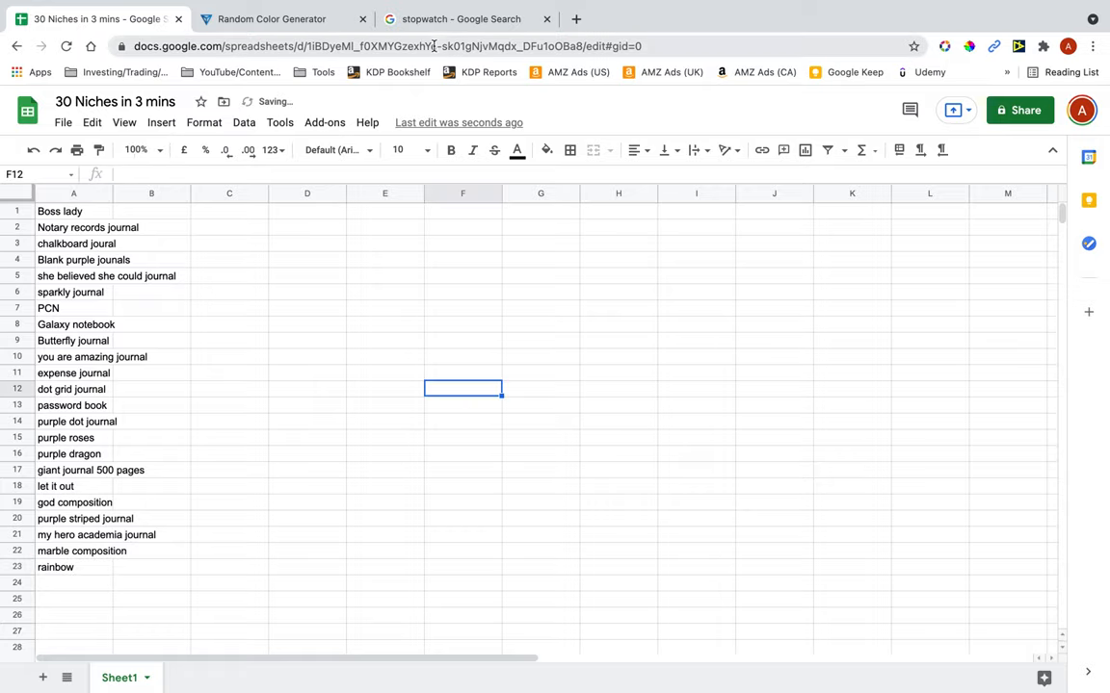
click(463, 18)
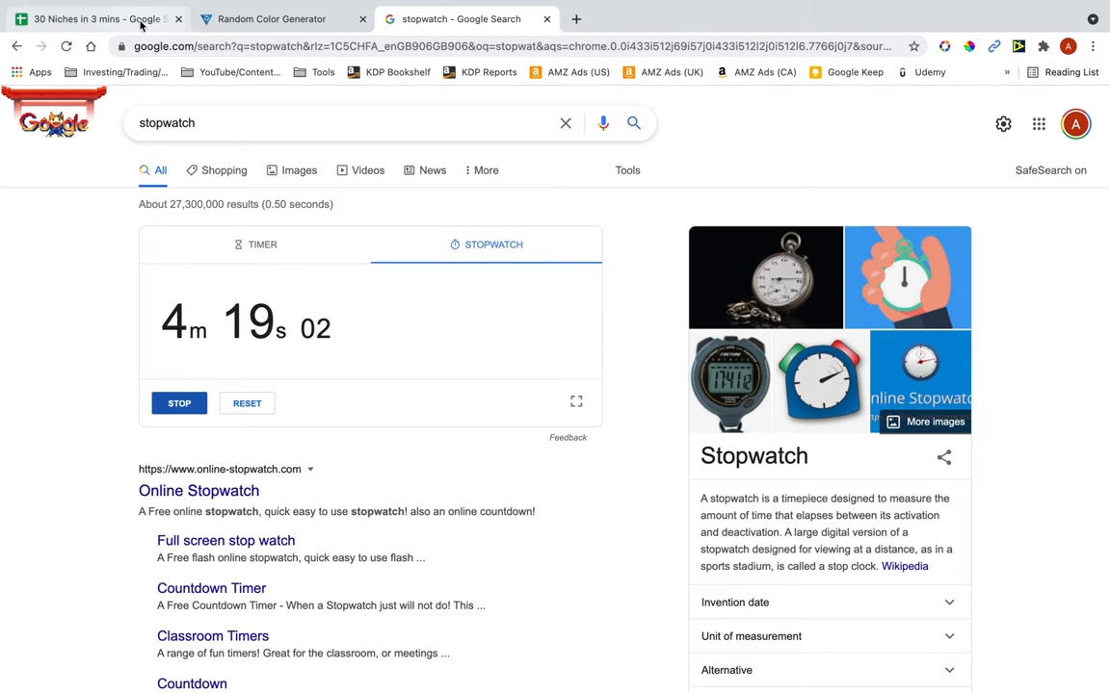
Step: Switch back to the '30 Niches in 3 mins' spreadsheet tab after checking the stopwatch
click(91, 19)
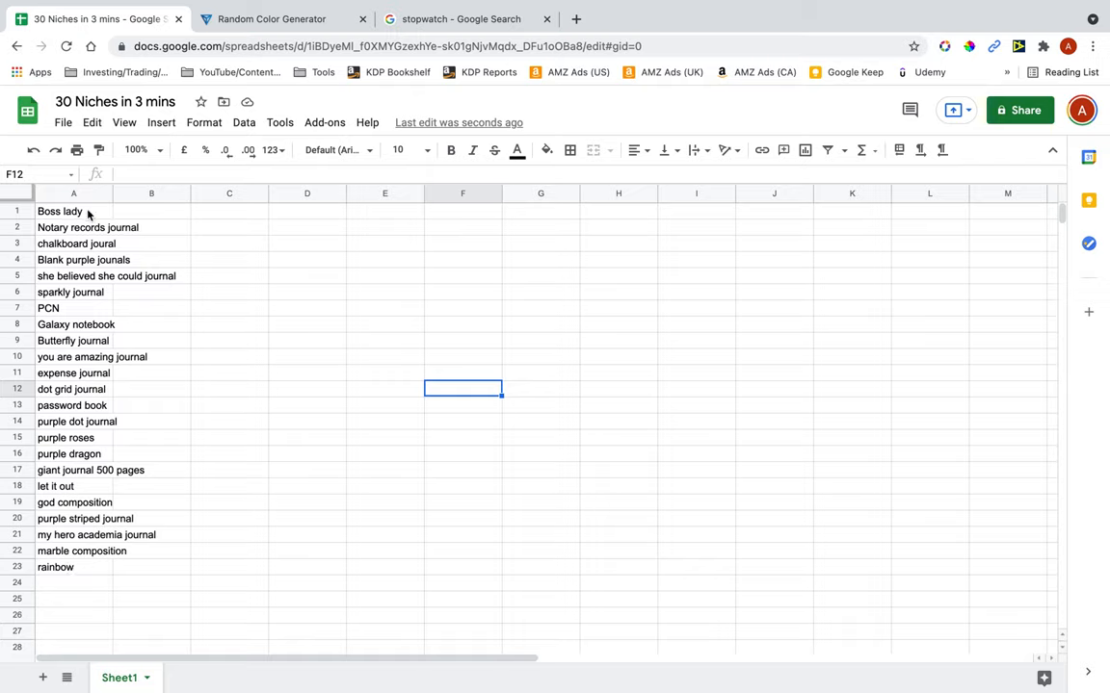
Step: Enter the BSR threshold 1,000,000 in cell C1 beside Boss lady
click(230, 194)
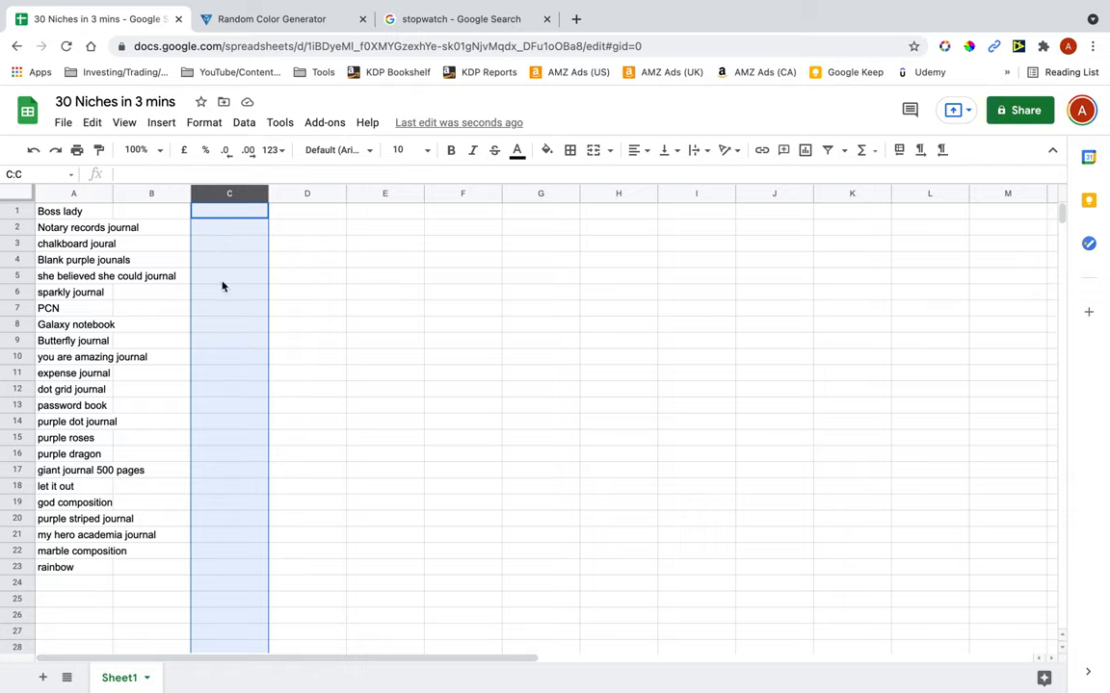
text(1)
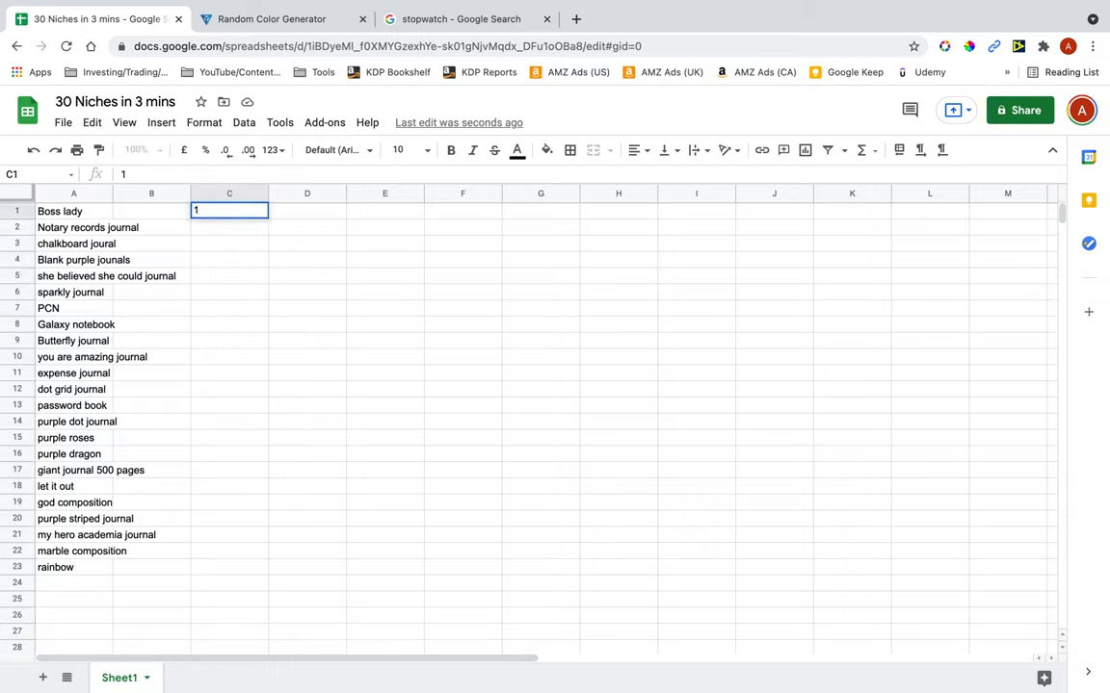
text(,000,000)
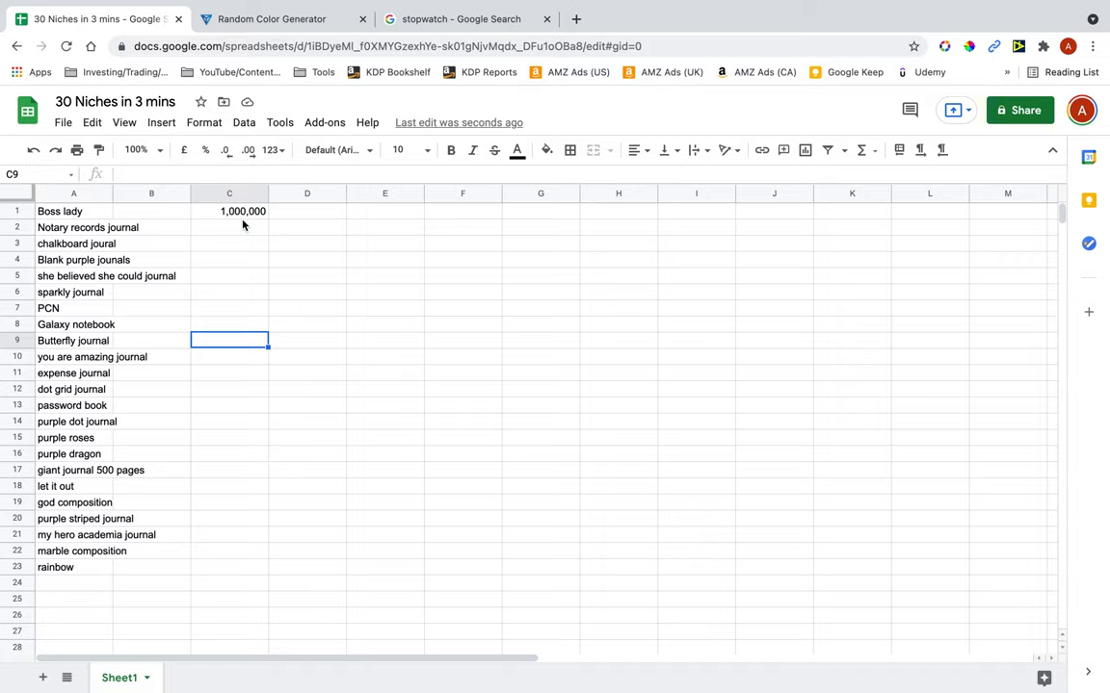
mouse_move(237, 229)
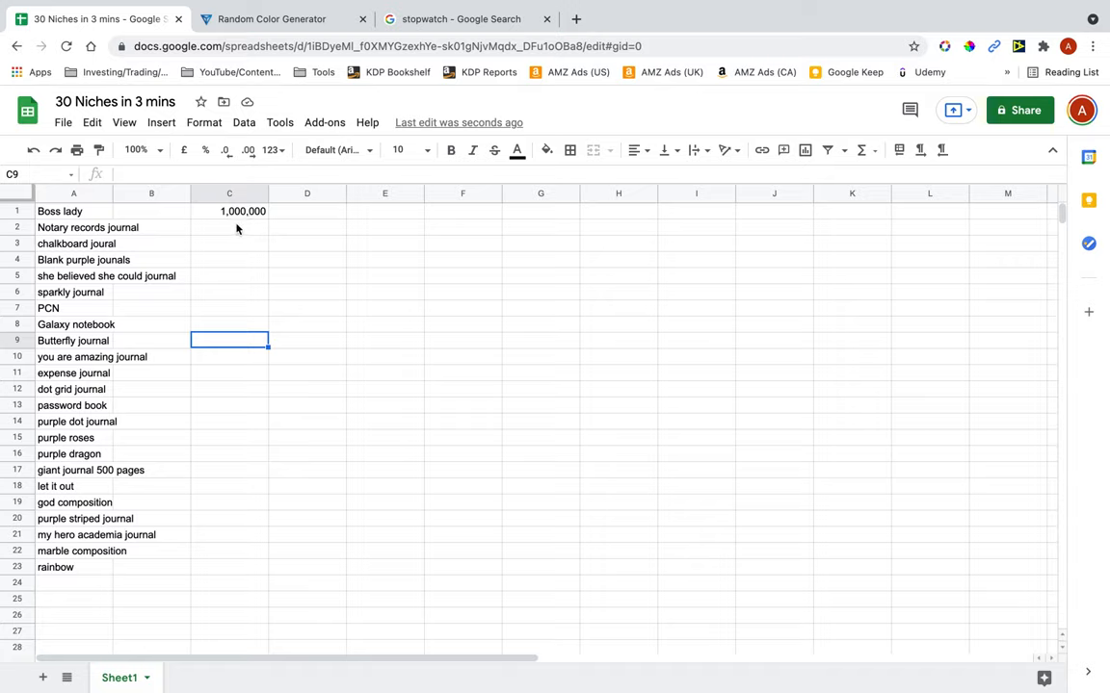